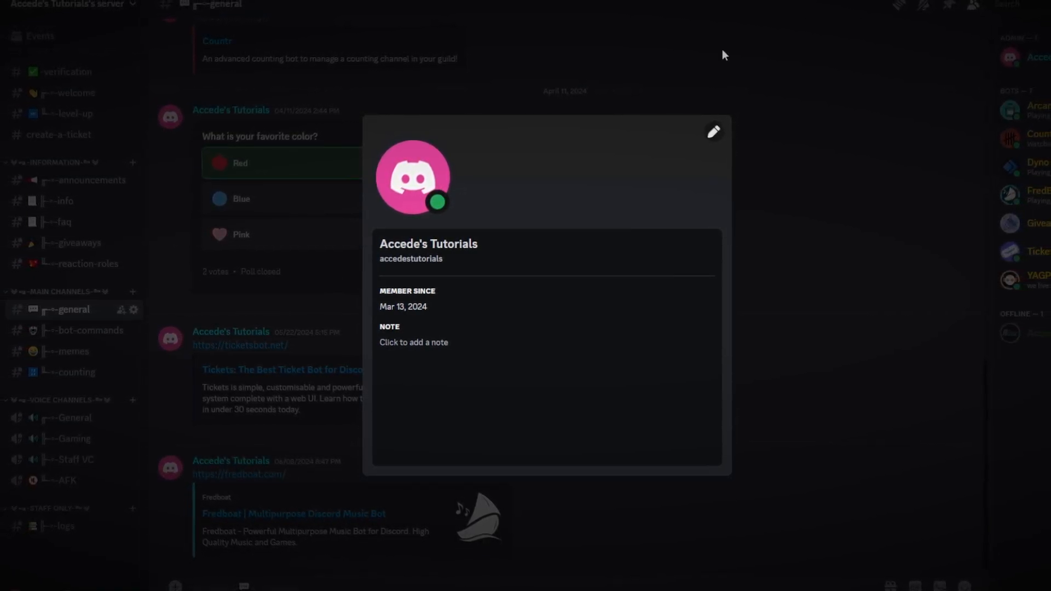
mouse_move(442, 206)
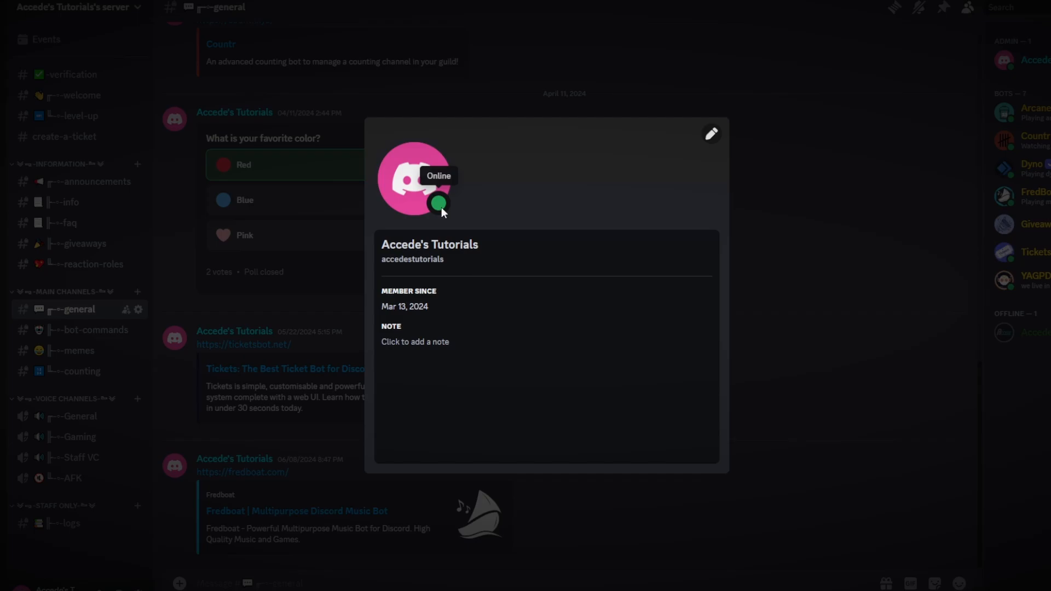
mouse_move(421, 178)
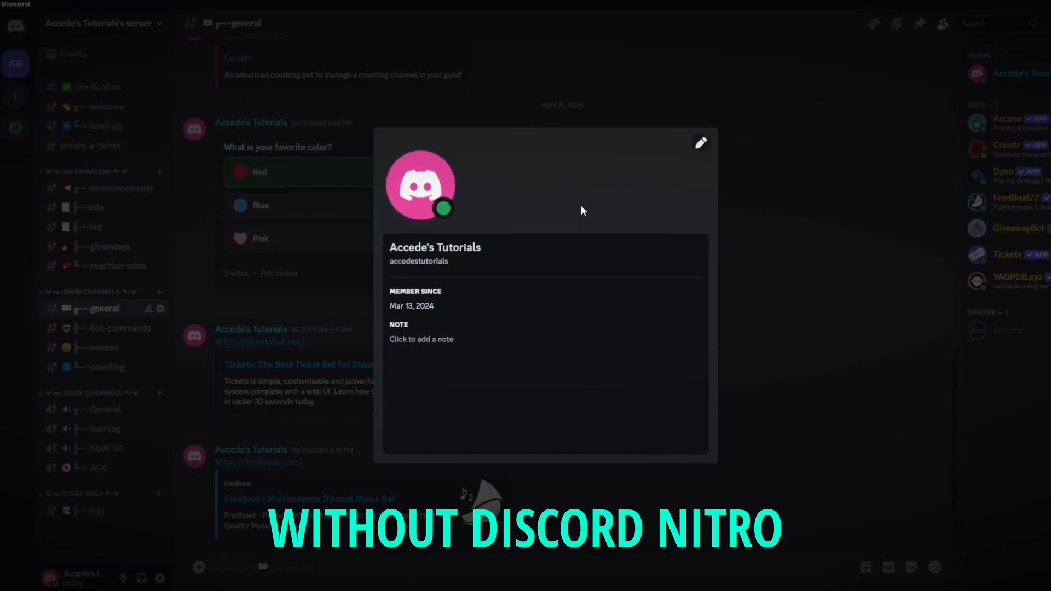
Dismiss the Accede's Tutorials profile card to return to #general.
click(23, 216)
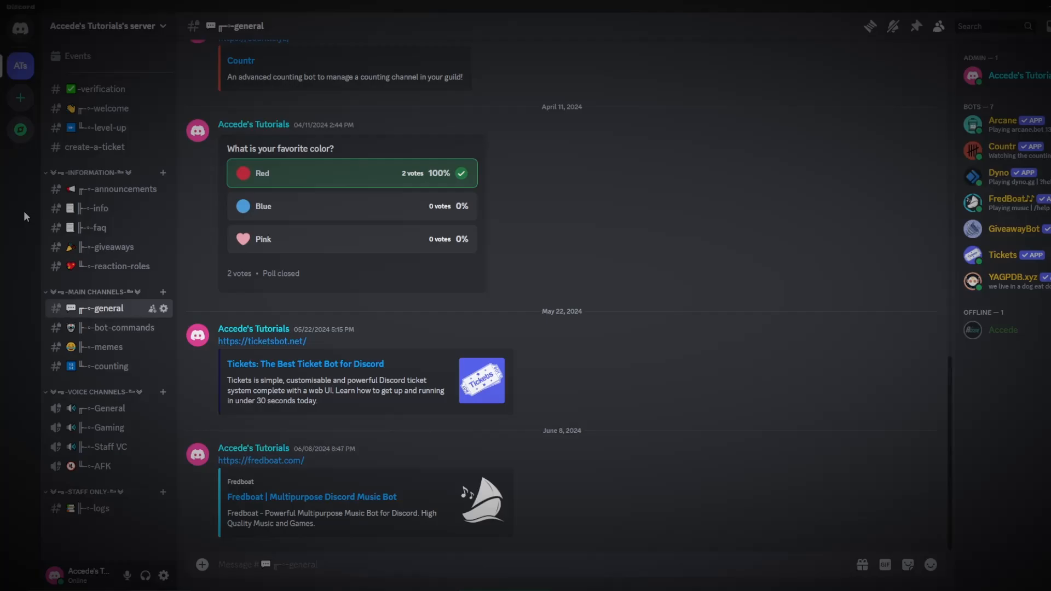
Set pronouns to NINJA WARRIOR between knife and ninja emojis, and save.
click(164, 576)
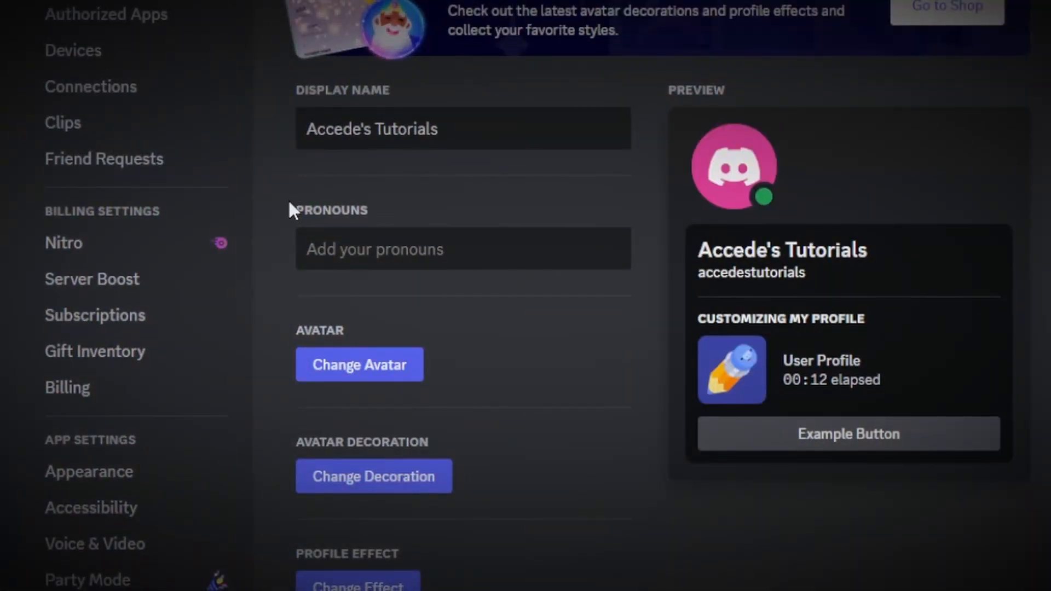
mouse_move(376, 222)
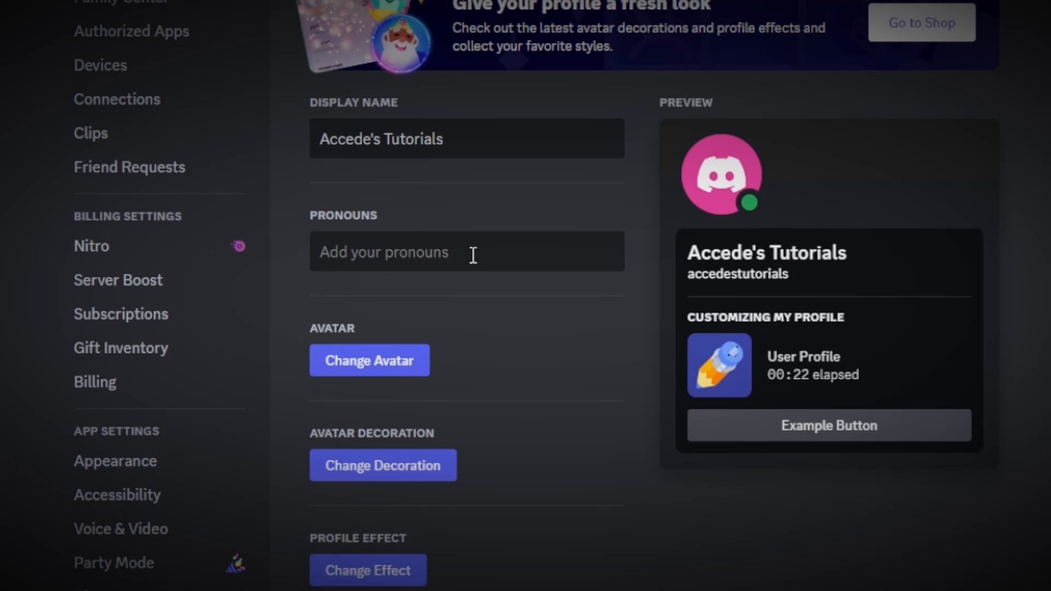
text(NINJ)
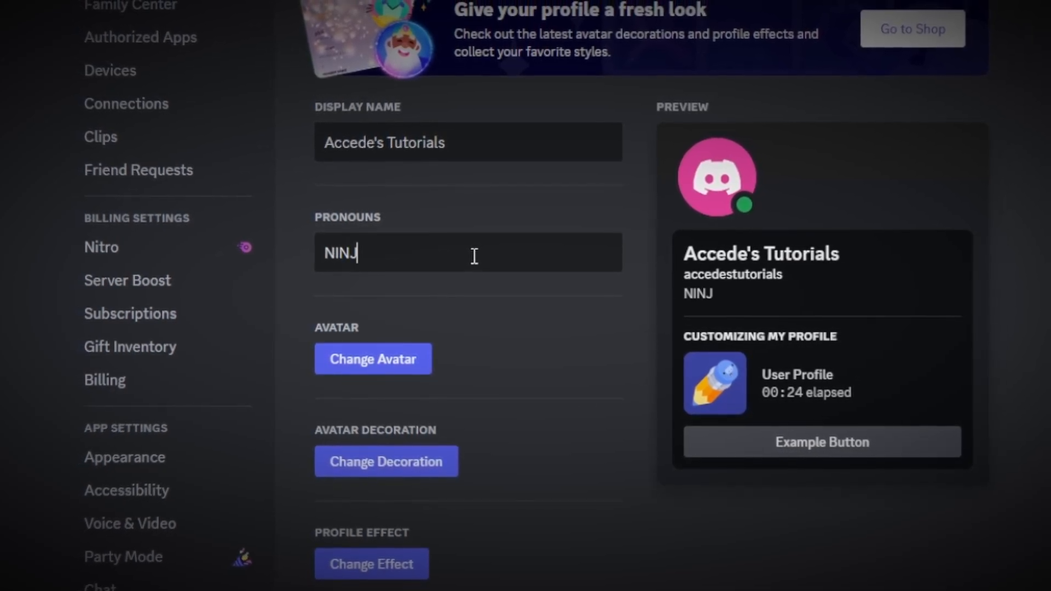
text(A WARRIOR)
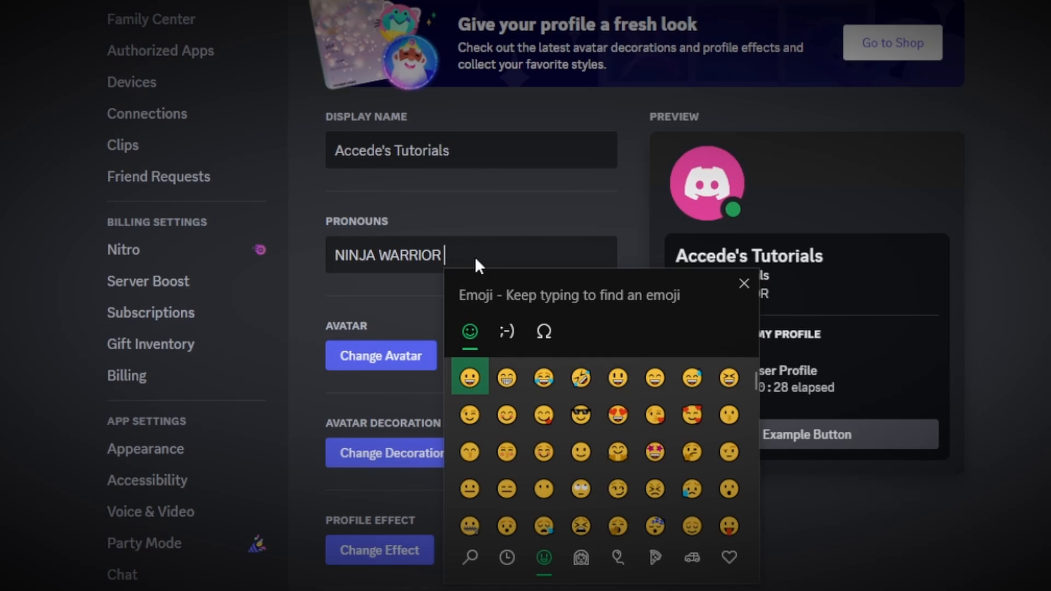
text(ninja)
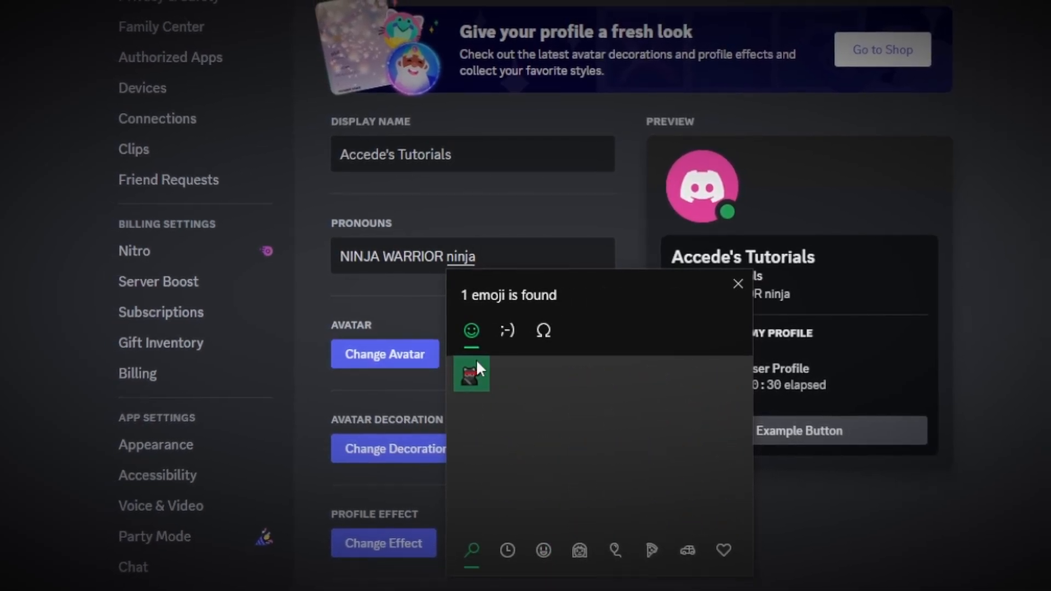
click(471, 374)
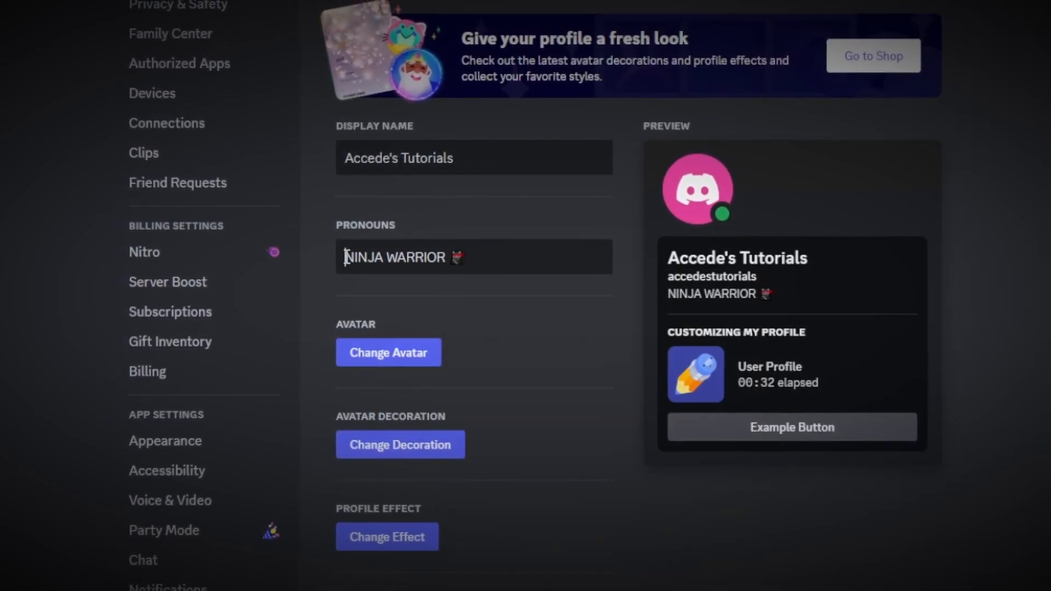
text(knife)
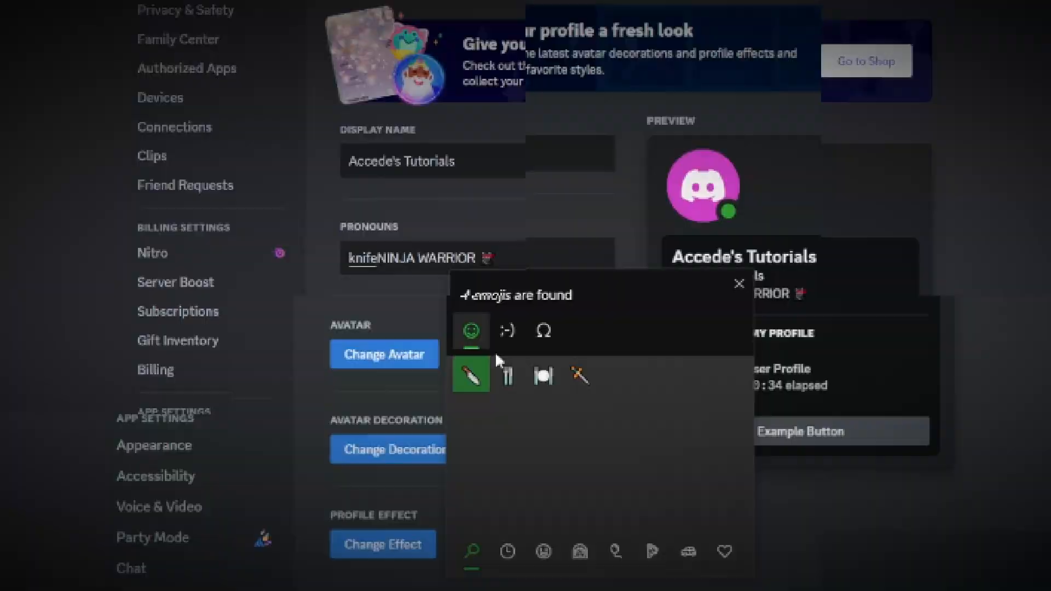
click(470, 376)
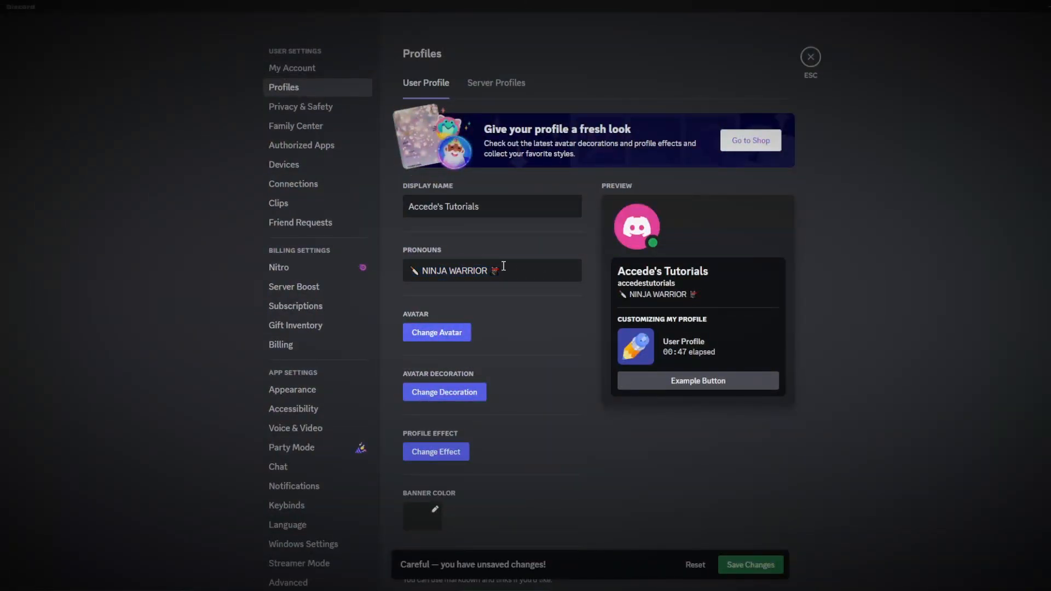
mouse_move(496, 248)
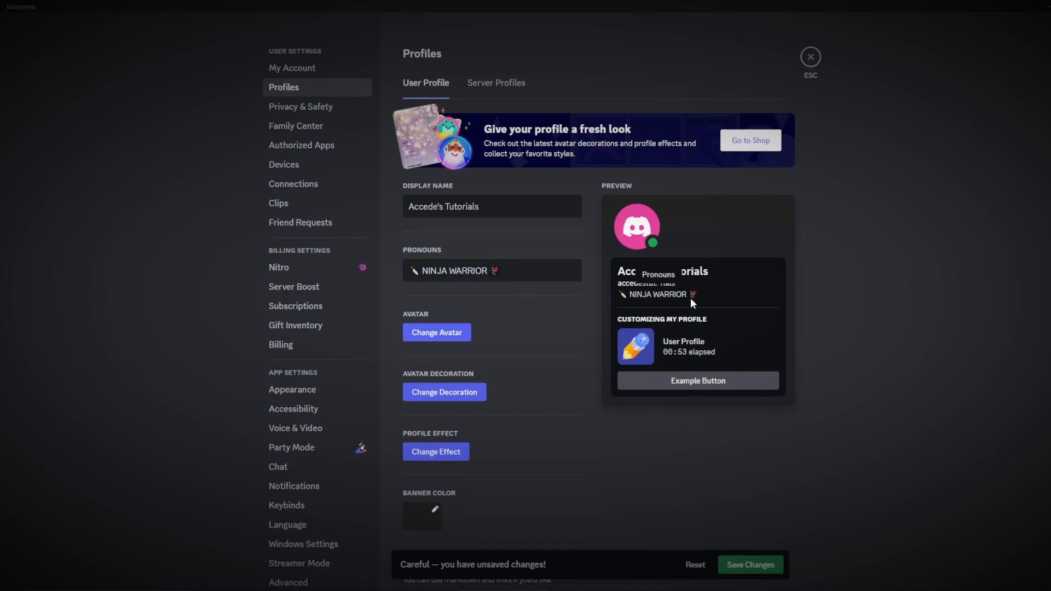
click(749, 564)
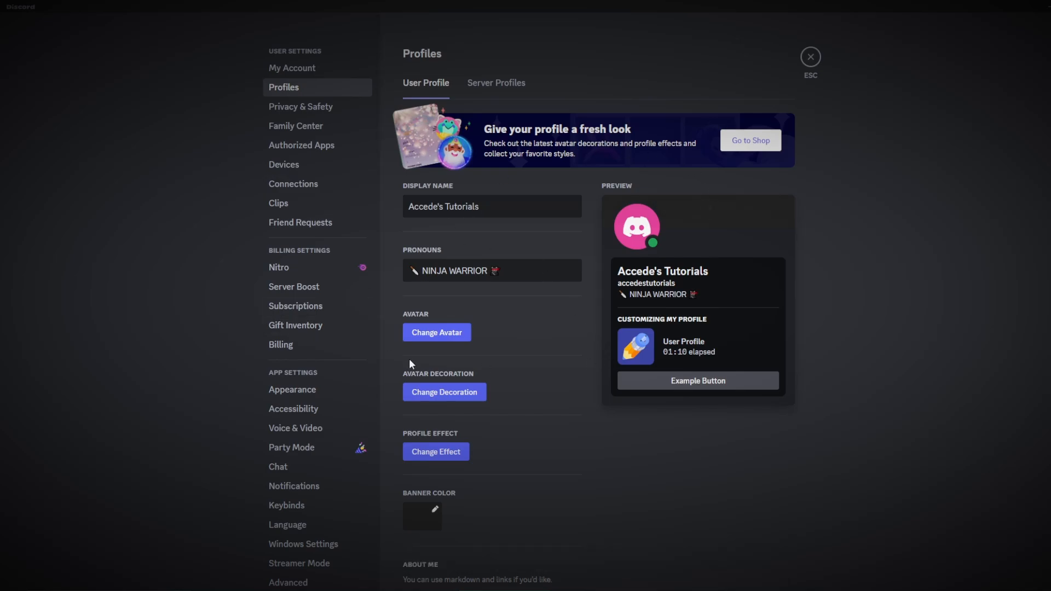
mouse_move(436, 333)
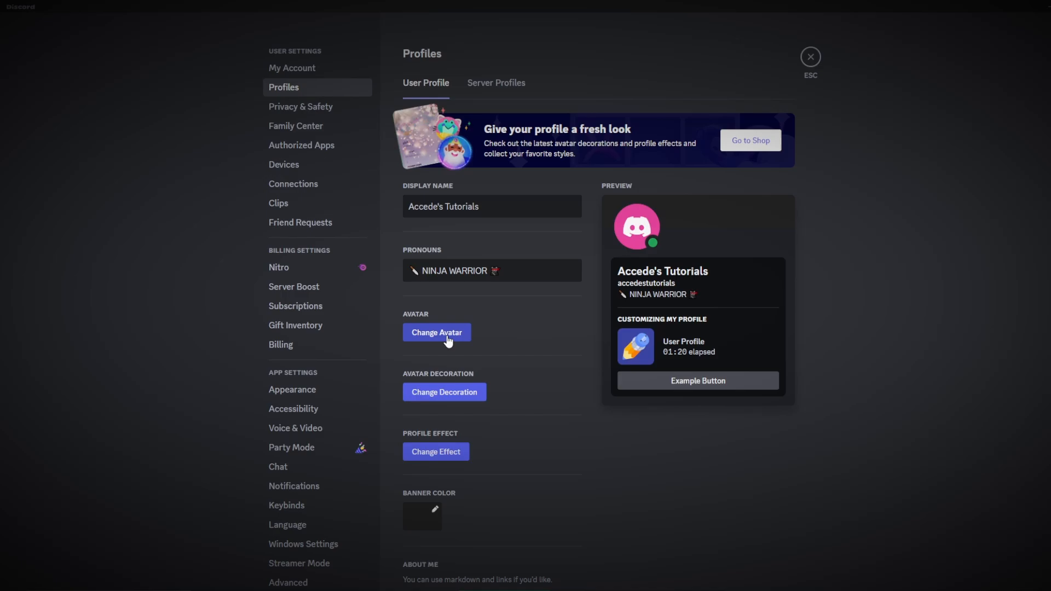
mouse_move(489, 329)
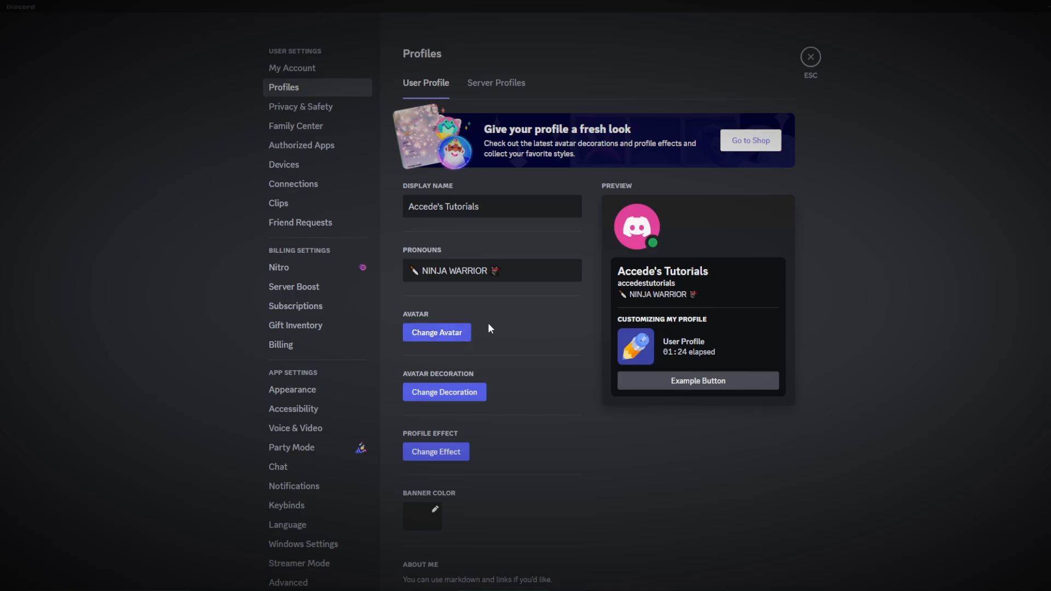
mouse_move(508, 309)
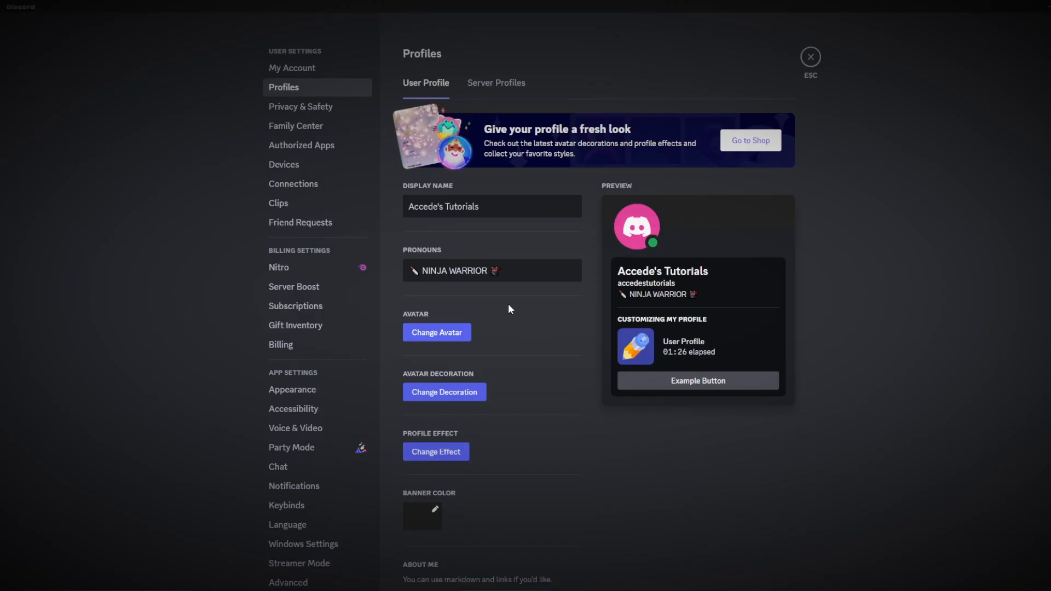
Open the Change Avatar image picker offering upload or GIF.
click(436, 331)
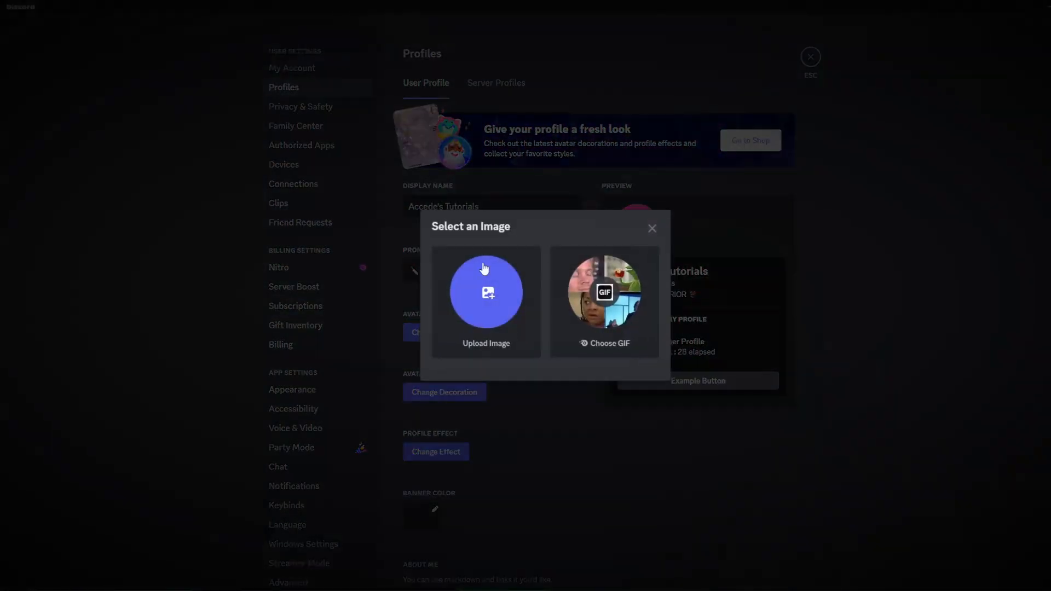
mouse_move(439, 313)
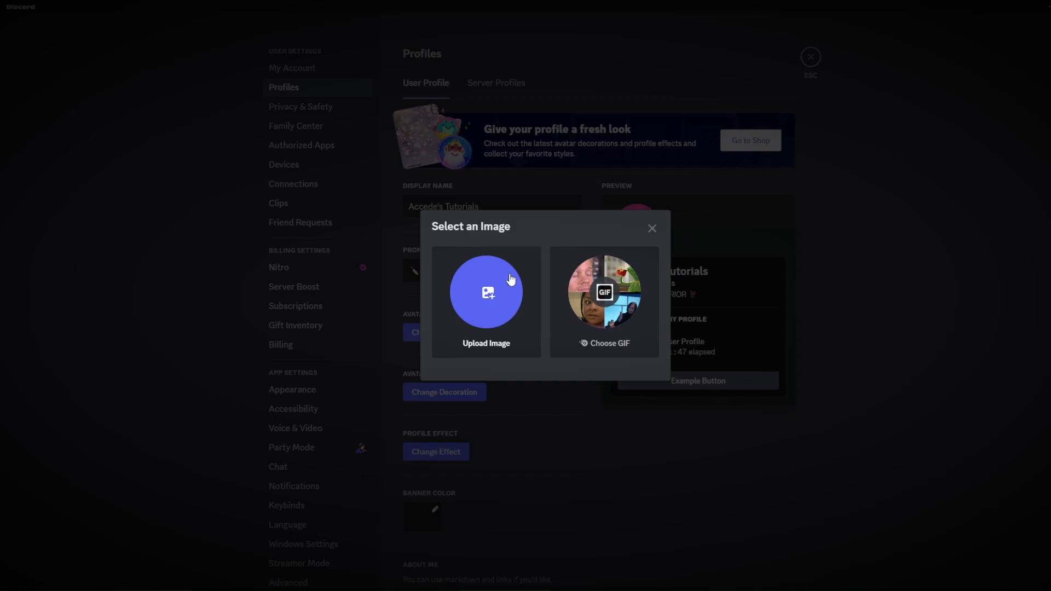
mouse_move(647, 213)
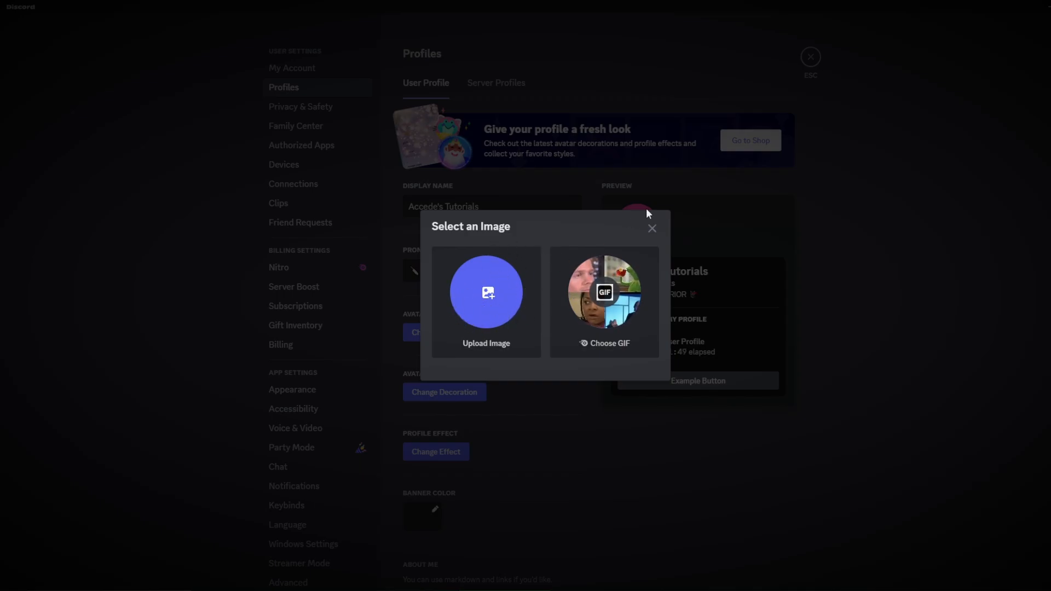
click(650, 228)
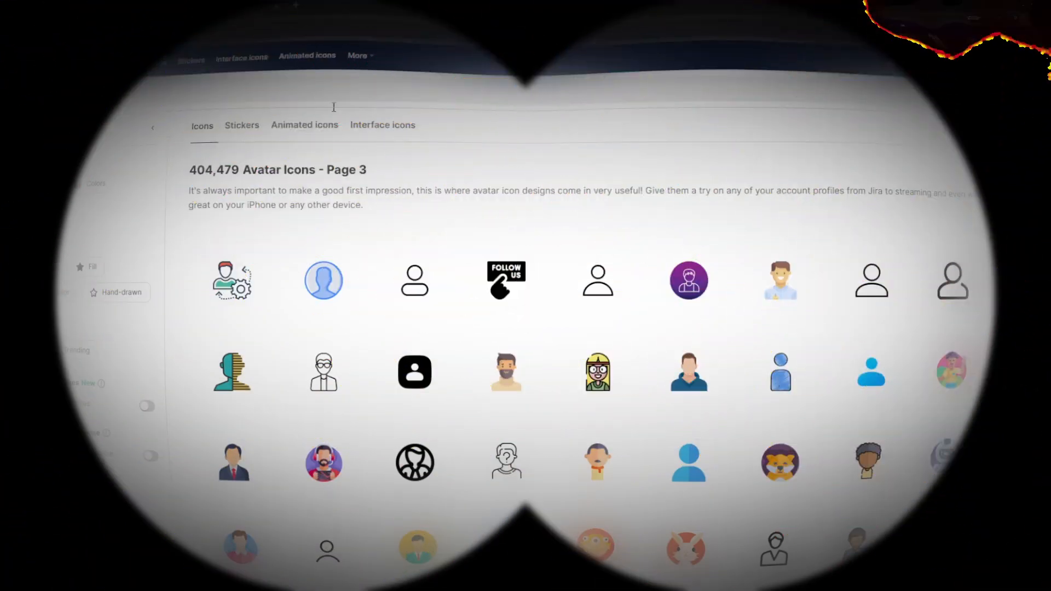
mouse_move(406, 207)
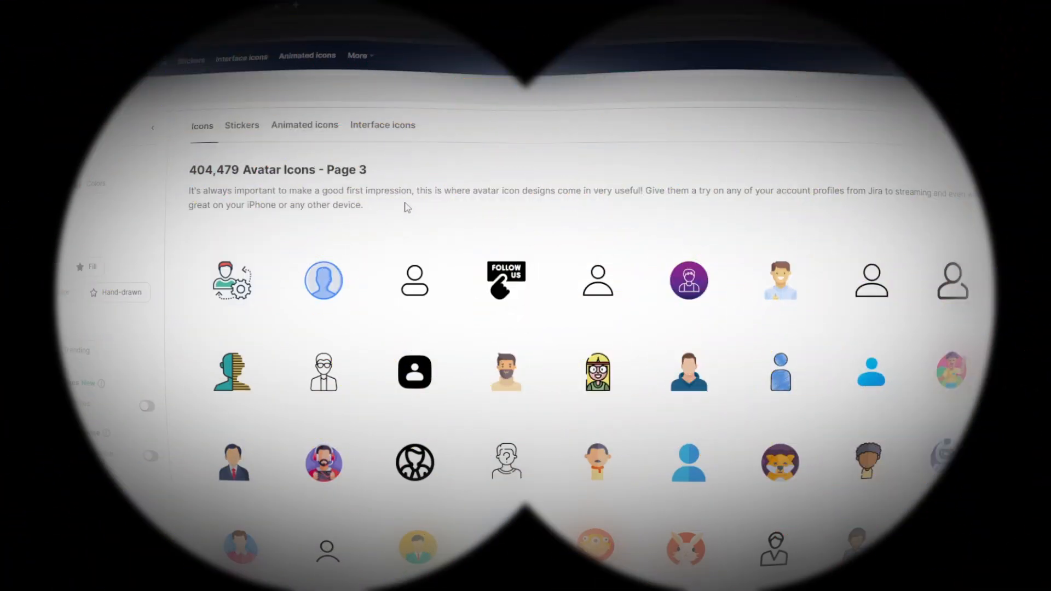
Browse Flaticon's user and profile icon results for an avatar image.
scroll(down, 3)
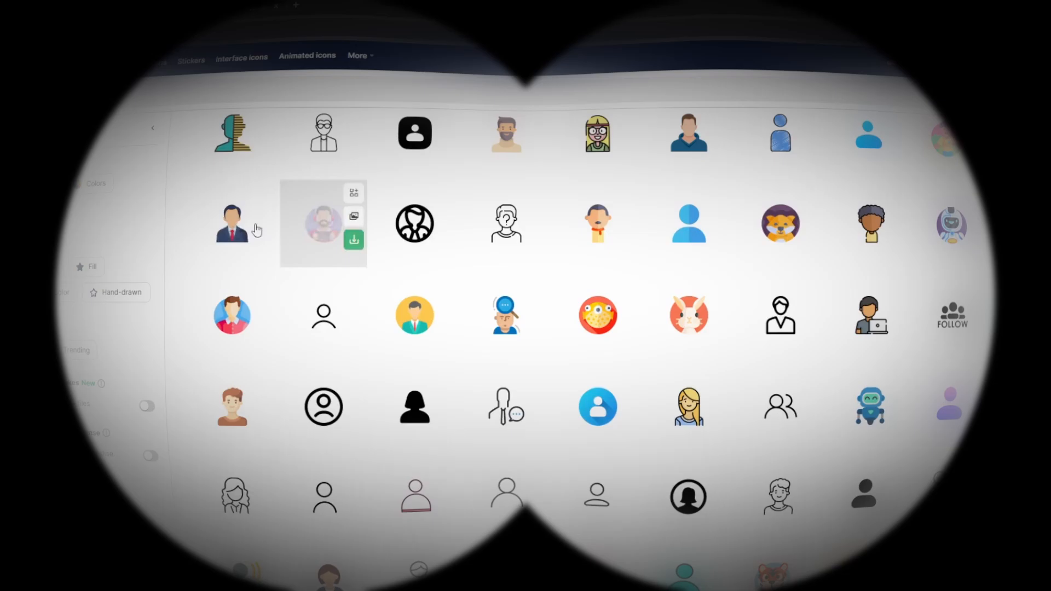
mouse_move(319, 236)
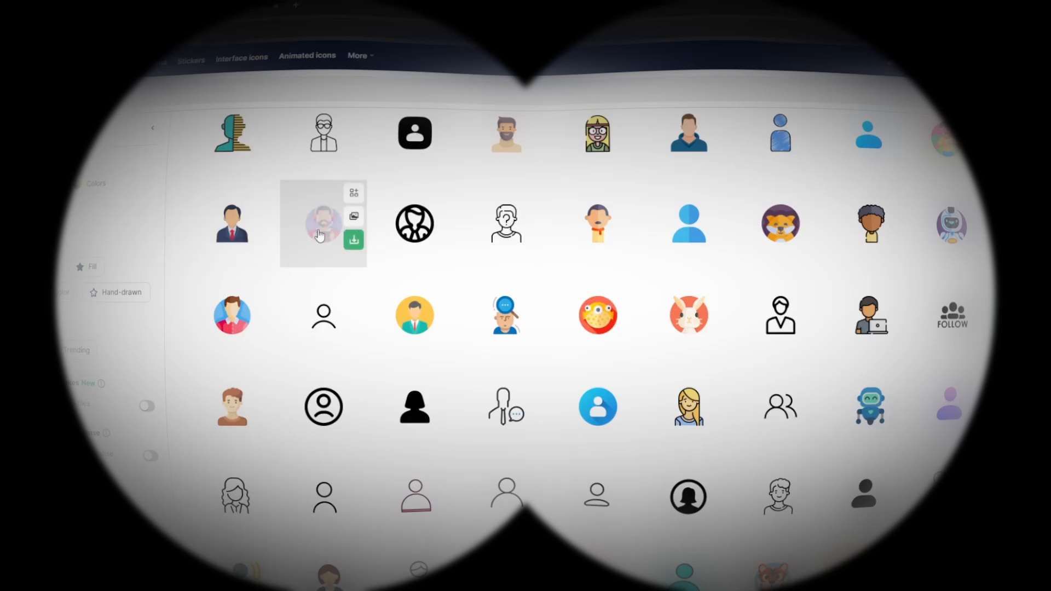
scroll(down, 3)
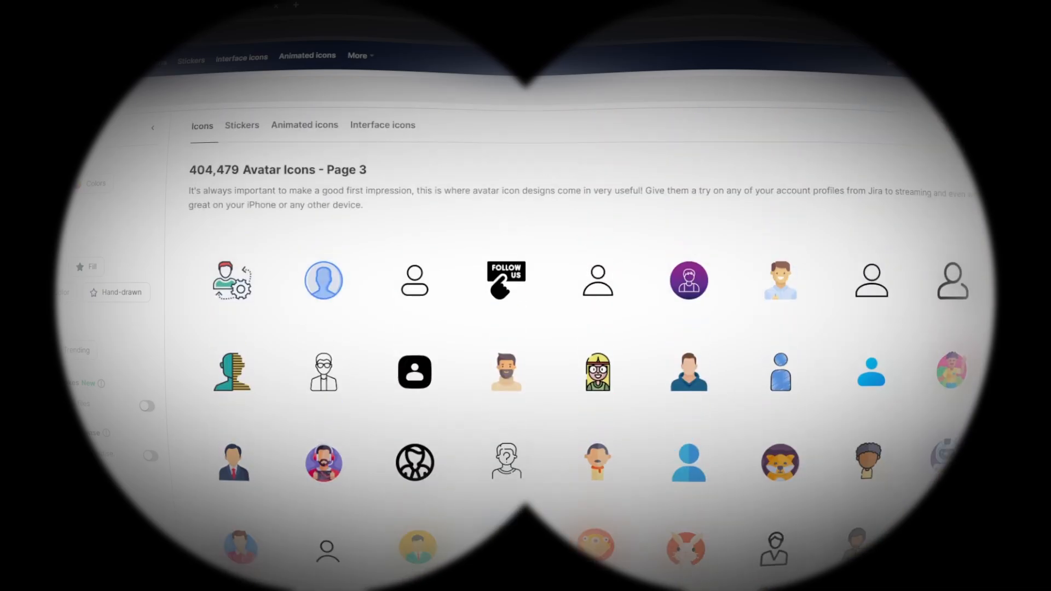
scroll(down, 3)
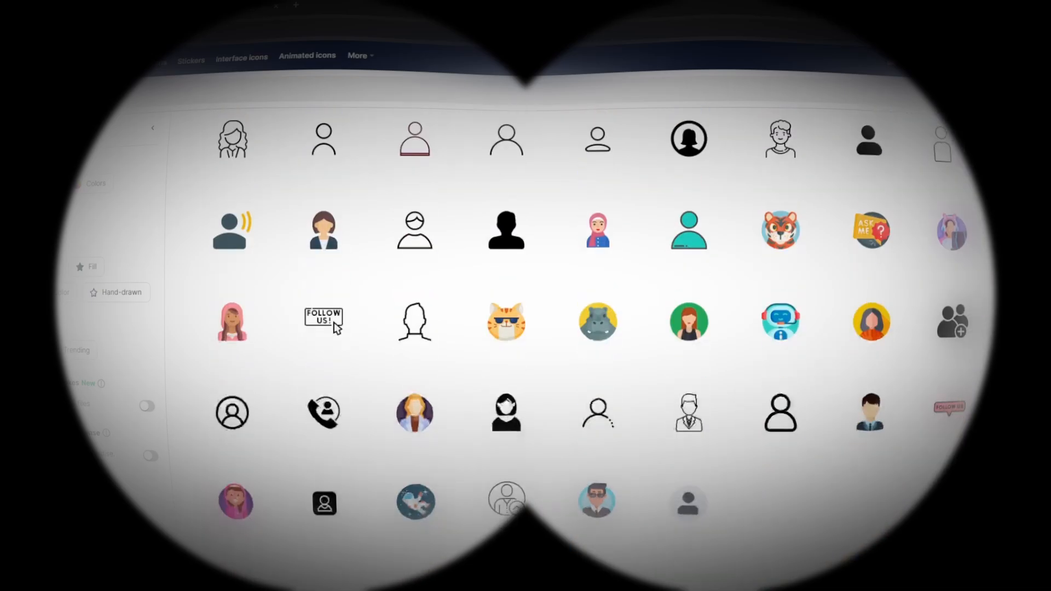
scroll(down, 3)
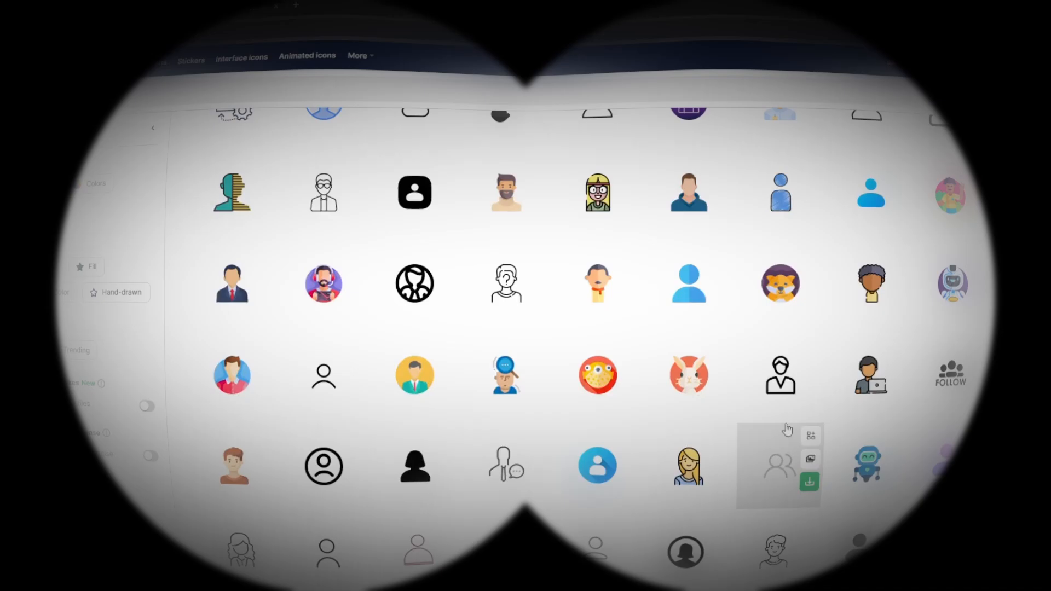
scroll(up, 3)
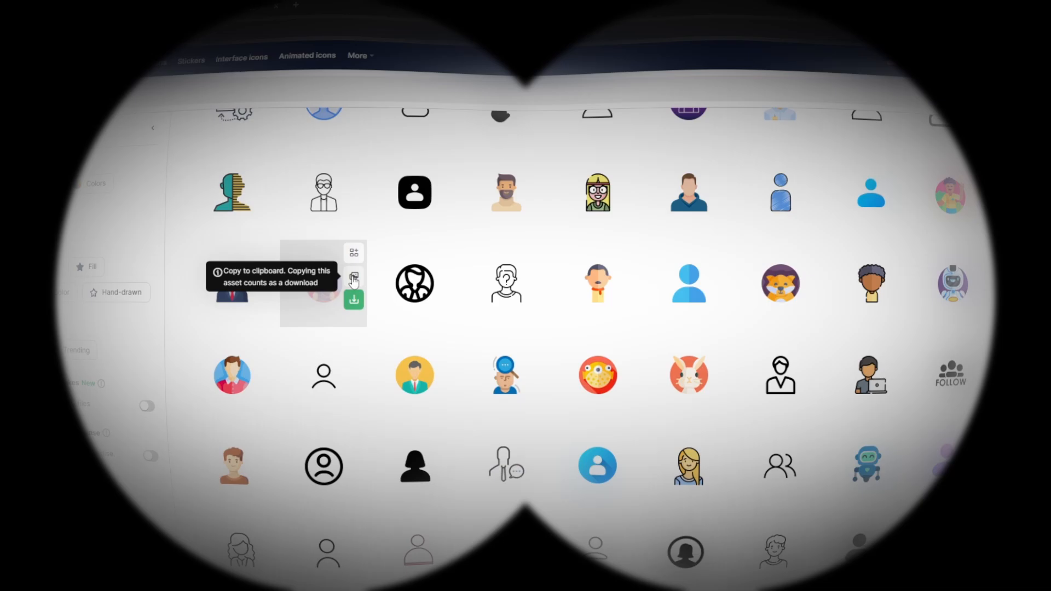
scroll(up, 3)
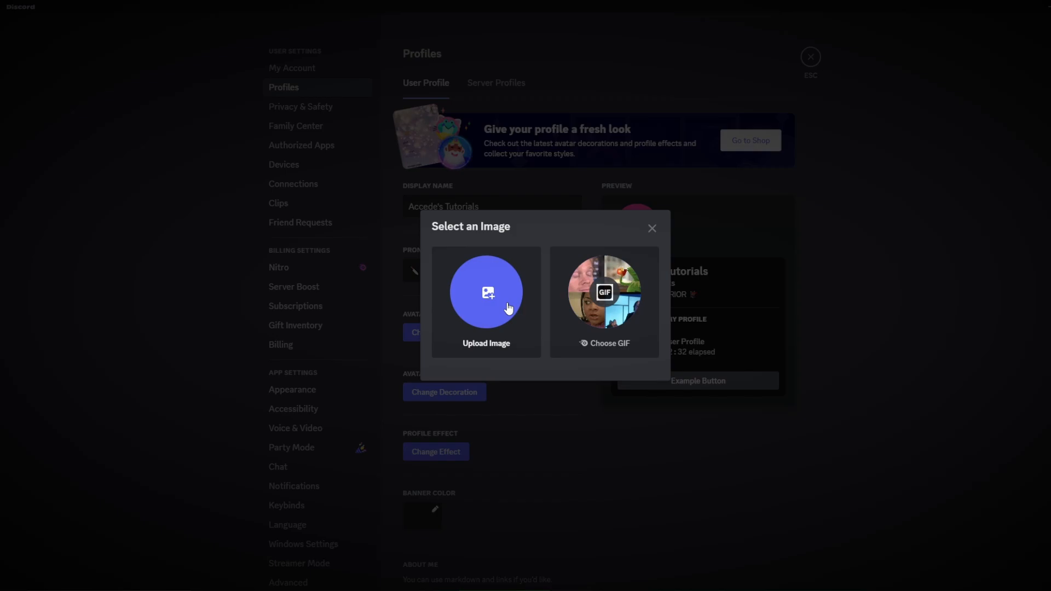
mouse_move(449, 263)
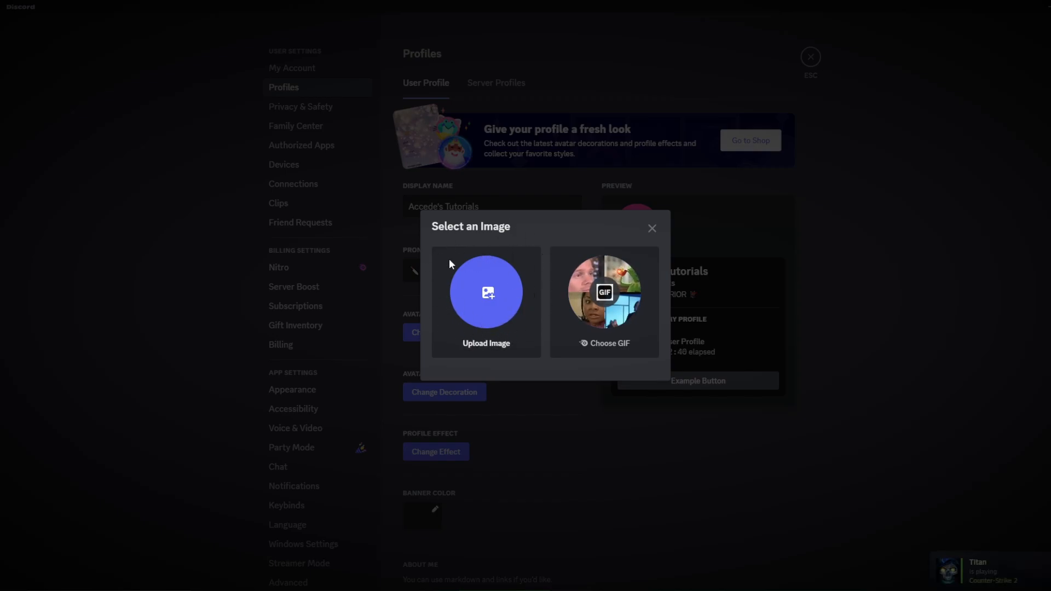
mouse_move(497, 299)
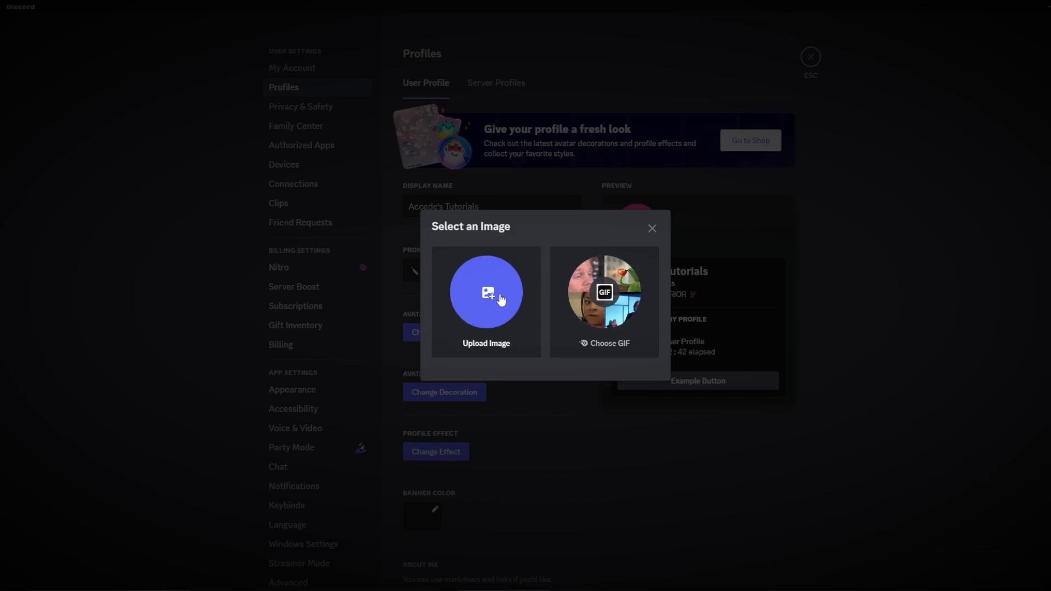
Upload the black ACCEDE logo and apply it as the avatar.
click(486, 300)
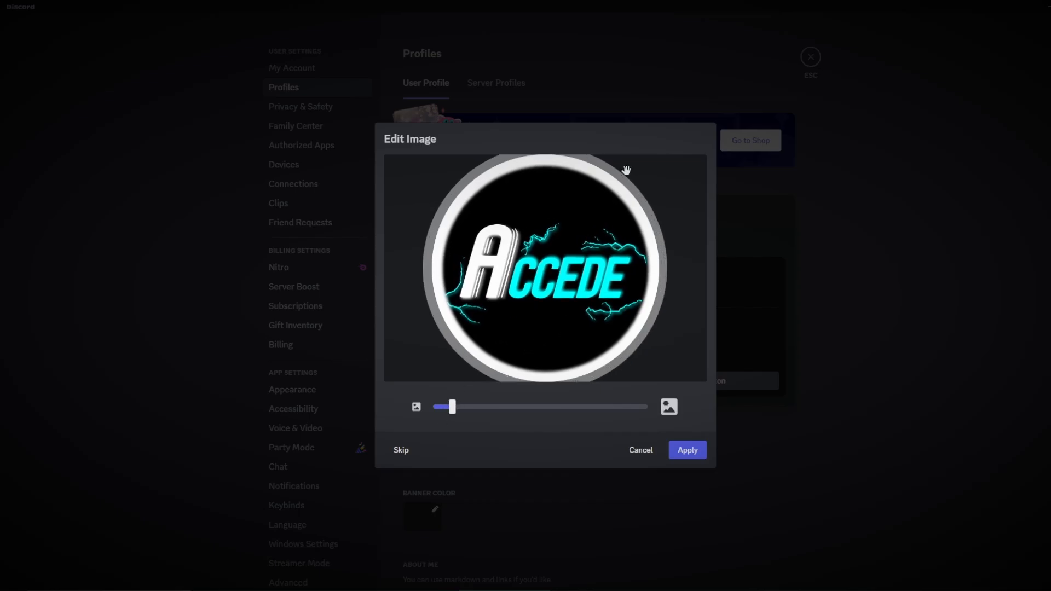
click(686, 450)
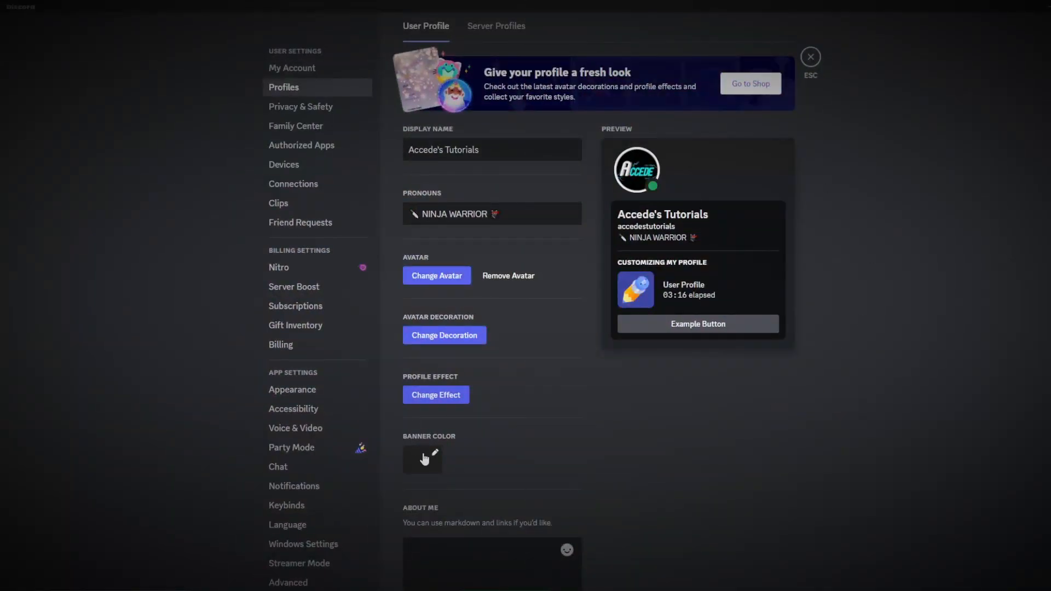
Change the banner colour to aqua #00eefc.
click(422, 460)
text(#00eefc)
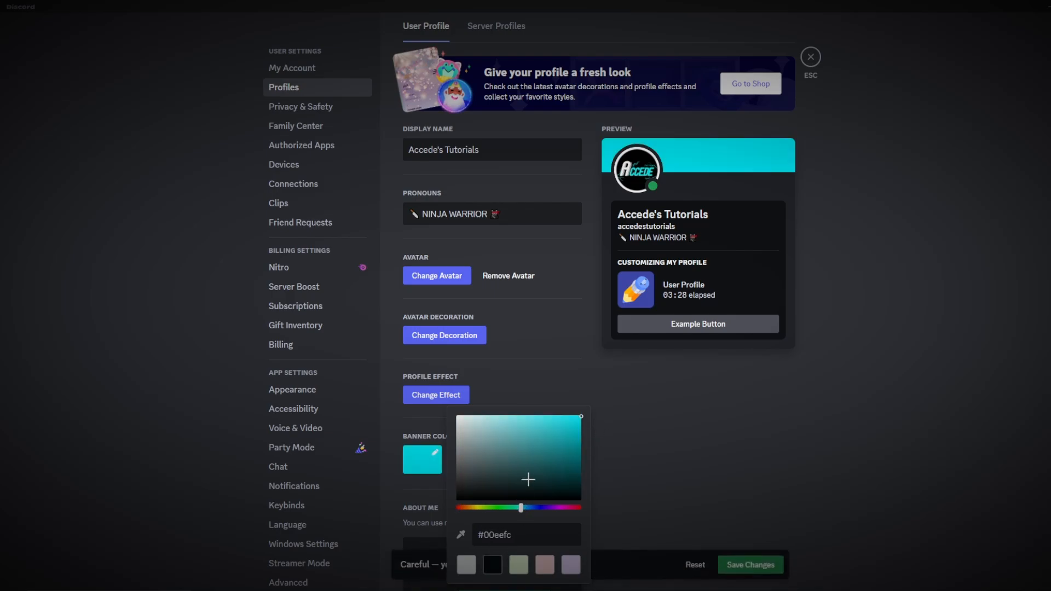
mouse_move(723, 433)
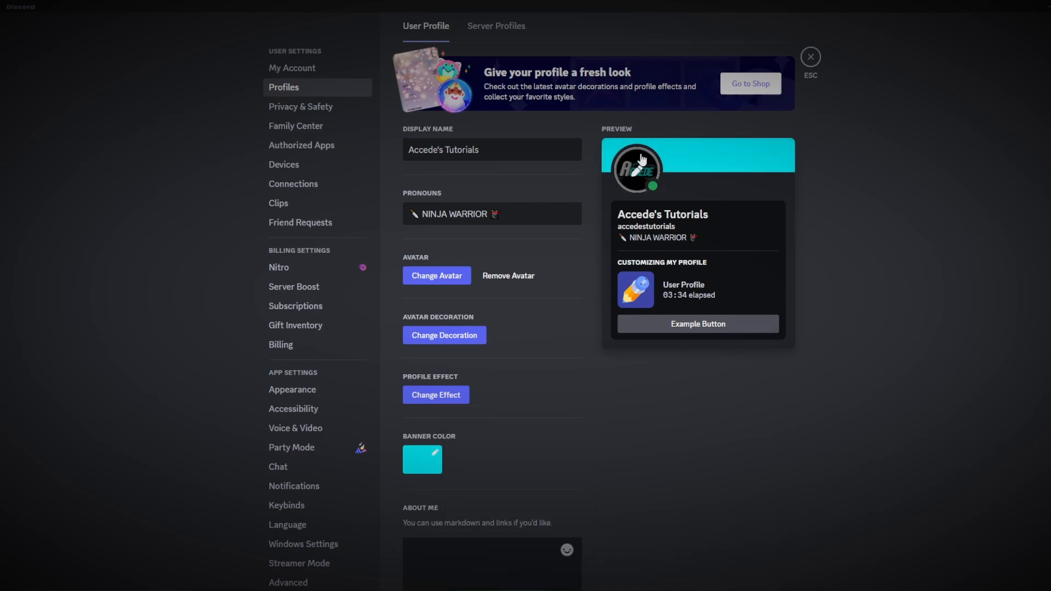
mouse_move(594, 443)
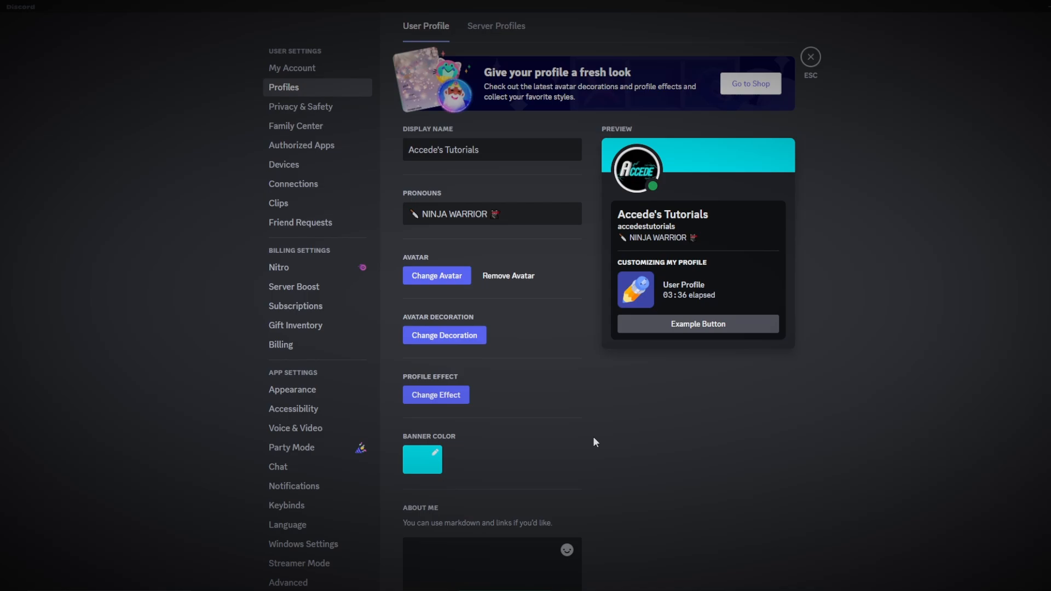
mouse_move(611, 283)
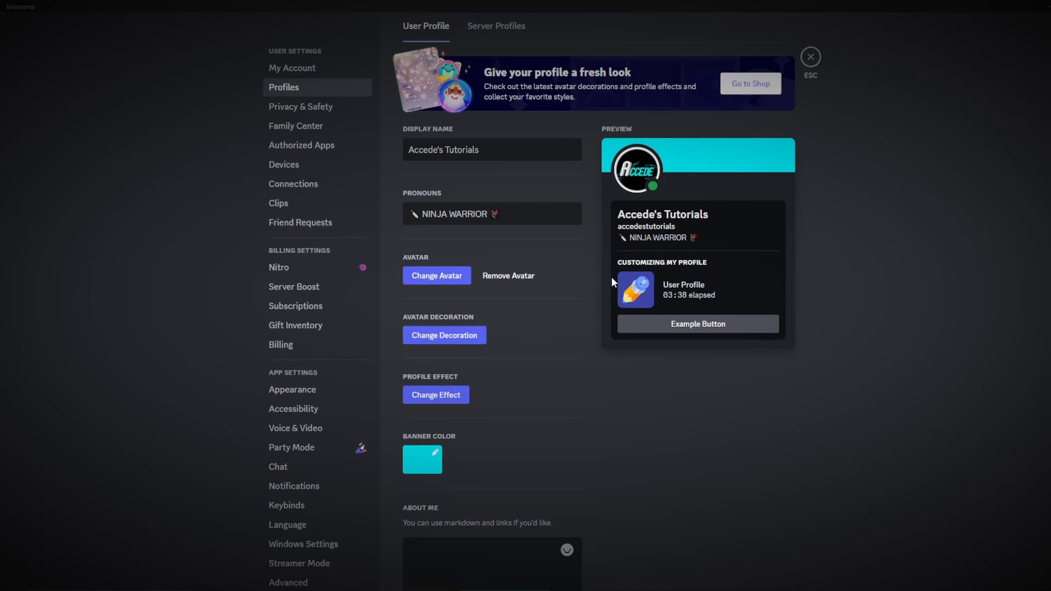
mouse_move(602, 481)
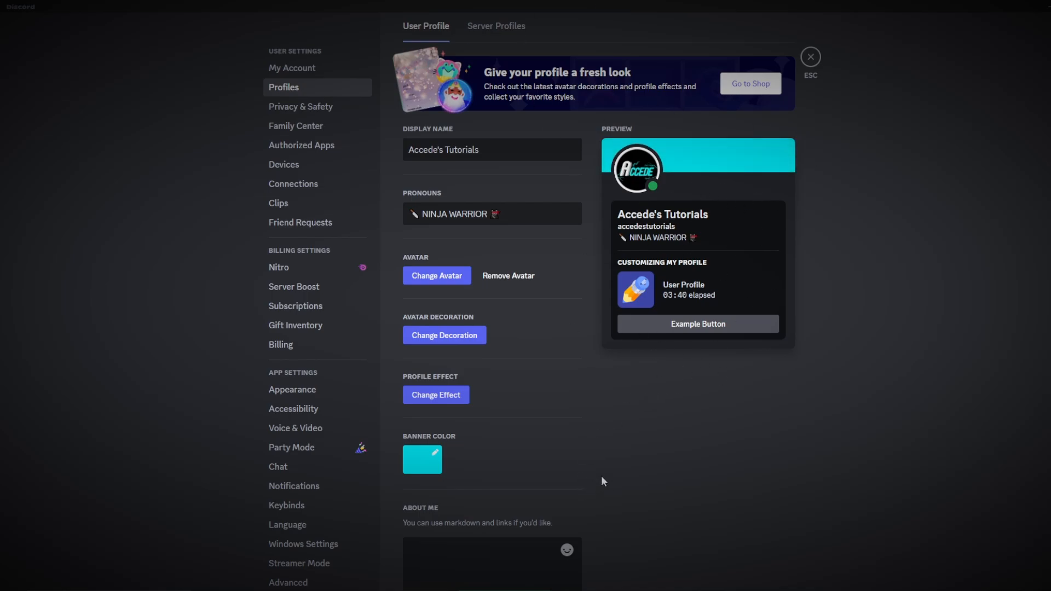
scroll(down, 3)
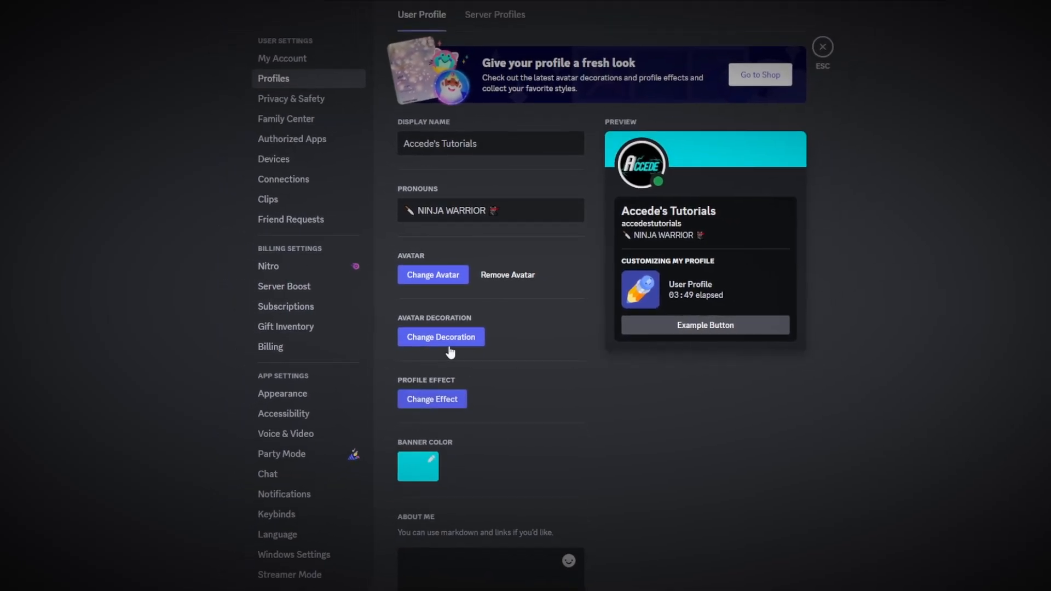
click(440, 337)
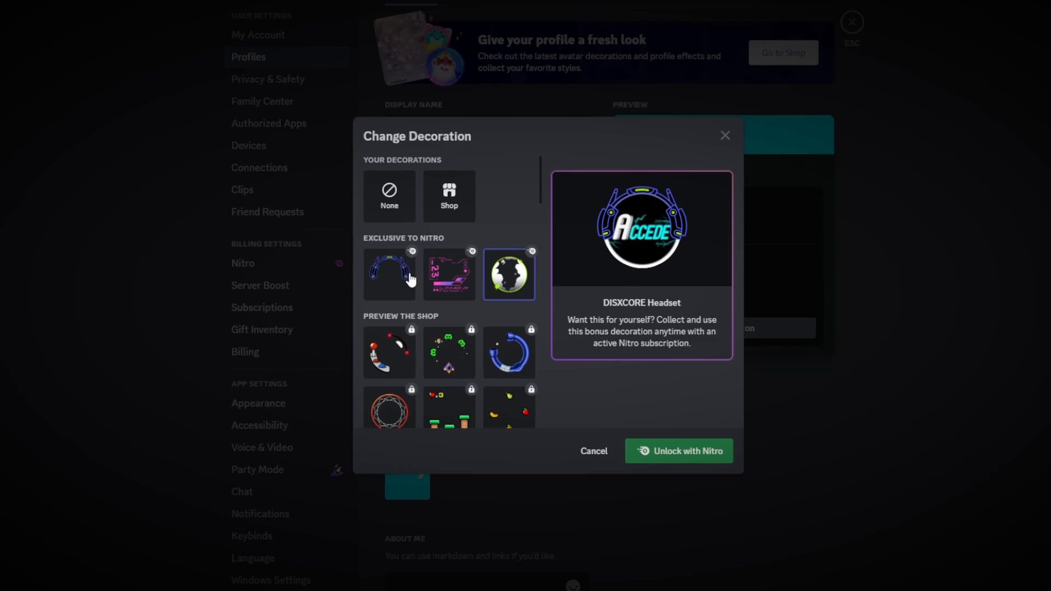
click(398, 275)
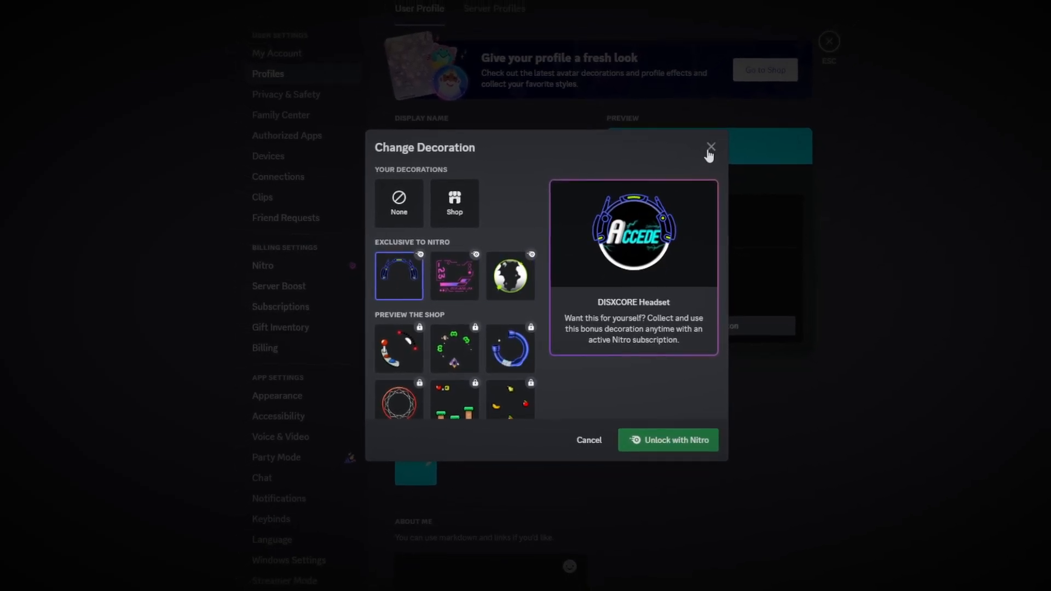
click(708, 147)
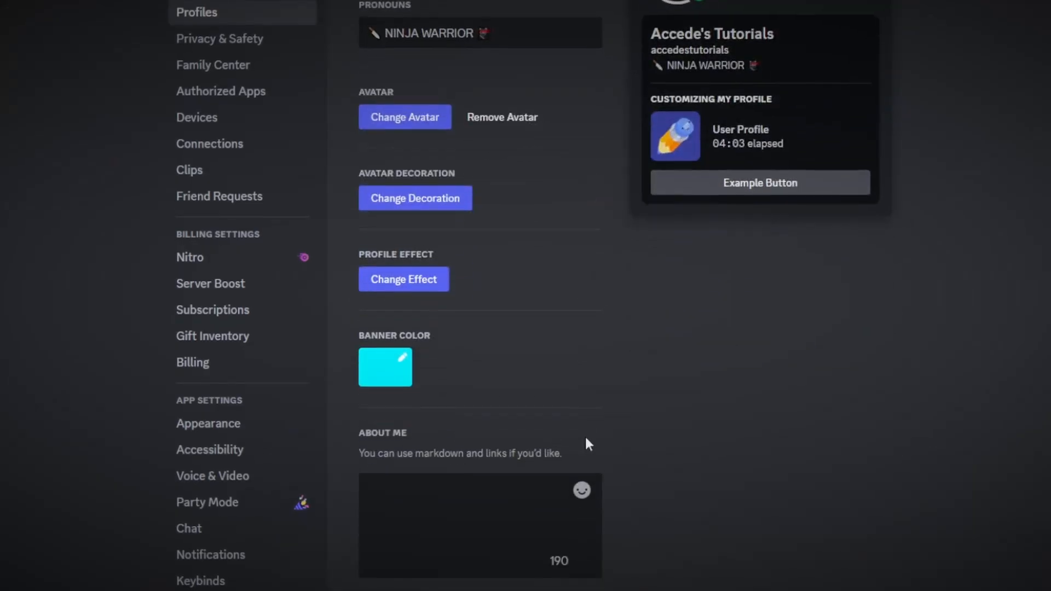
Write an emoji followed by 'I Love Gaming!' in the About Me box.
click(476, 483)
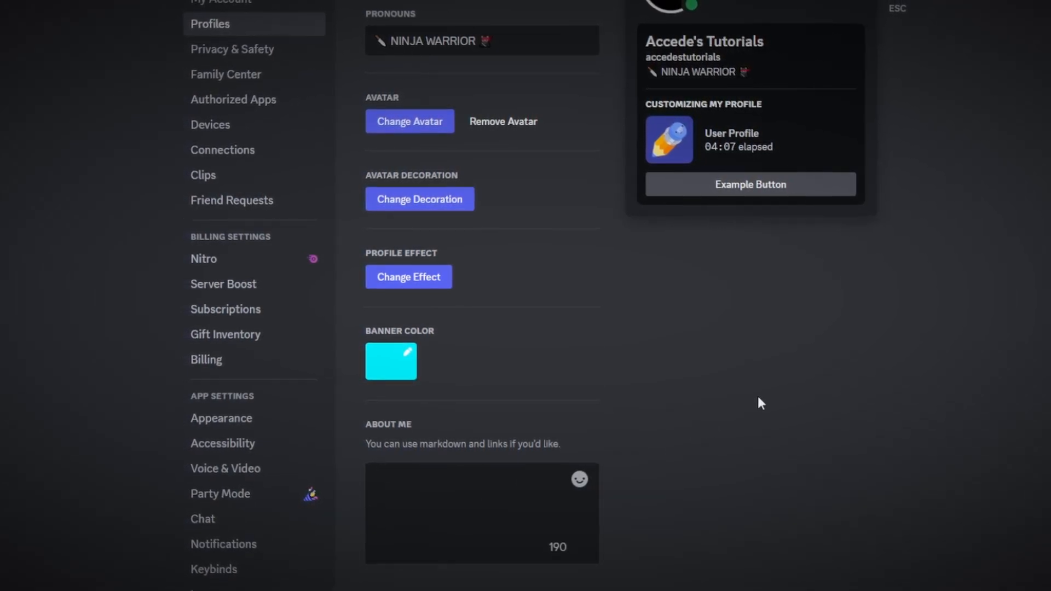
text(gnfskgnfdglkfmdklgmdf)
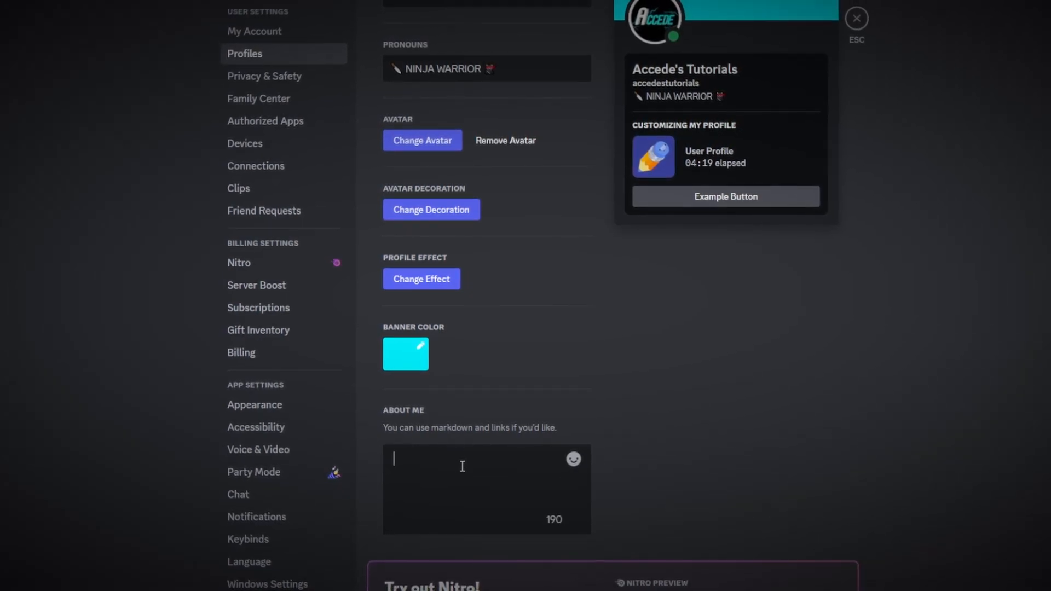
click(572, 460)
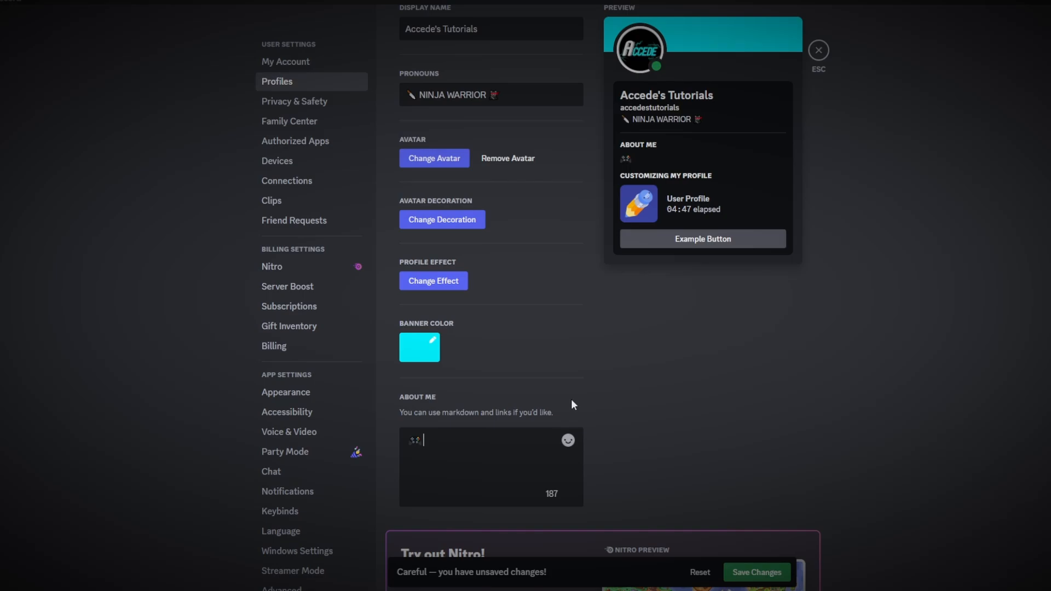
text(I Love G)
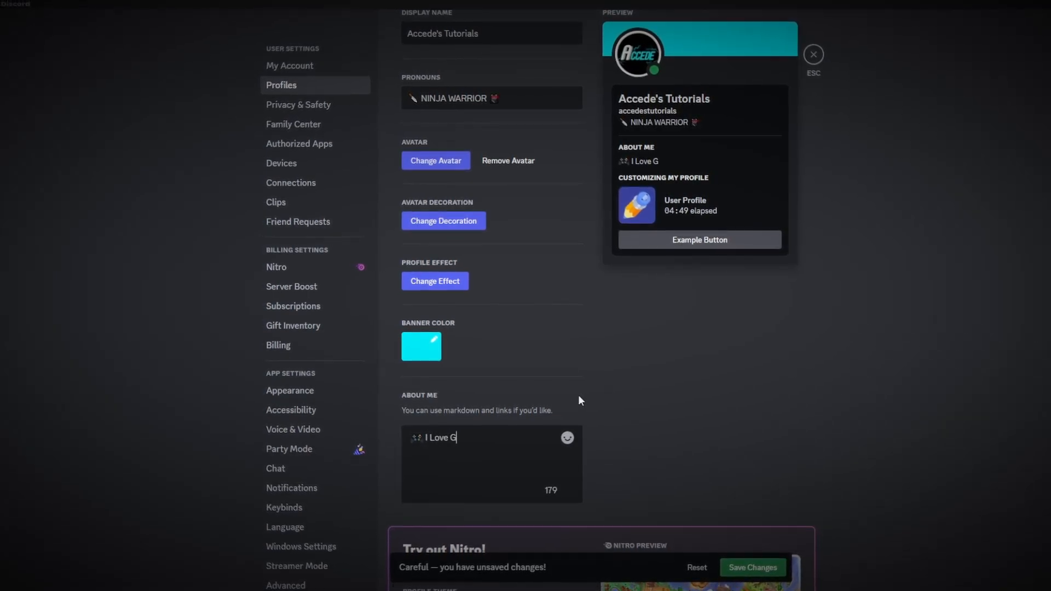
text(aming!)
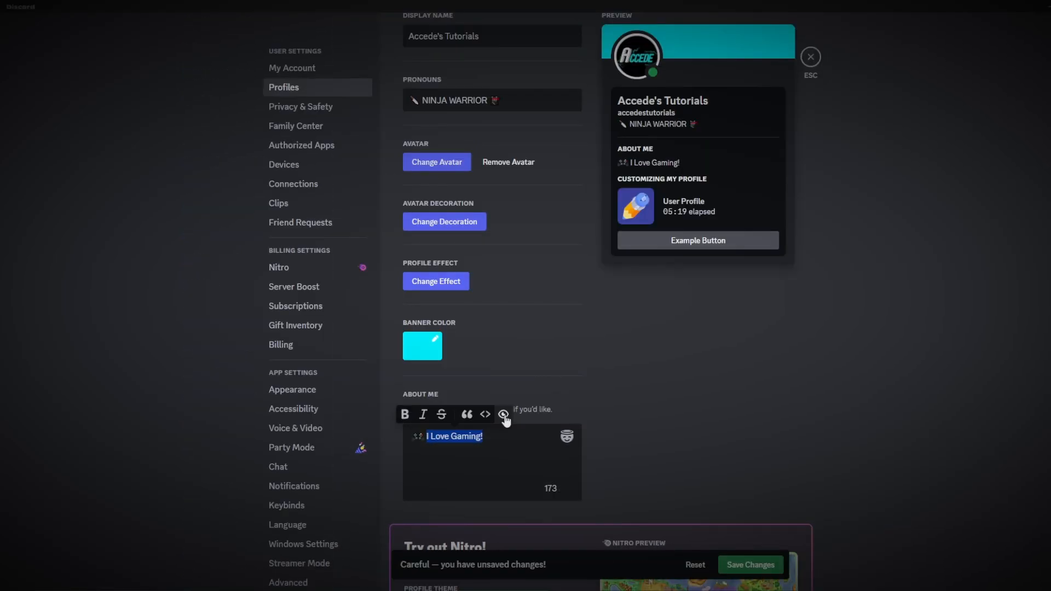
Wrap 'I Love Gaming!' in ** bold markers within a quoted line.
click(405, 414)
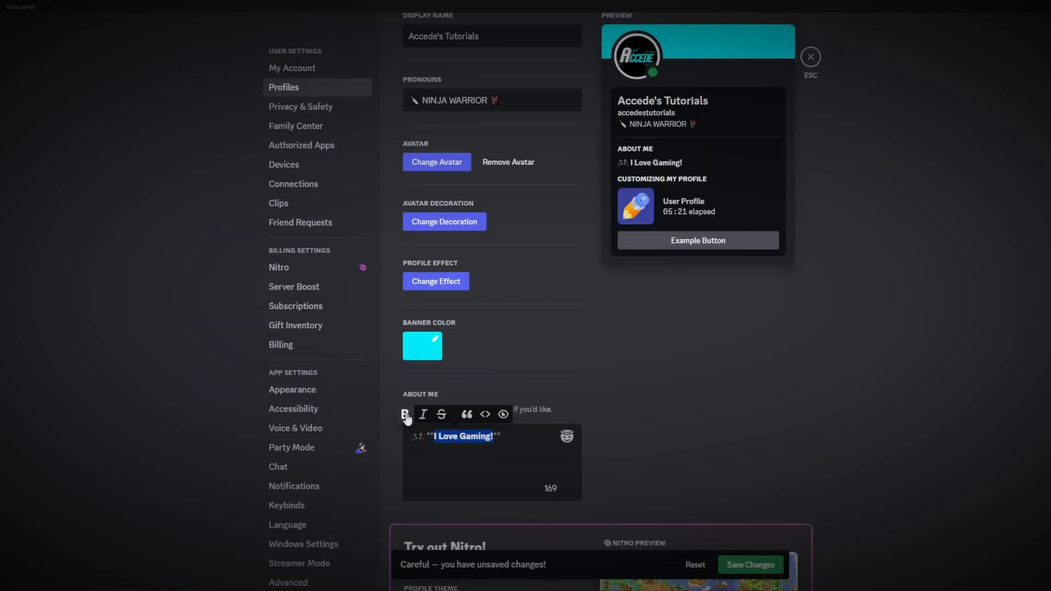
mouse_move(467, 418)
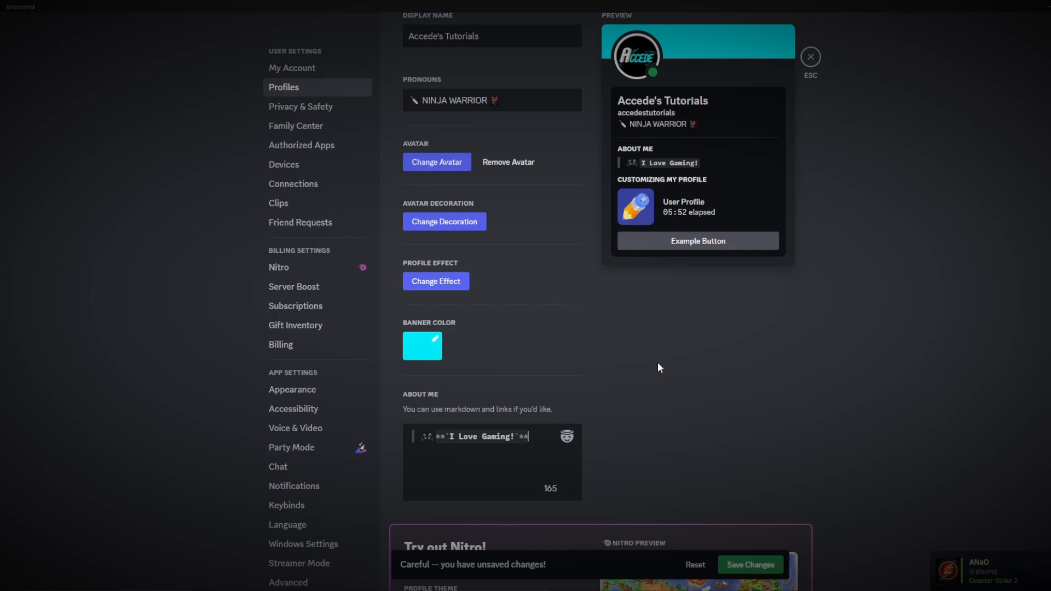
mouse_move(702, 171)
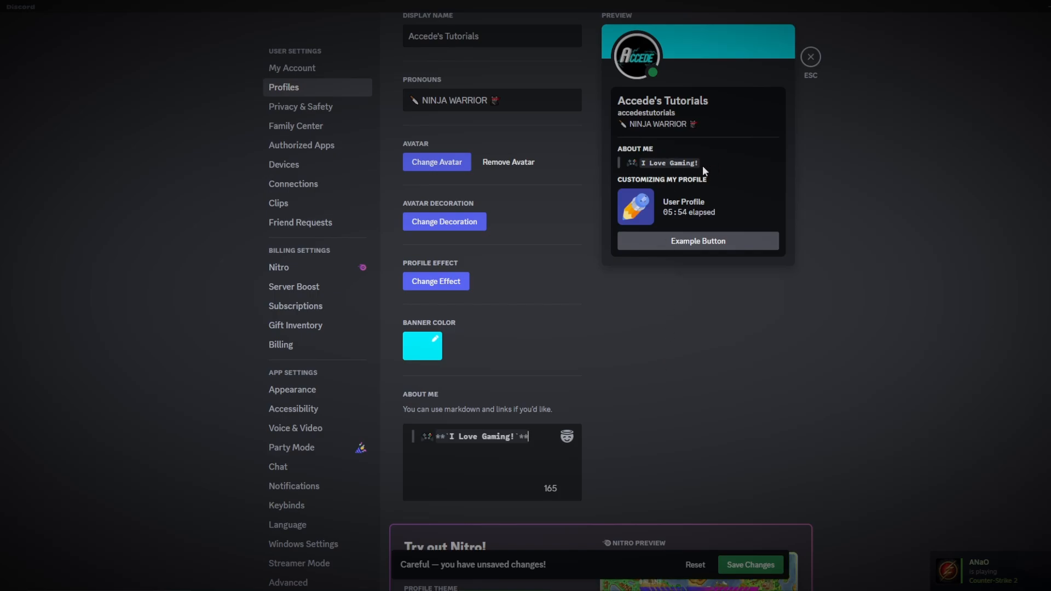
mouse_move(663, 164)
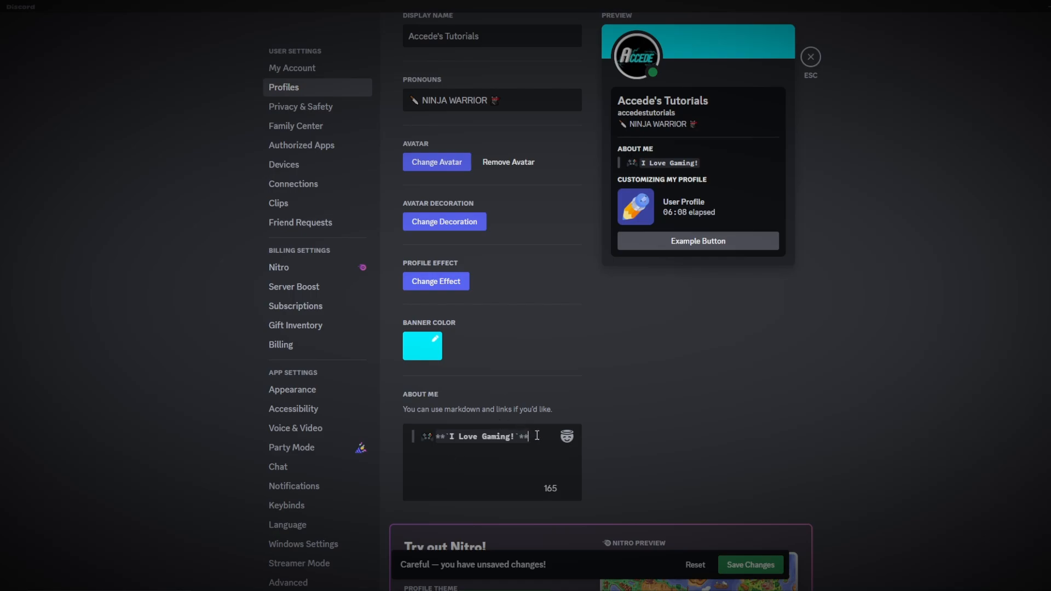
mouse_move(560, 396)
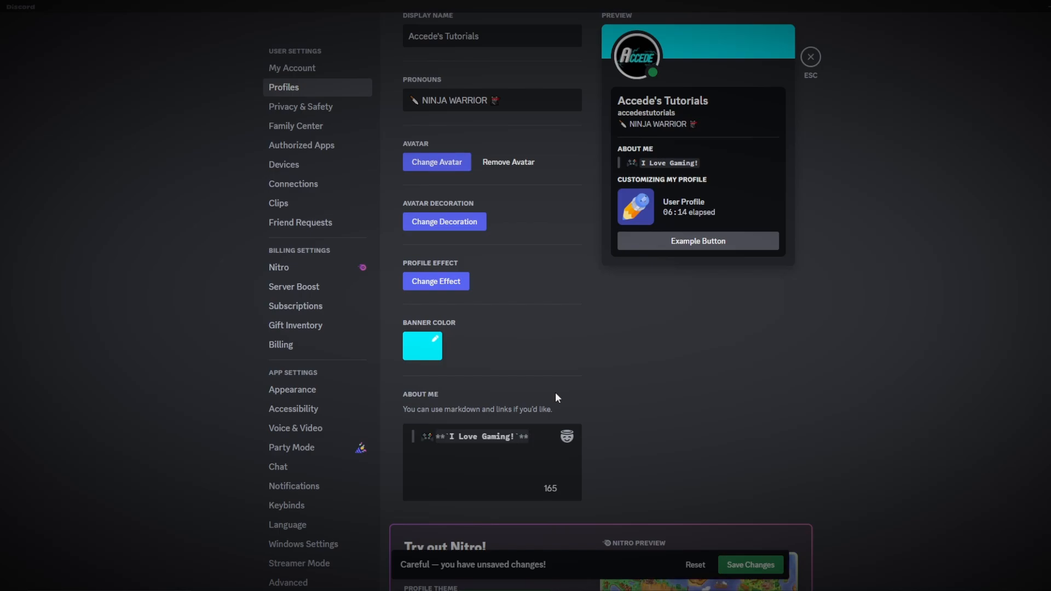
mouse_move(586, 423)
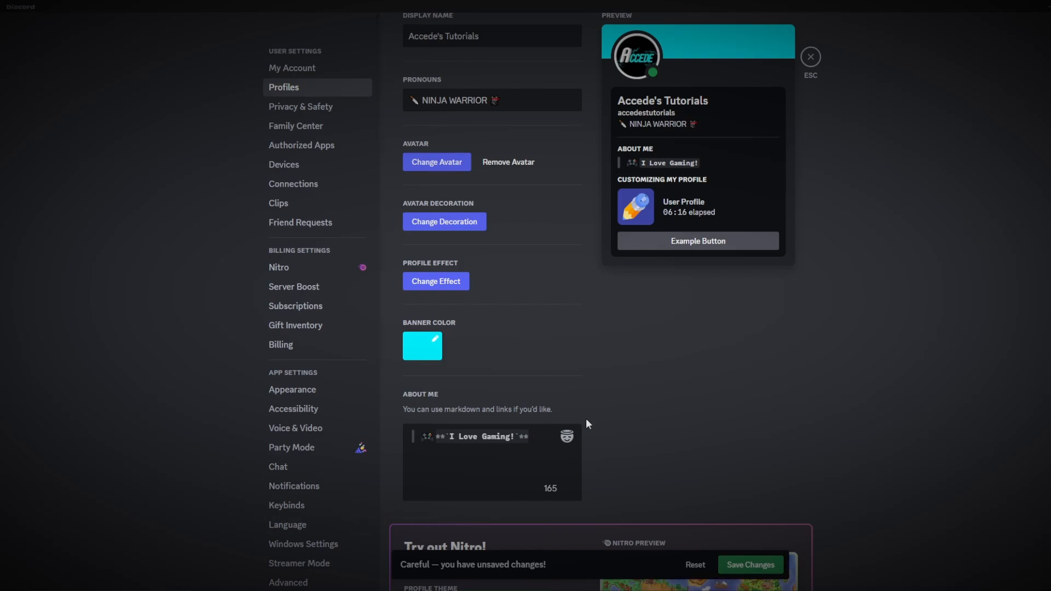
Copy the Up Down Arrow with Base symbol from coolsymbol.com's Arrows section.
click(221, 11)
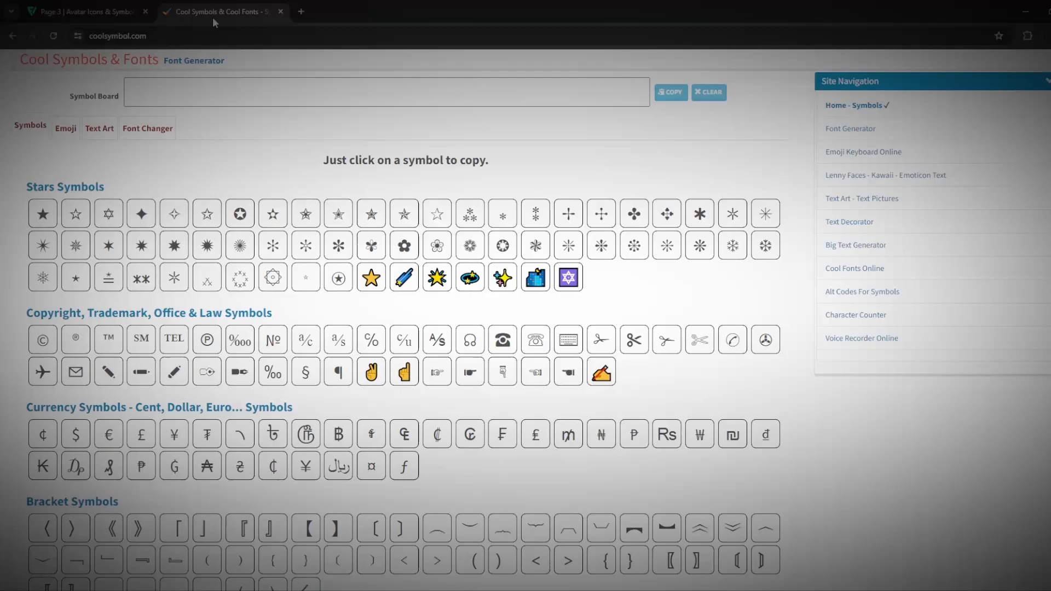
mouse_move(764, 338)
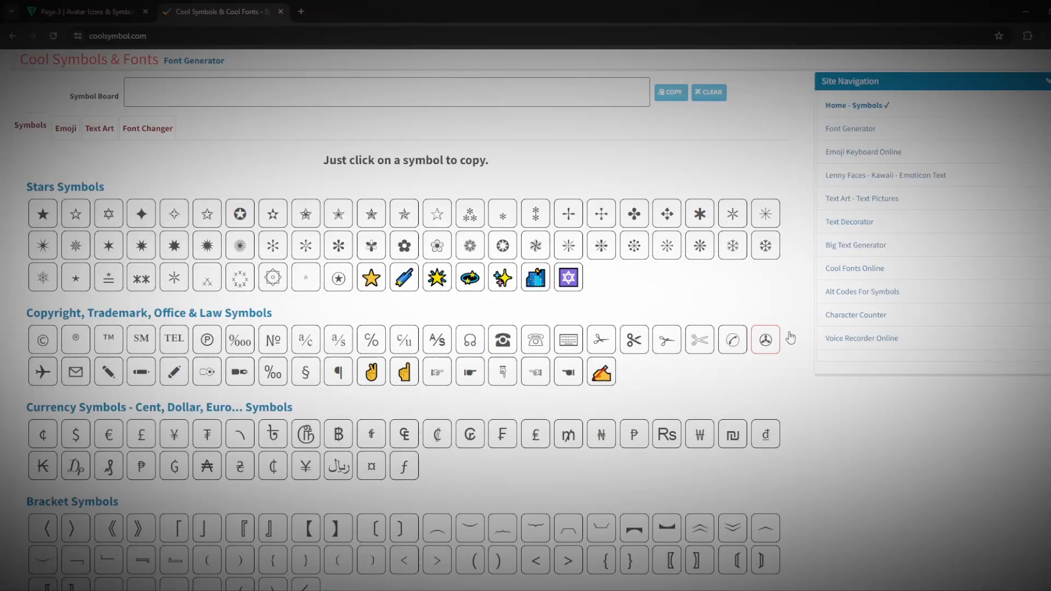
mouse_move(800, 275)
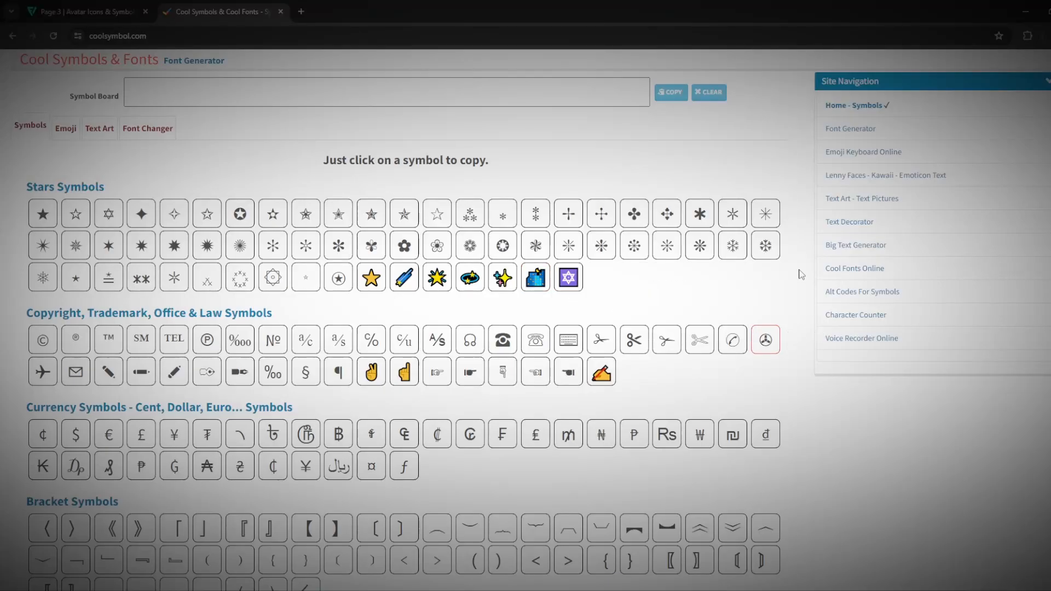
scroll(down, 3)
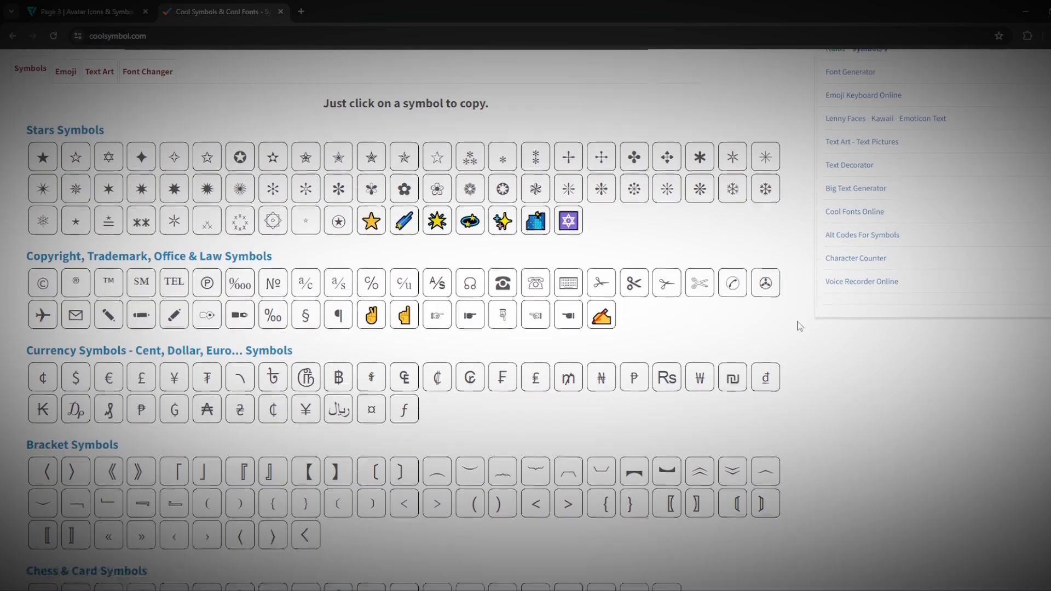
scroll(down, 3)
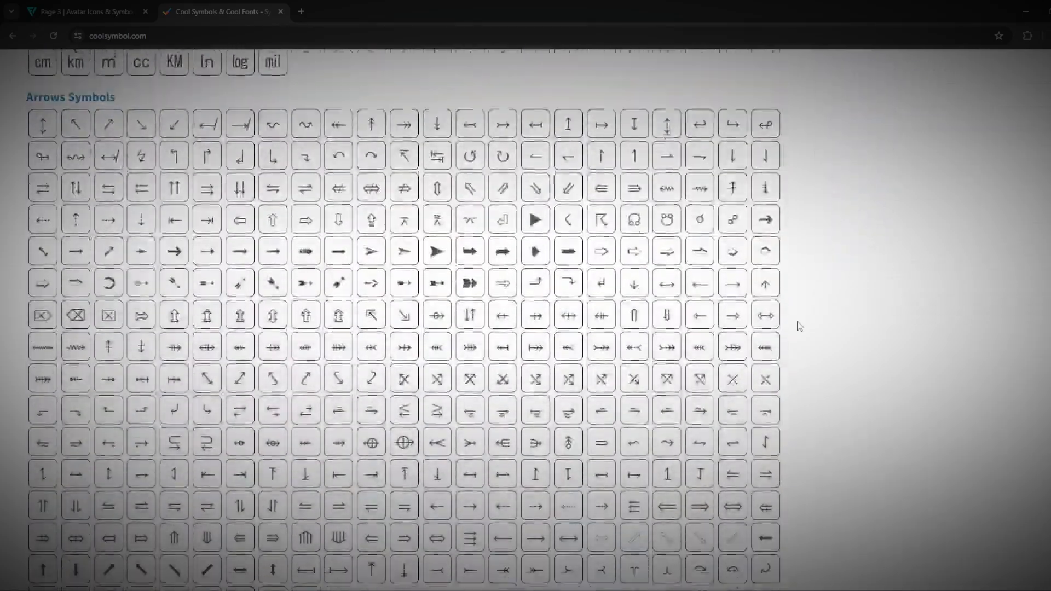
scroll(down, 3)
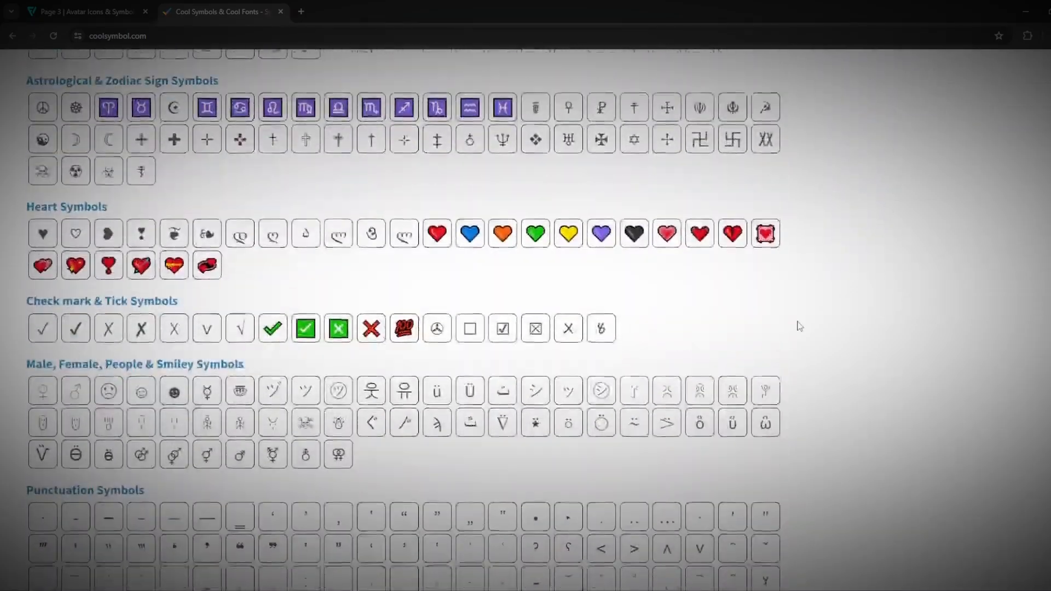
scroll(down, 3)
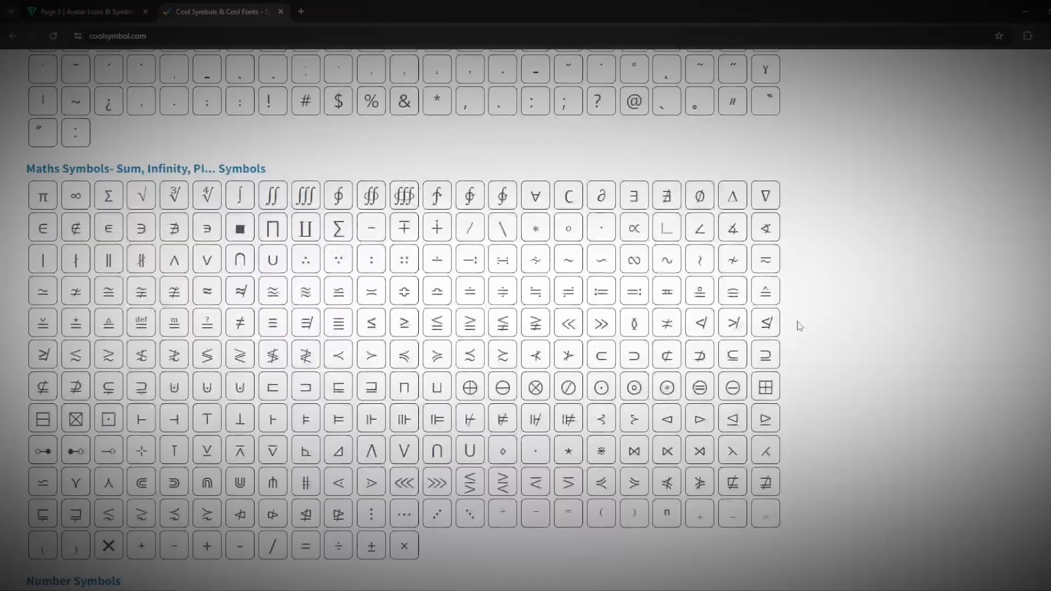
scroll(down, 3)
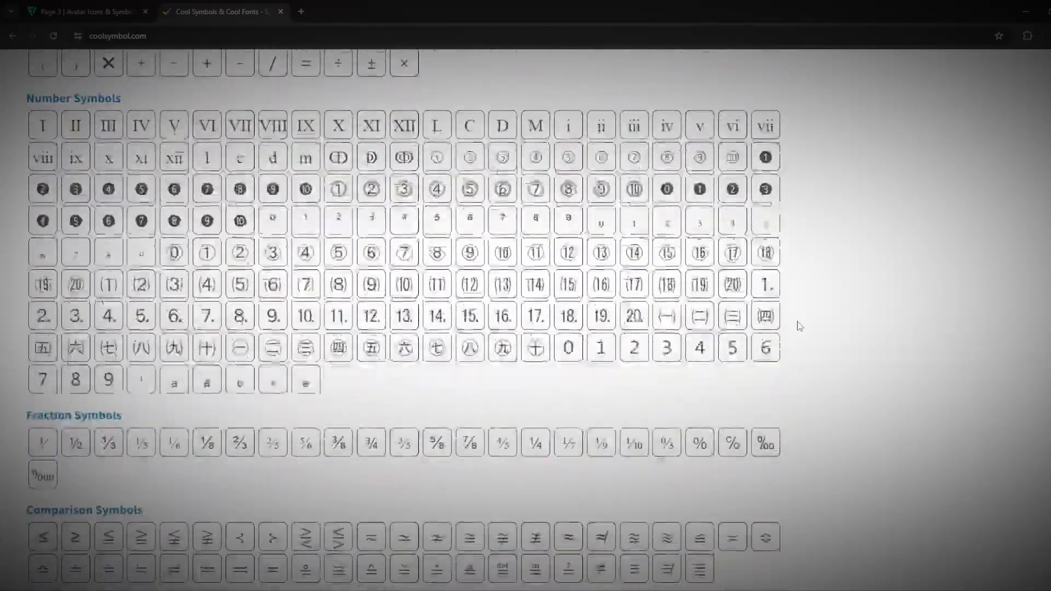
scroll(down, 3)
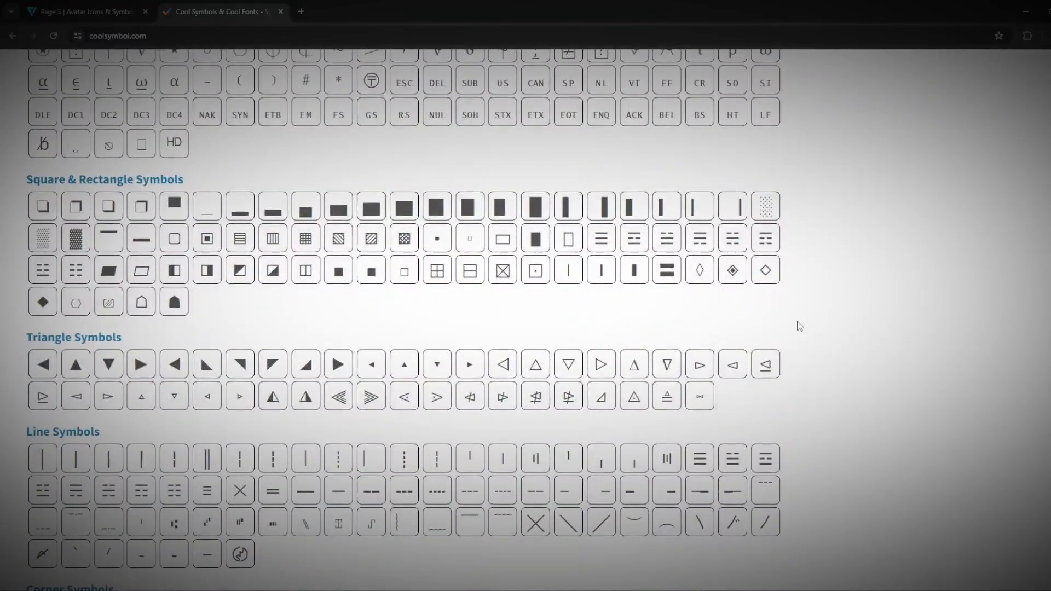
scroll(down, 3)
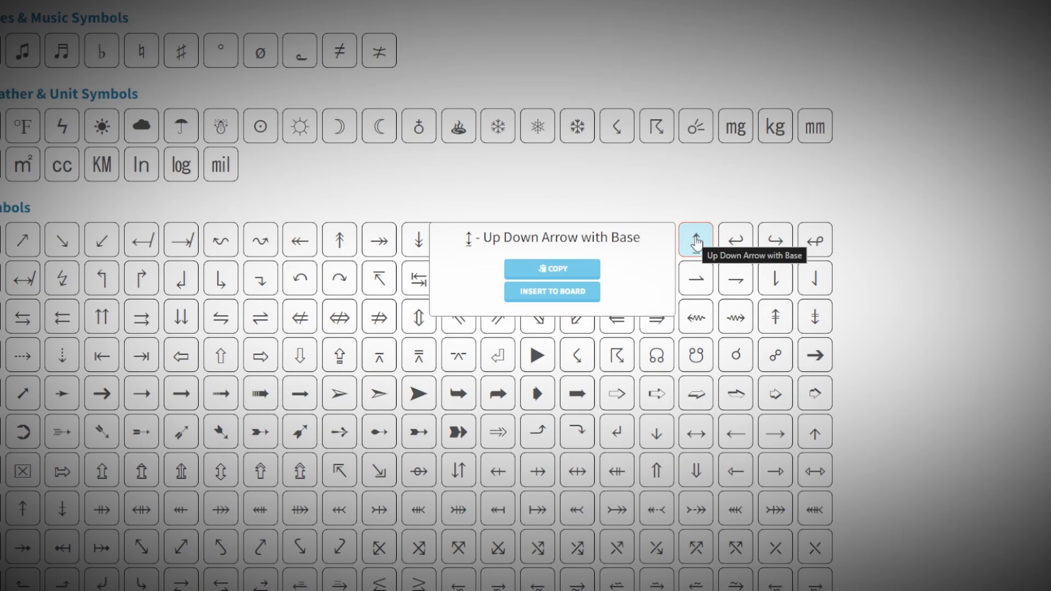
click(551, 269)
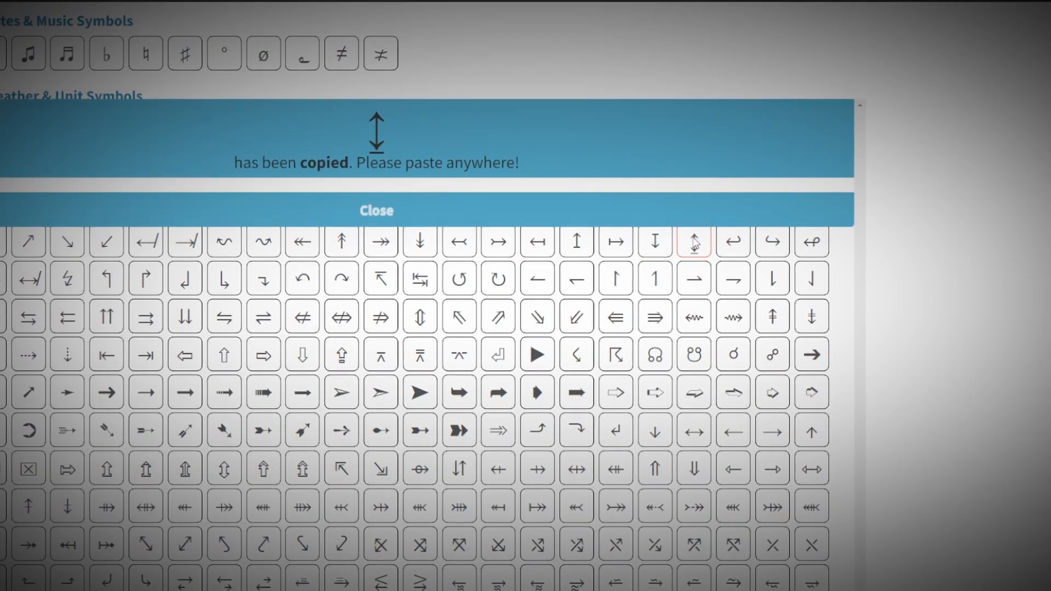
click(376, 210)
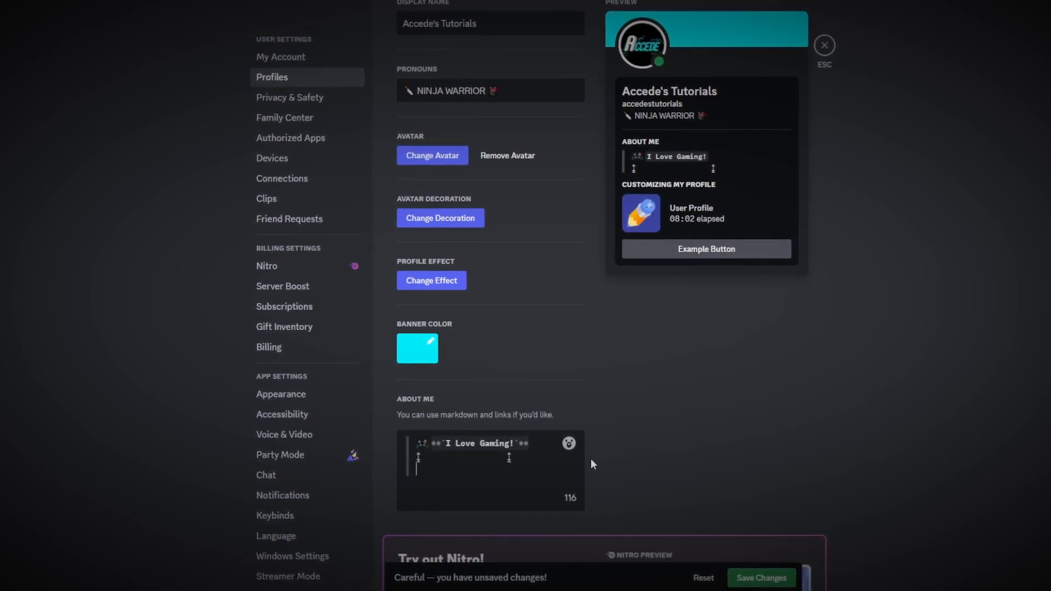
Add a headphones emoji and bold 'I Love Music!' line to About Me.
click(567, 443)
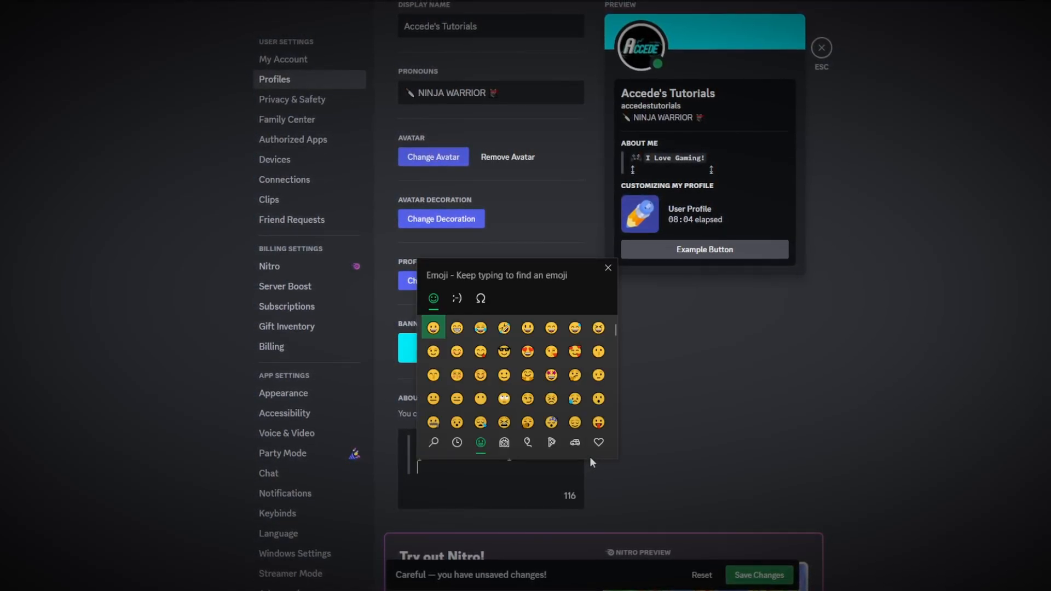
text(head)
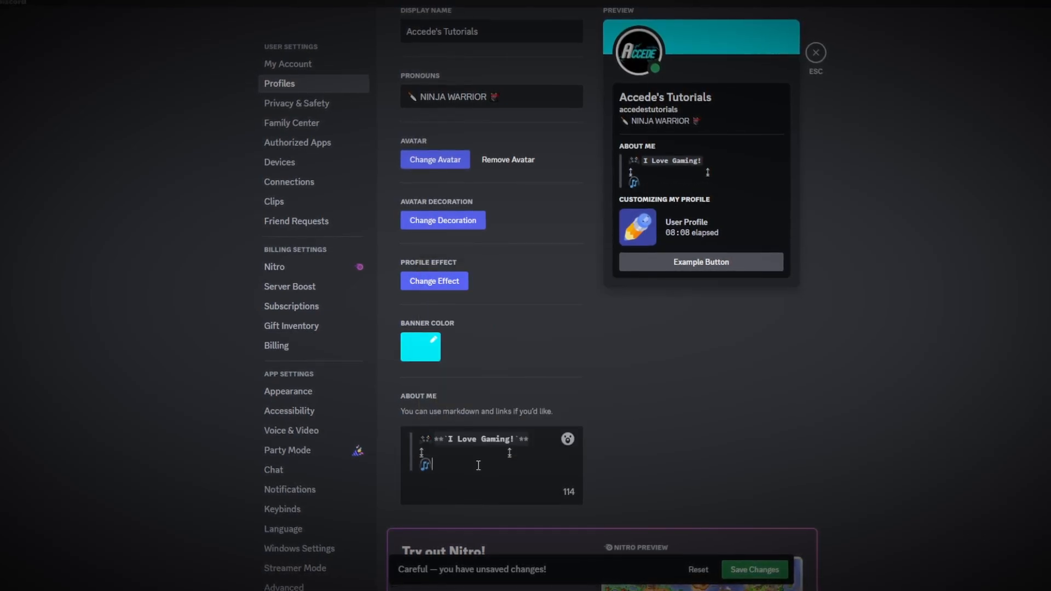
text(I Love)
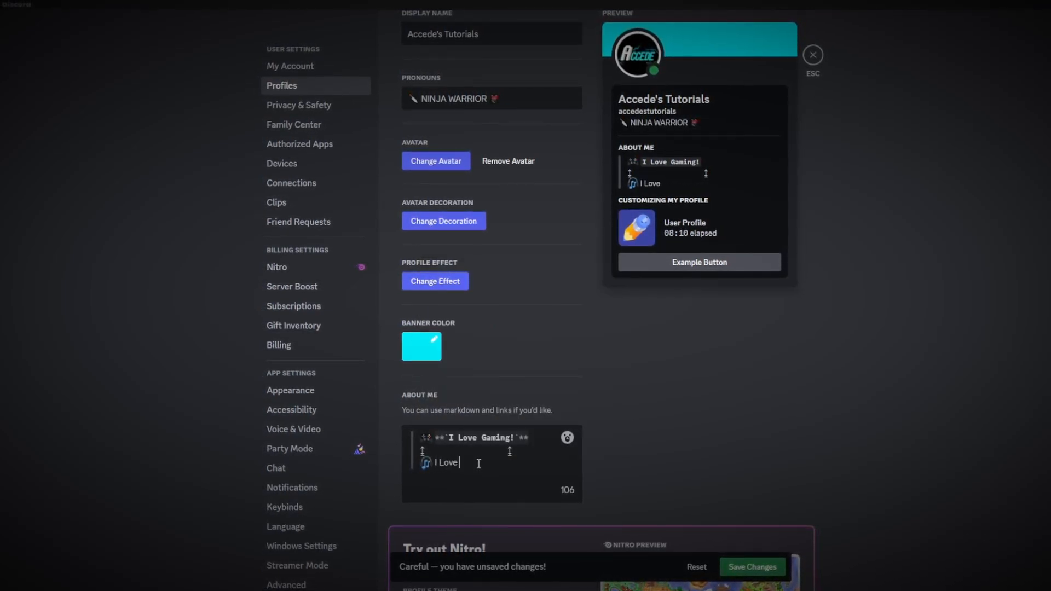
text(Music!)
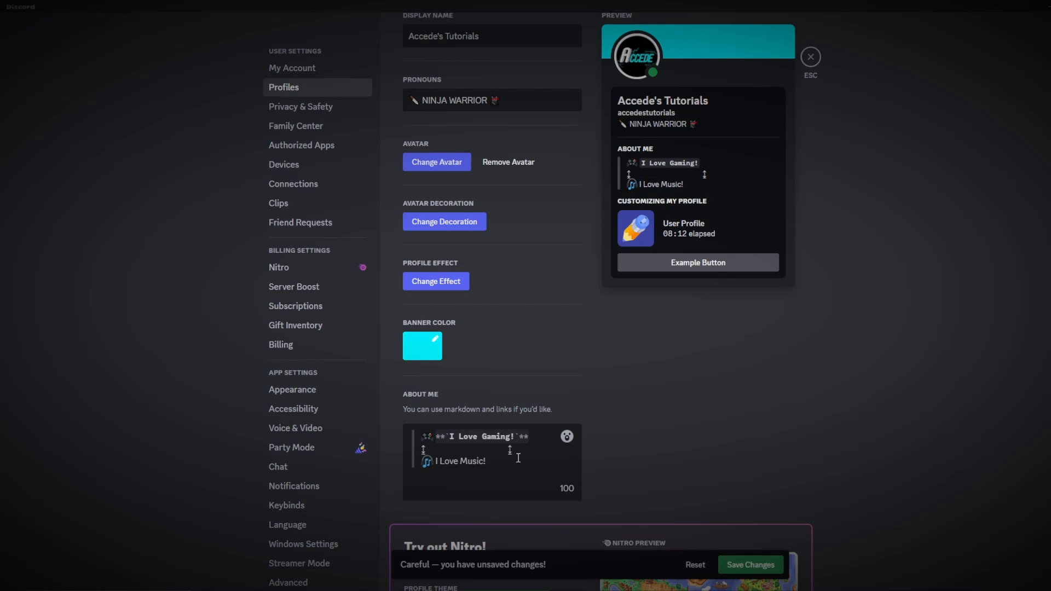
double_click(460, 461)
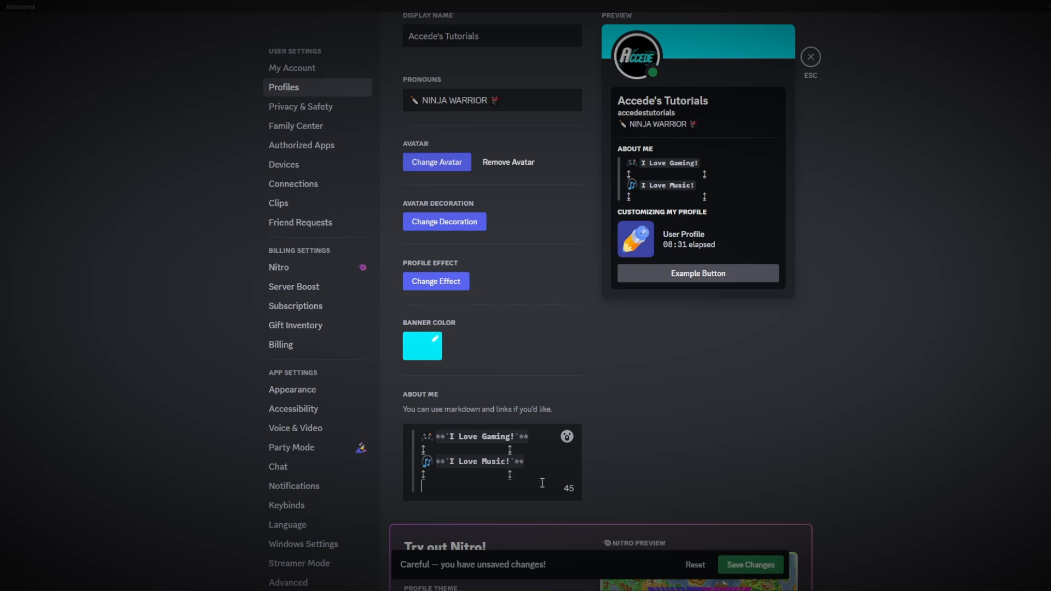
Add a sunglasses emoji and 'Chilling' to About Me, selecting the word for bolding.
click(567, 436)
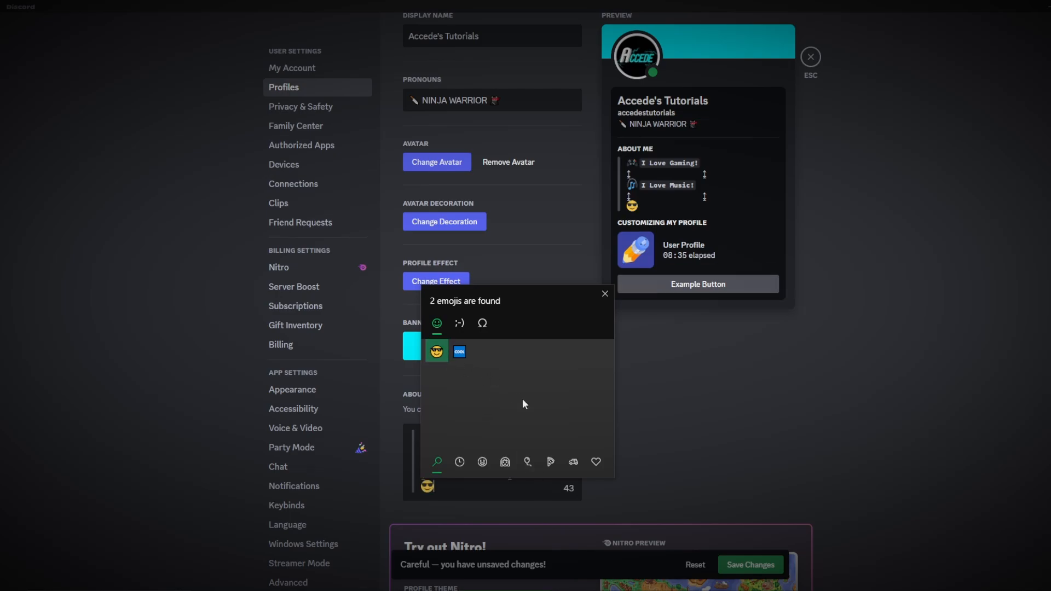
click(604, 294)
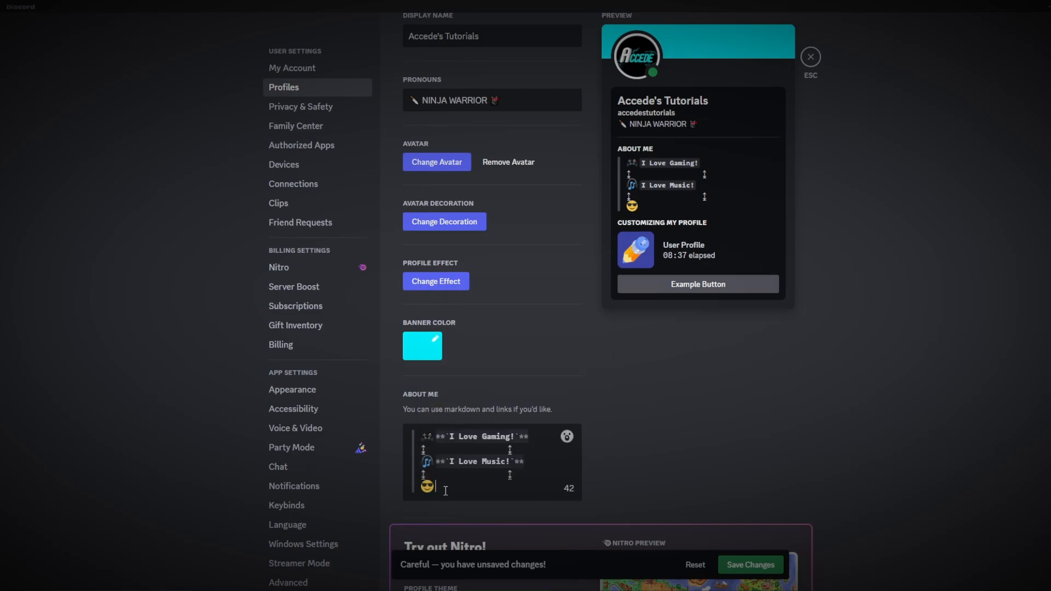
text(Chilling)
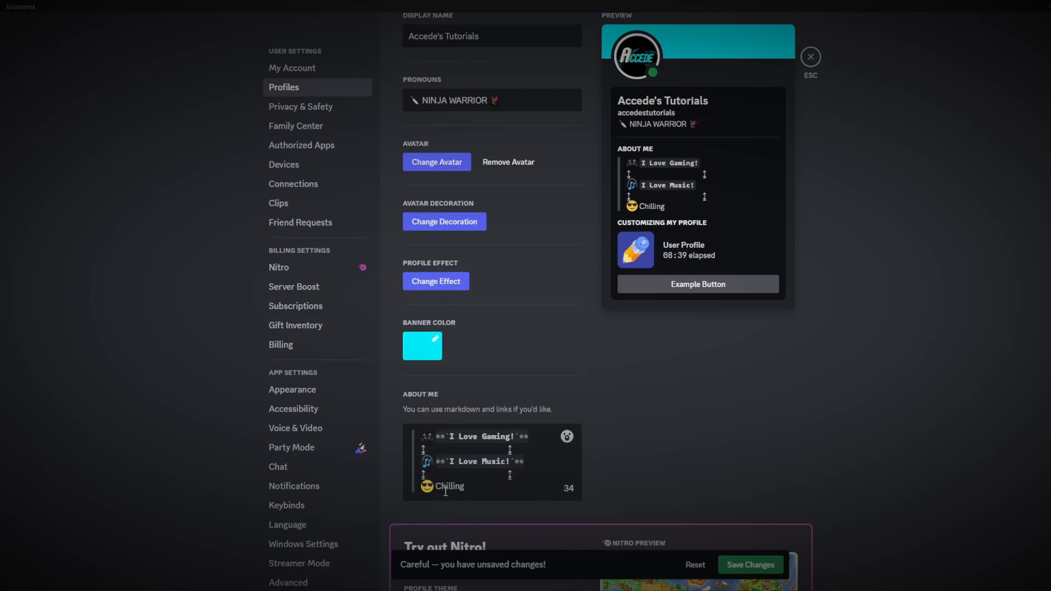
double_click(447, 486)
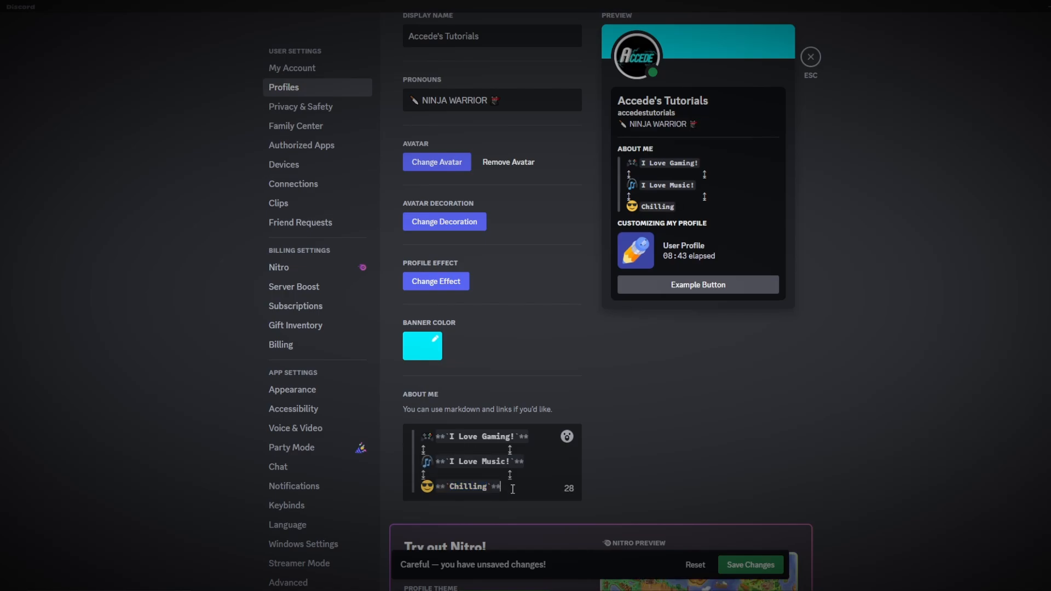
mouse_move(672, 262)
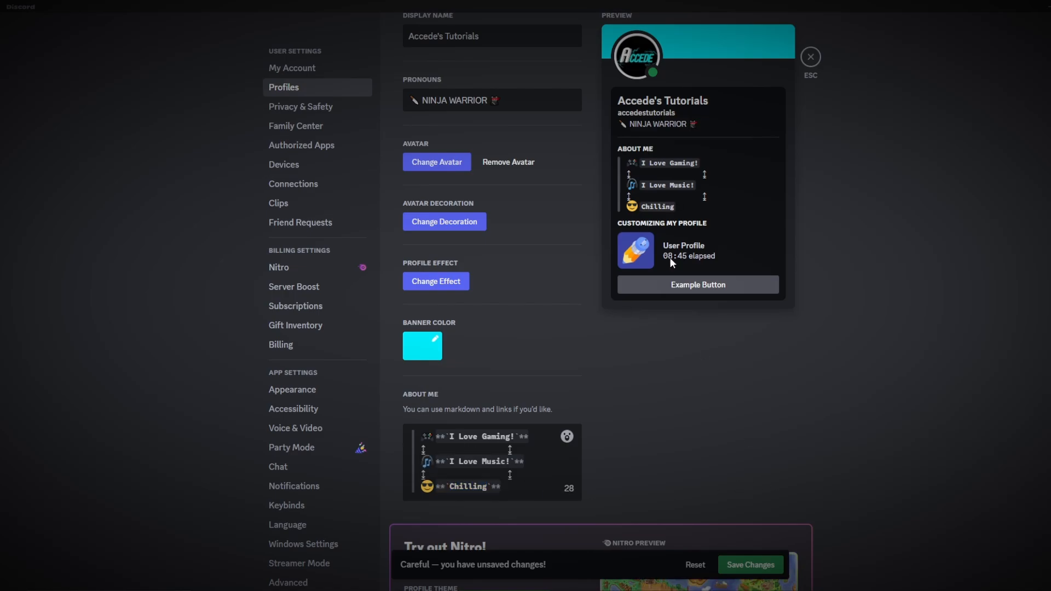
scroll(up, 3)
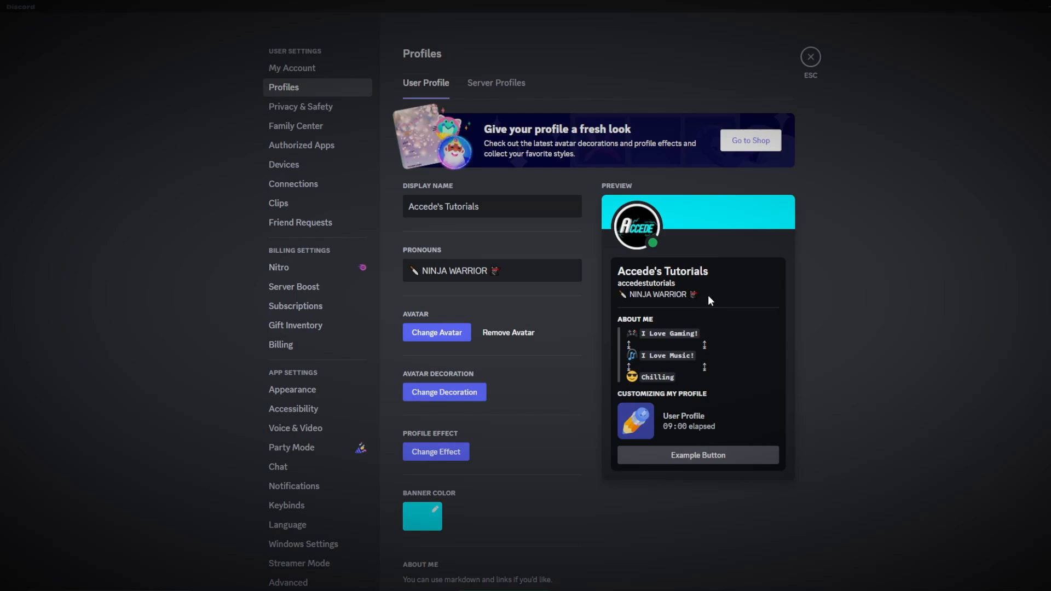
mouse_move(638, 335)
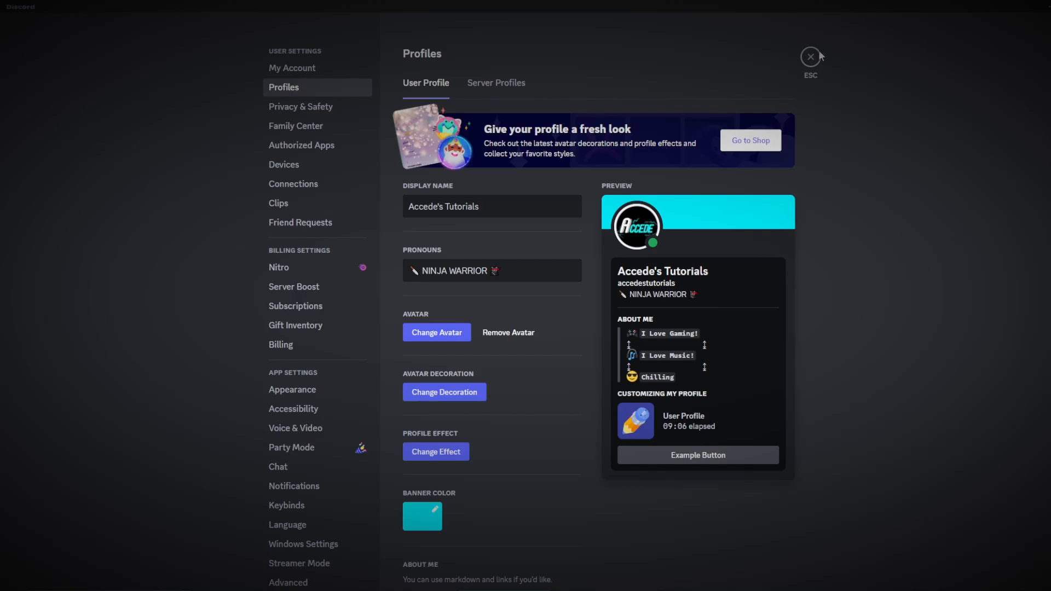
Leave settings and bring up Set Custom Status from the profile card.
click(809, 57)
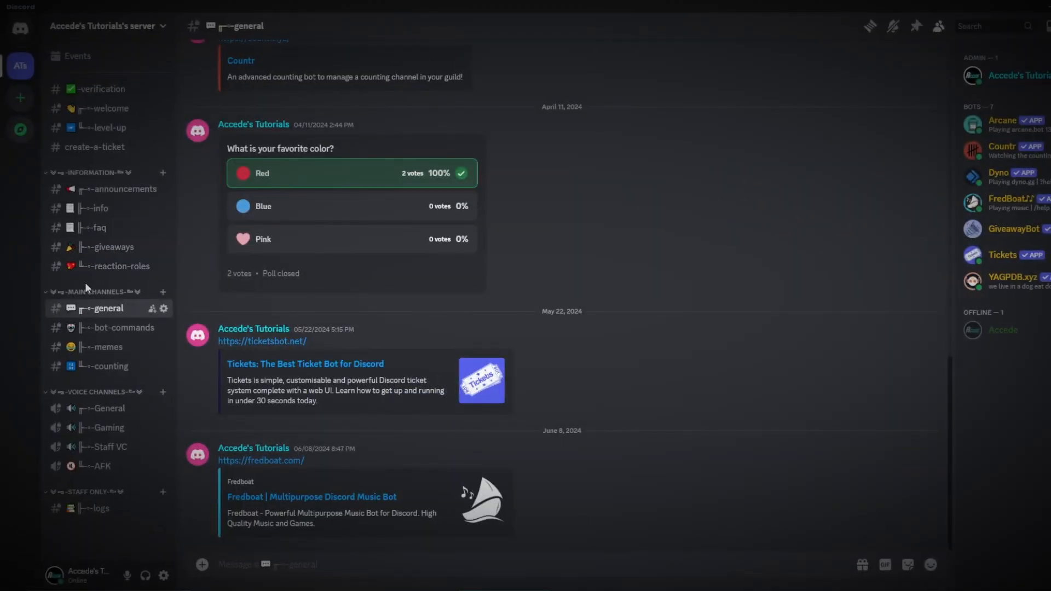
mouse_move(130, 481)
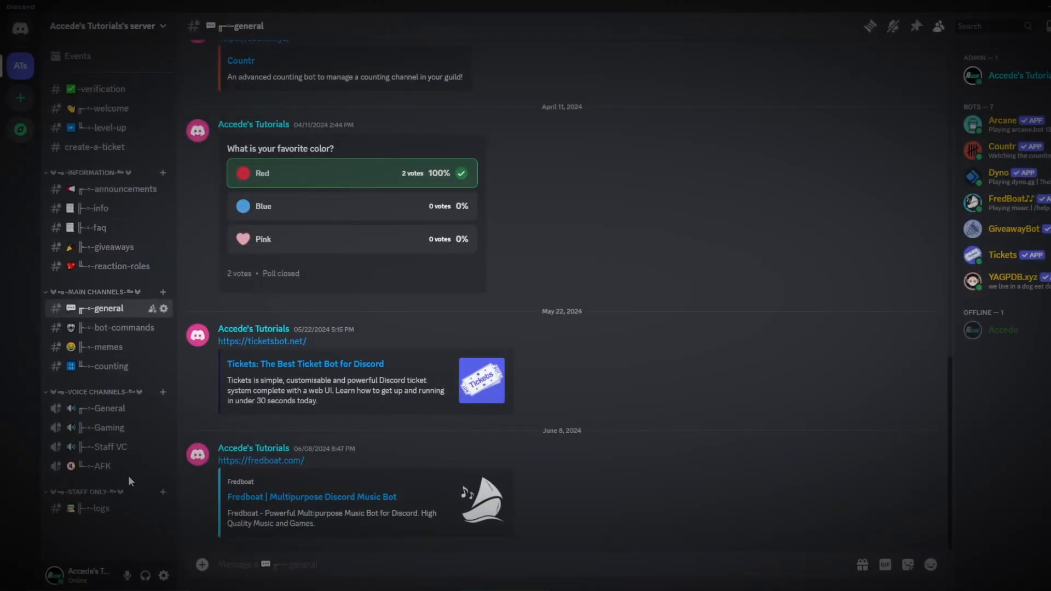
mouse_move(72, 579)
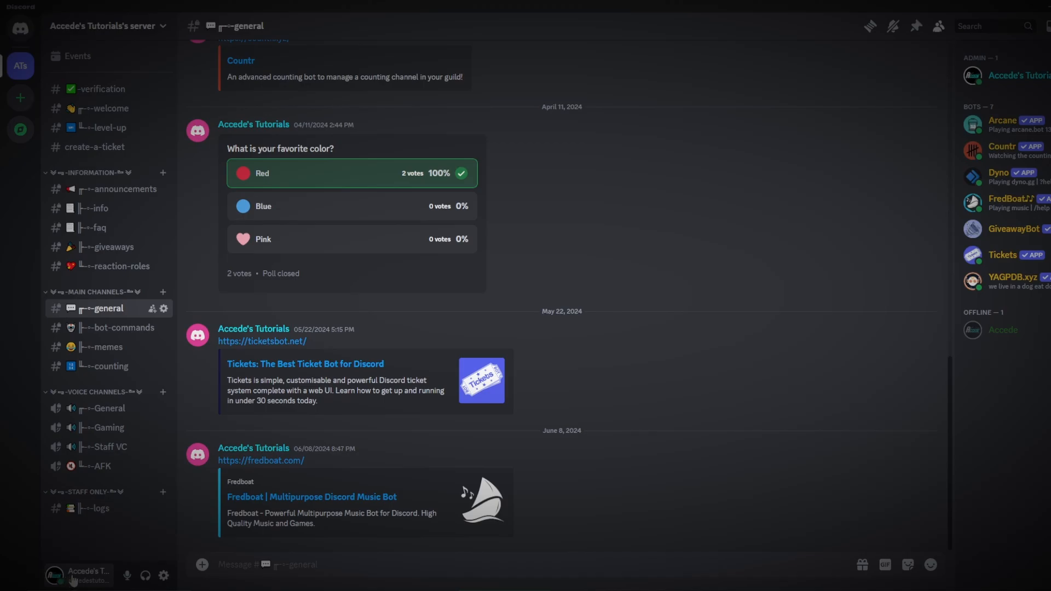
click(54, 576)
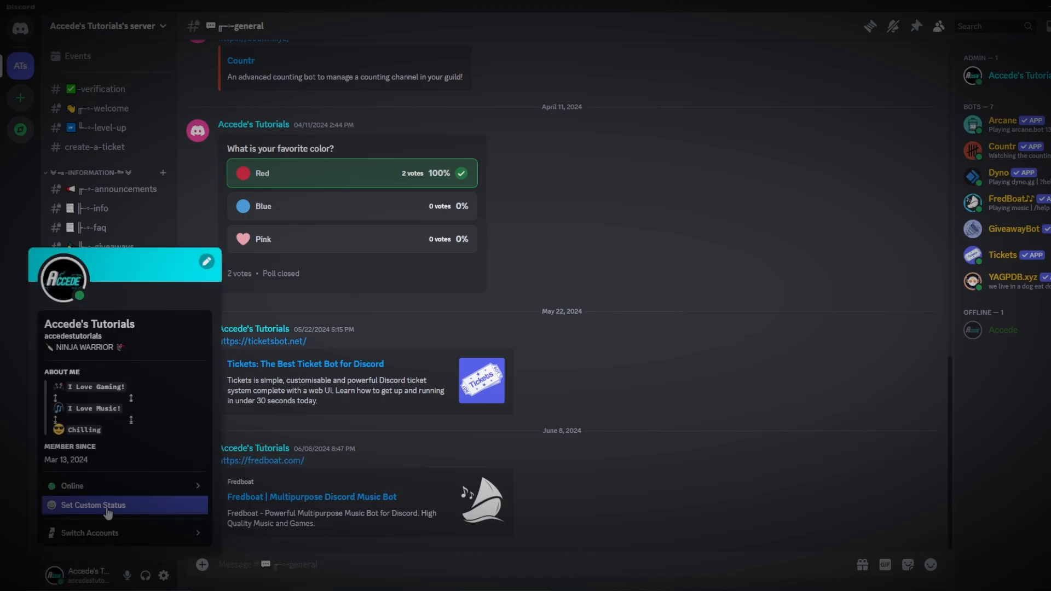
click(93, 505)
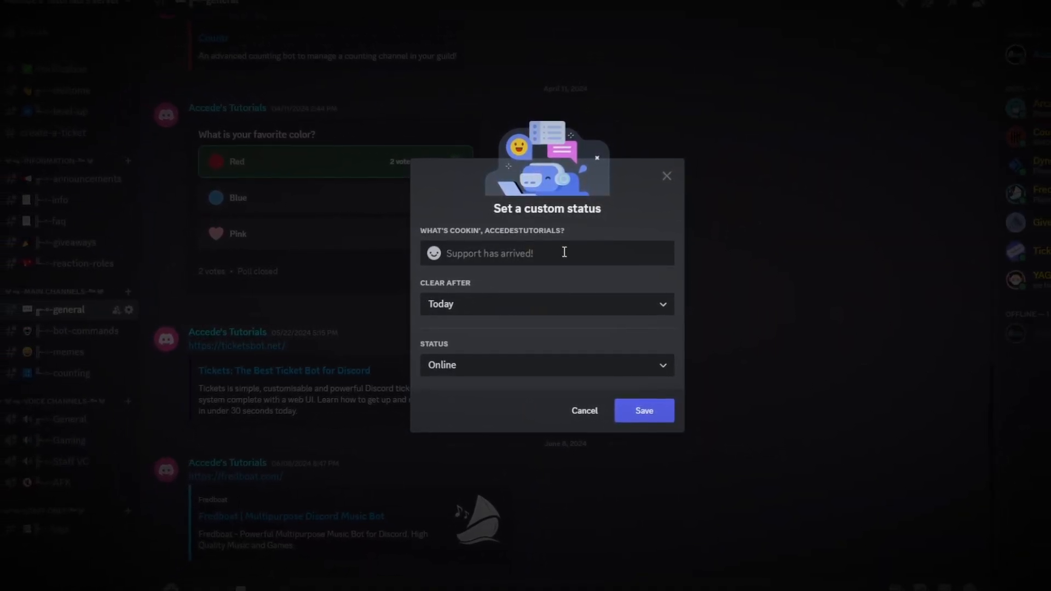
Write 'Just Vibing' with an emoji as the status, set to Don't clear.
text(.)
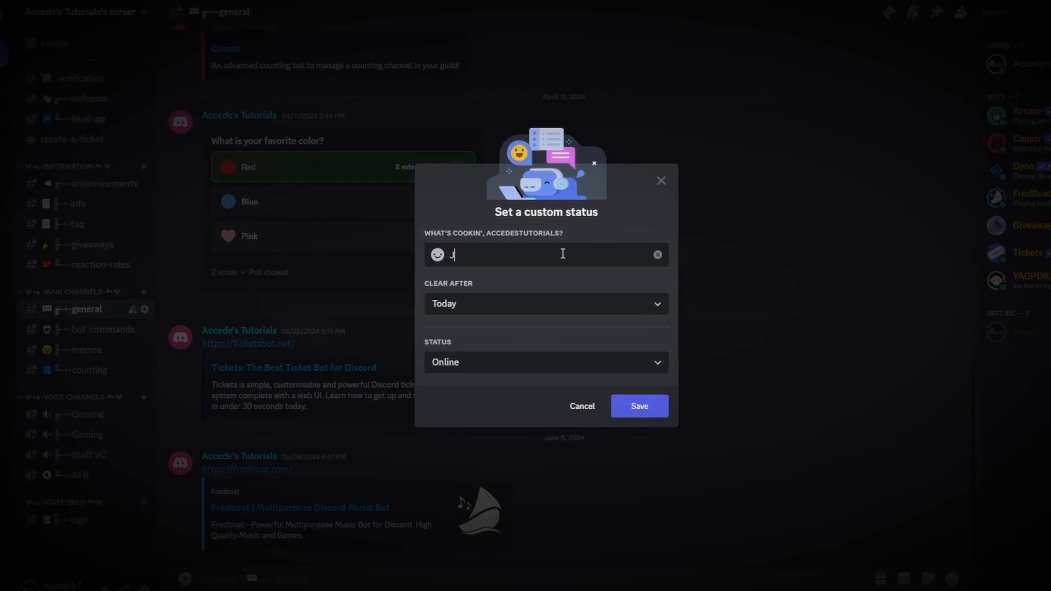
text(Just Vibing)
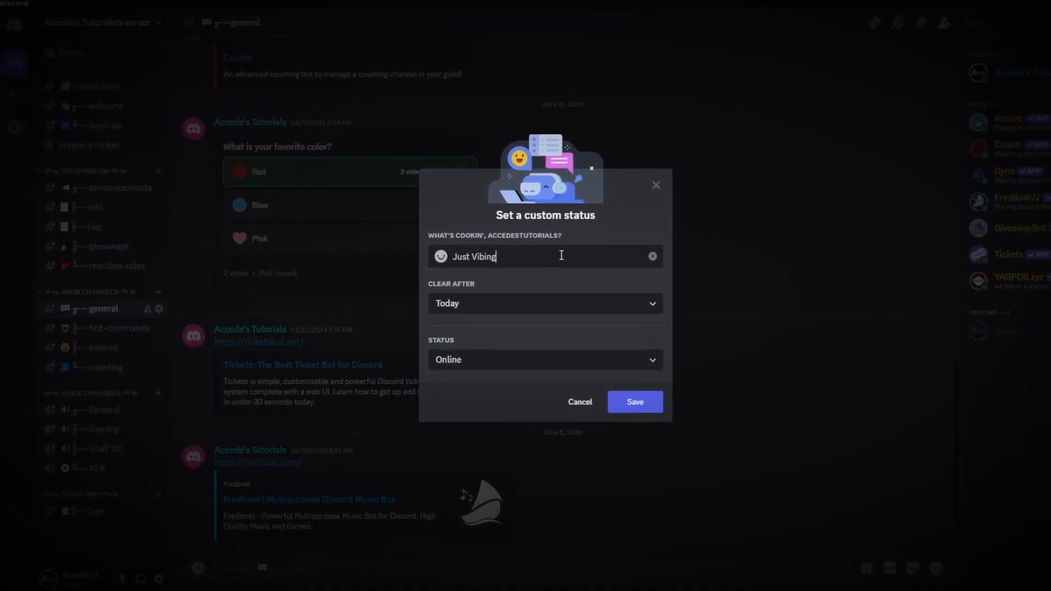
click(440, 256)
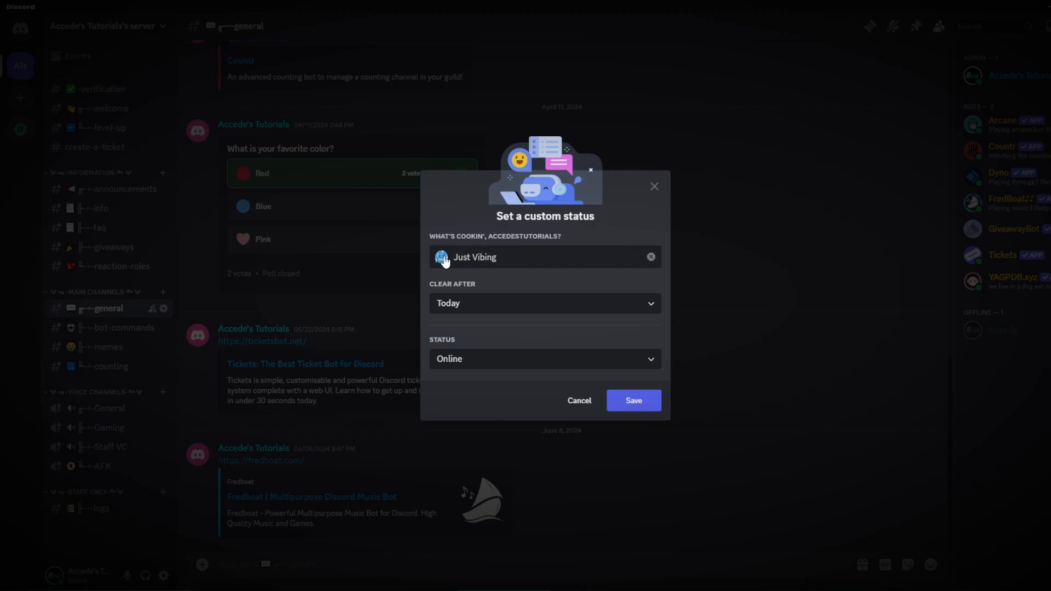
click(544, 302)
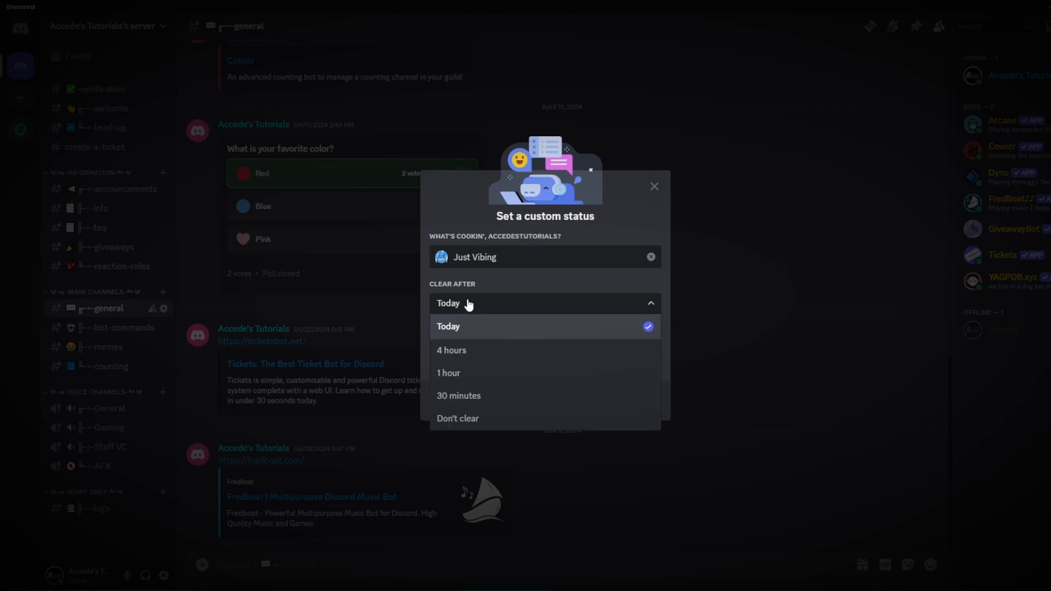
click(458, 418)
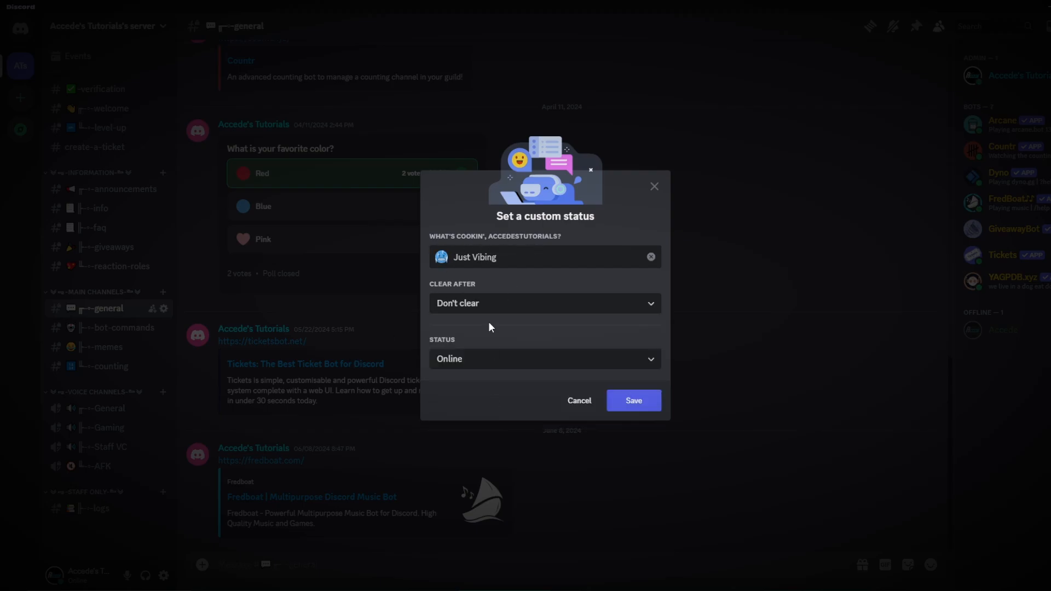
mouse_move(440, 256)
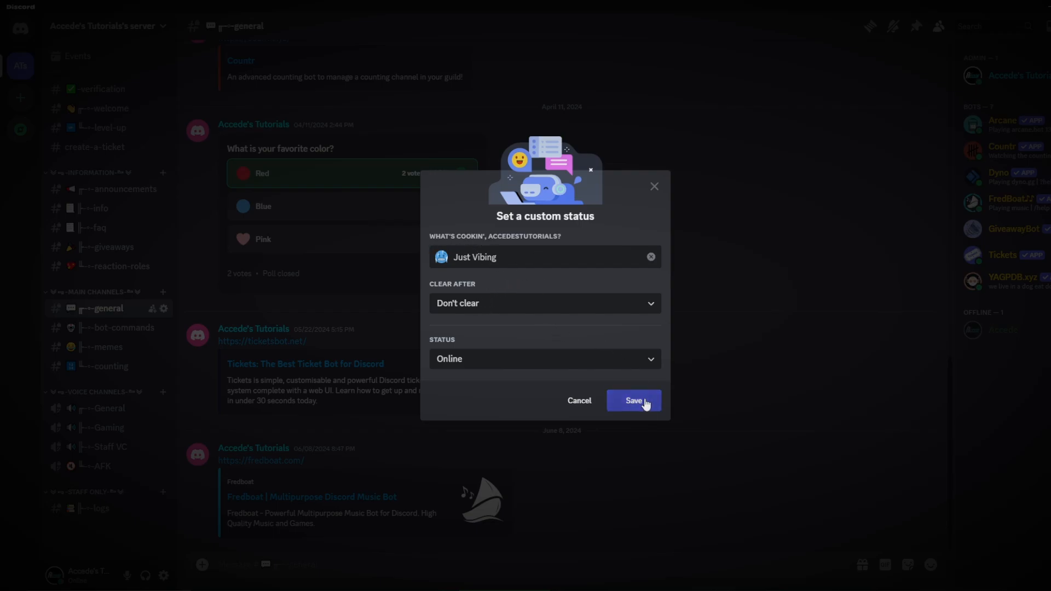
Save the 'Just Vibing' status and verify it on the full profile.
click(632, 400)
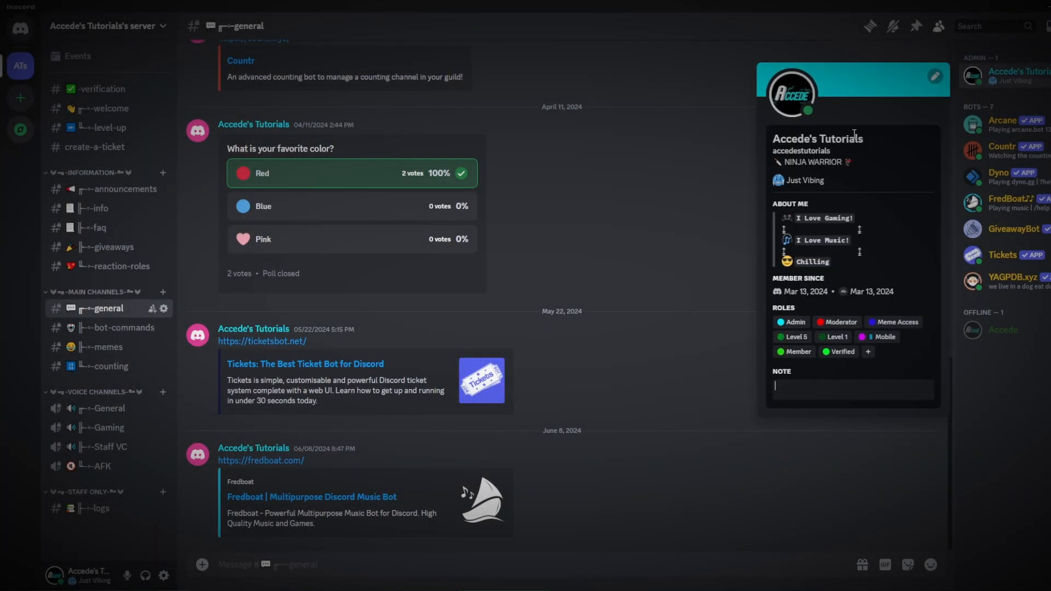
click(793, 92)
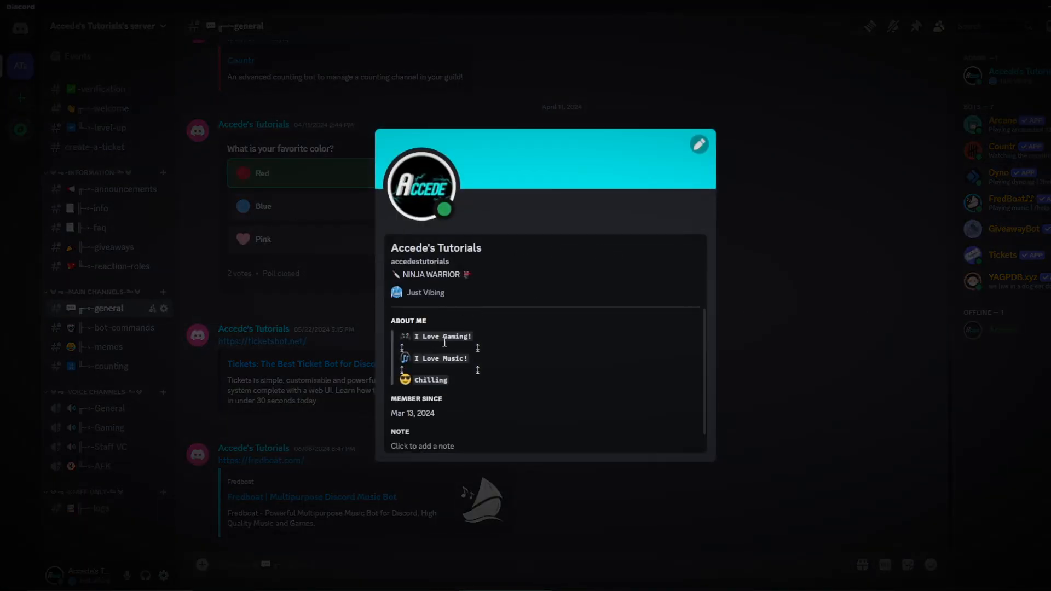
mouse_move(479, 264)
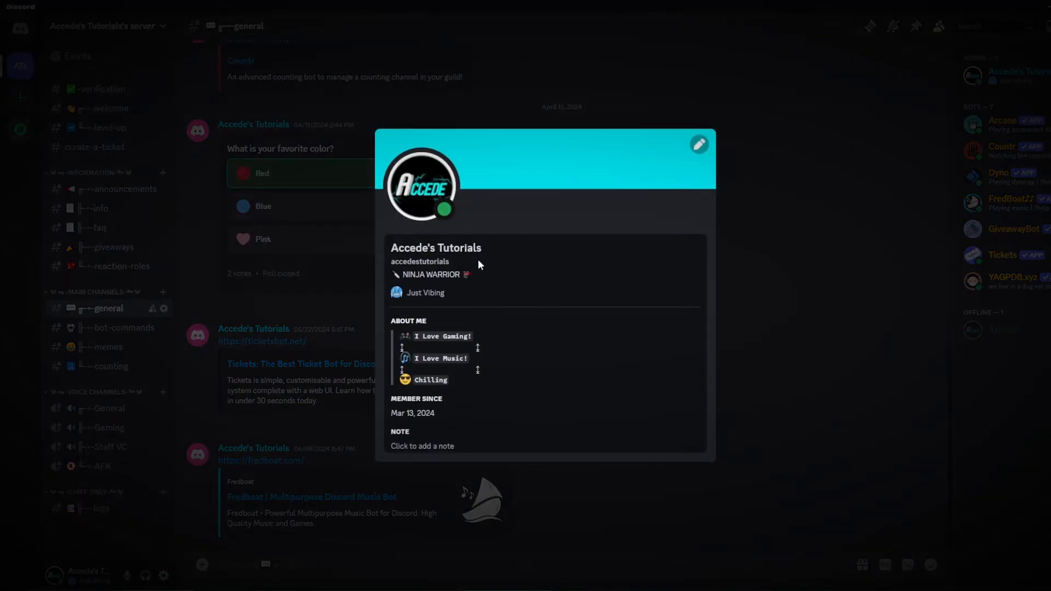
mouse_move(622, 260)
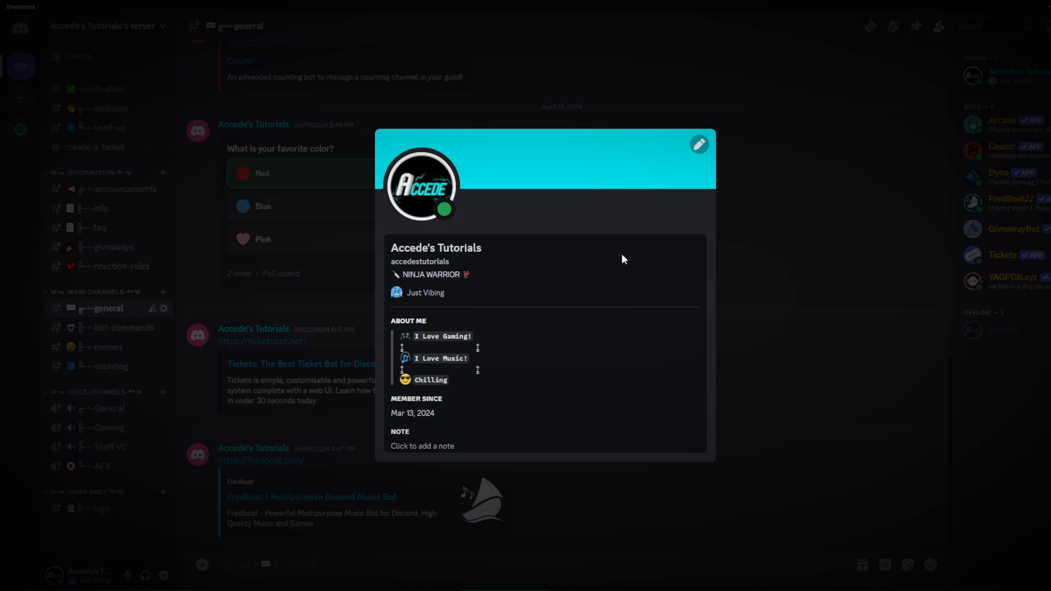
mouse_move(437, 285)
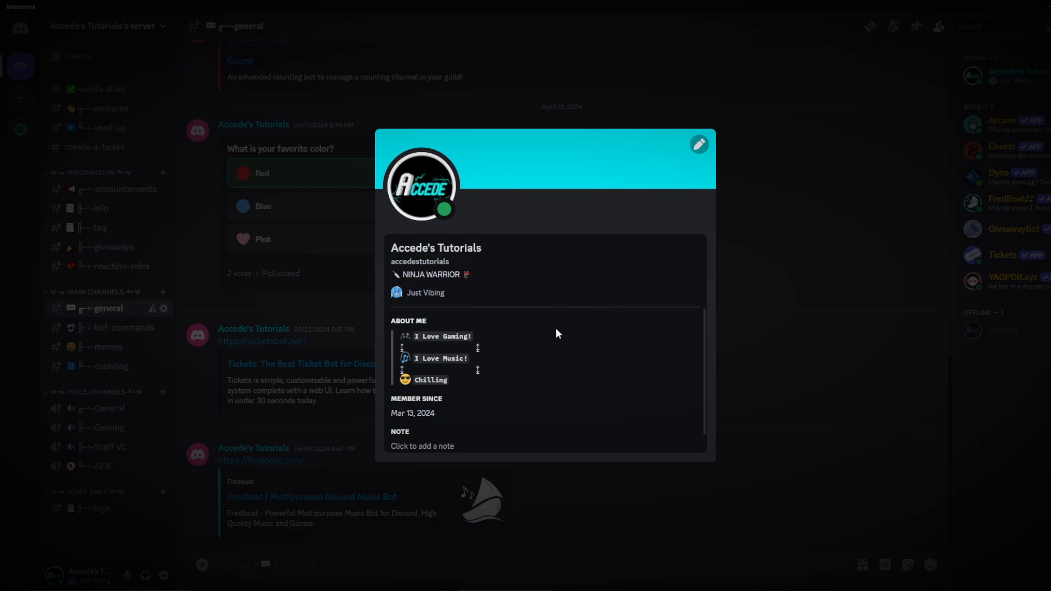
mouse_move(675, 207)
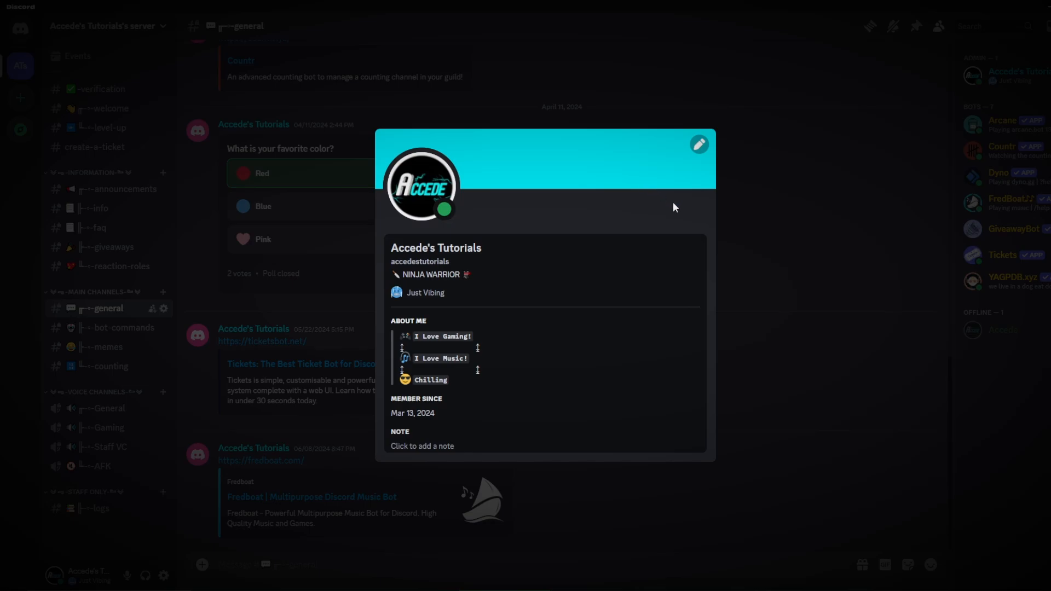
mouse_move(801, 350)
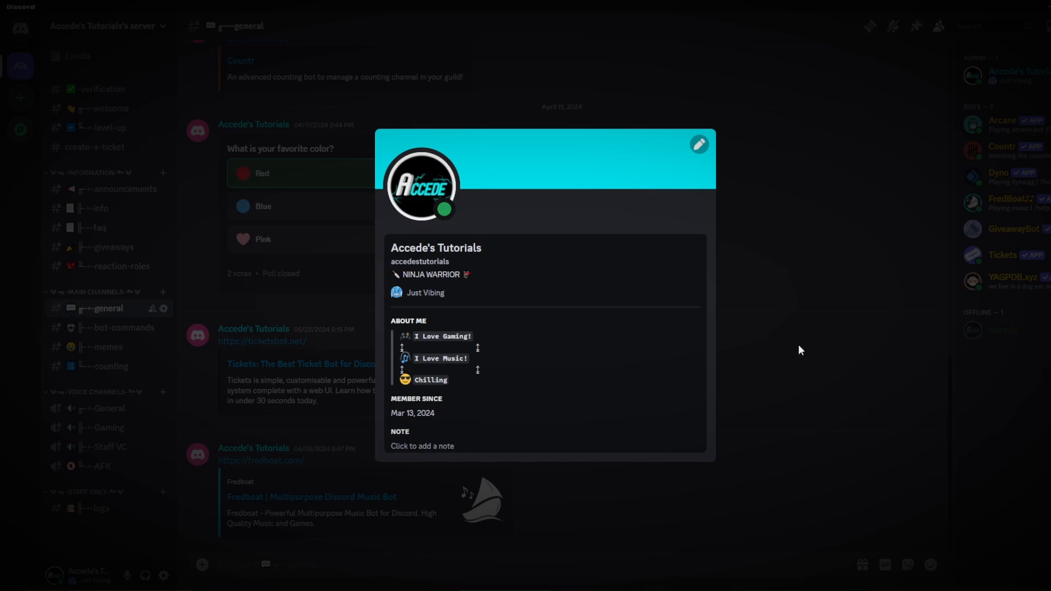
click(799, 350)
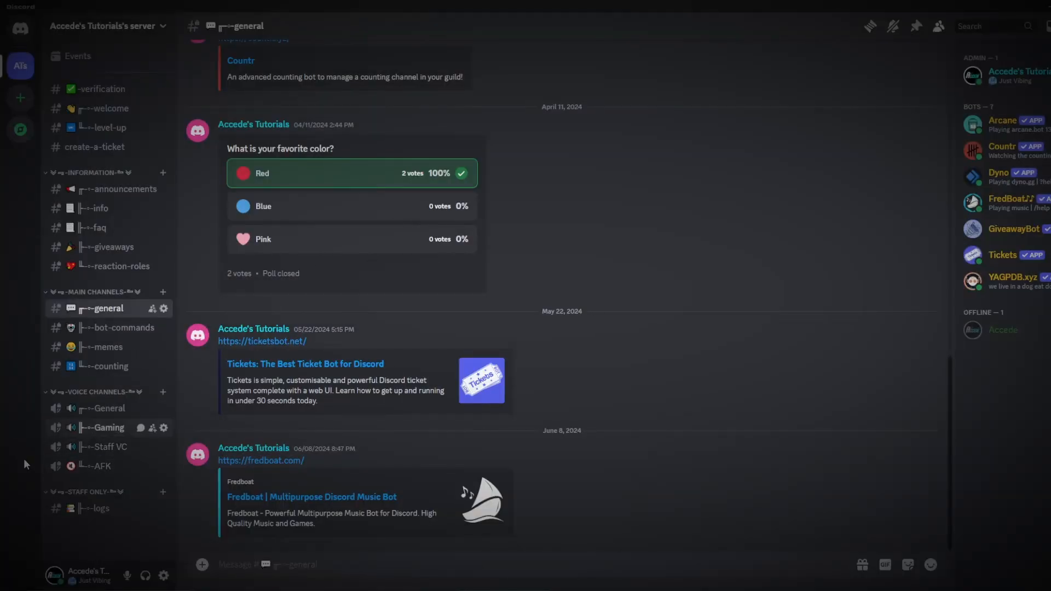
mouse_move(163, 576)
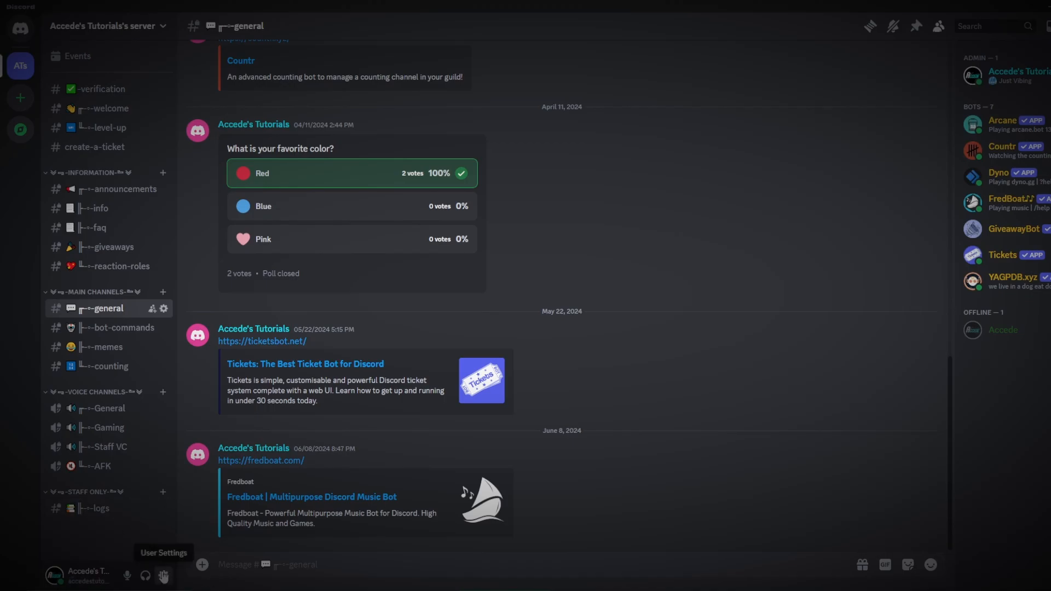
Take the HypeSquad quiz in settings to join the House of Bravery, then exit settings.
click(163, 575)
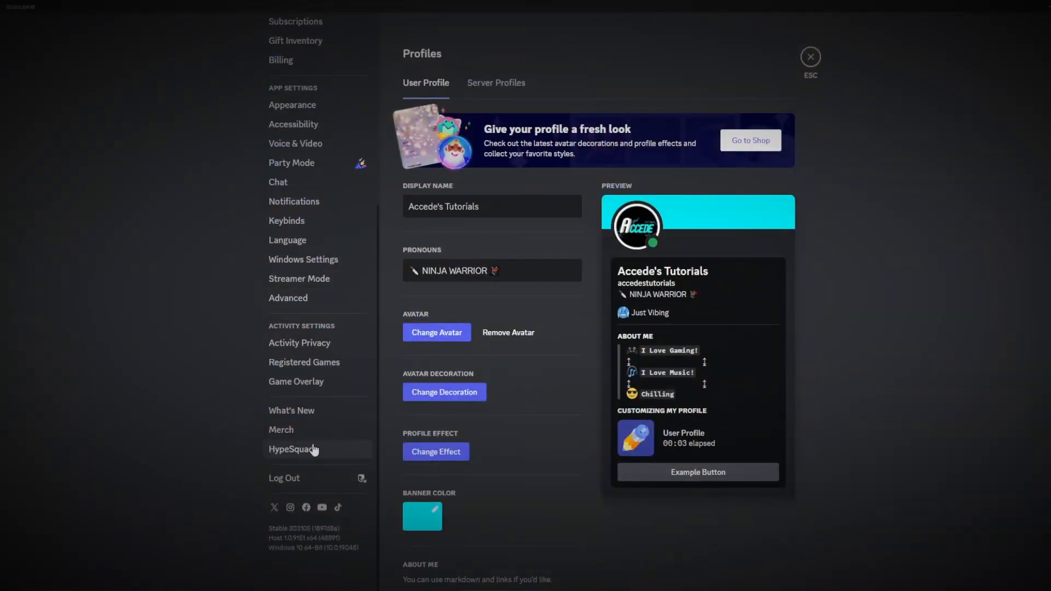
click(291, 449)
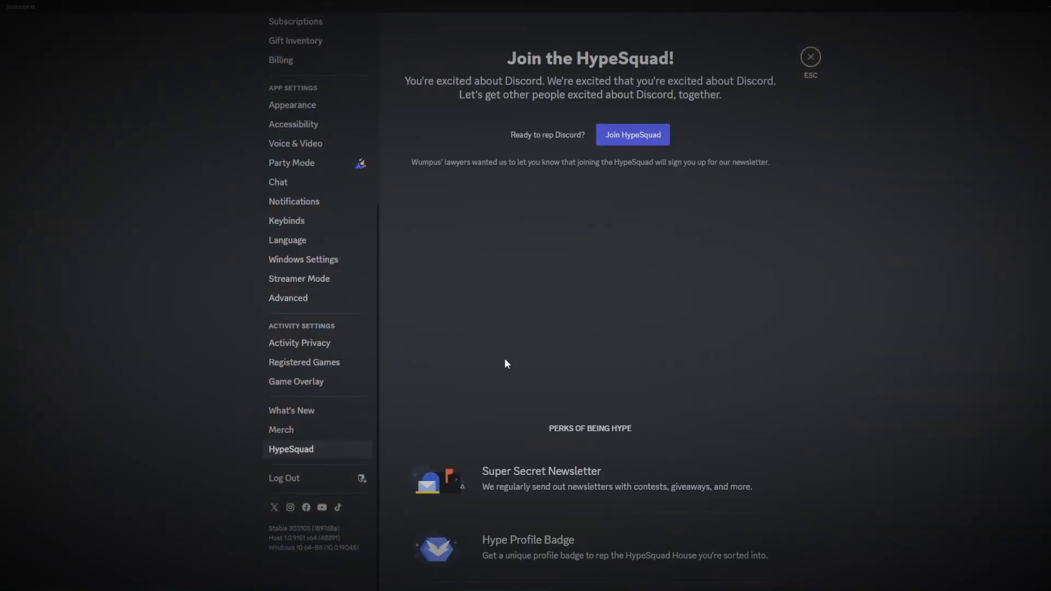
click(631, 135)
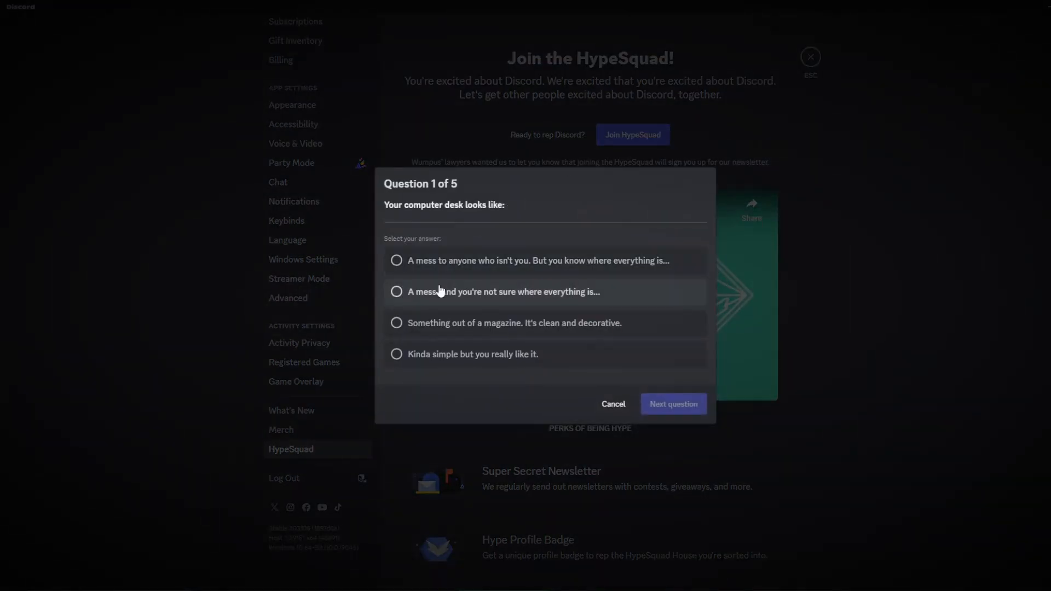
click(672, 403)
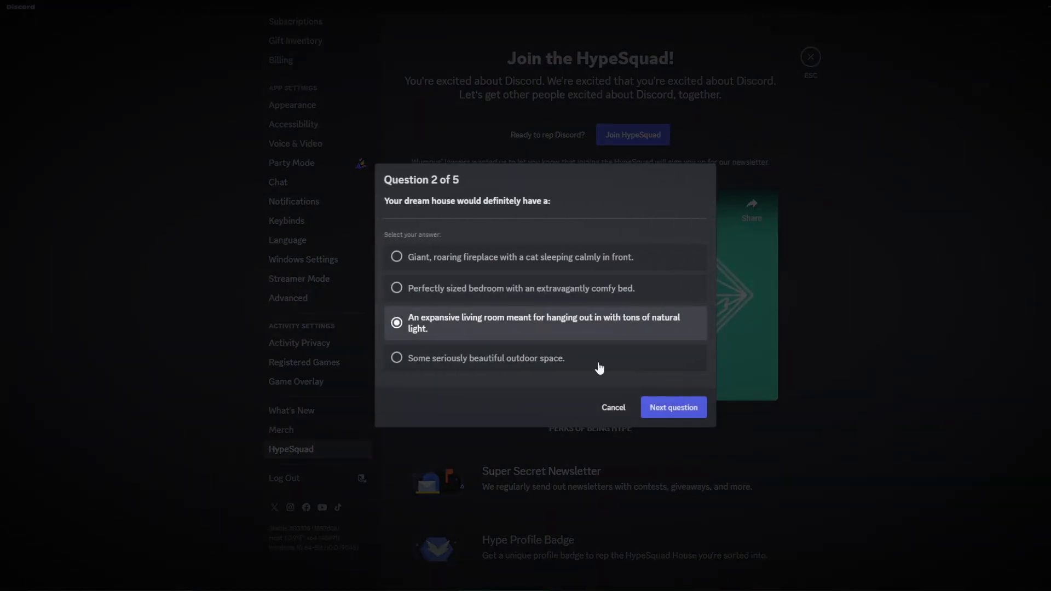
click(672, 407)
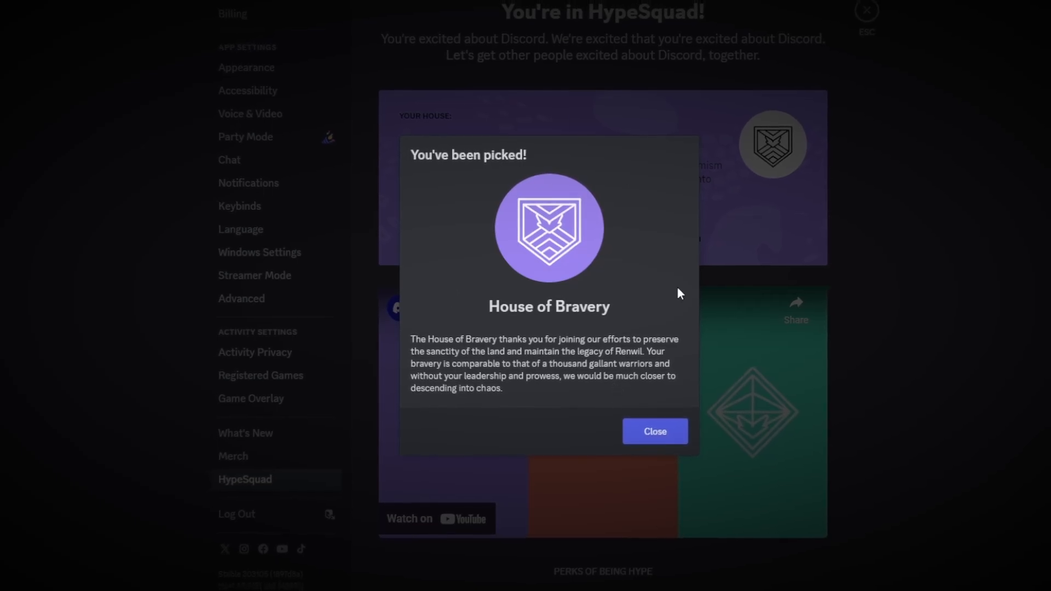
click(654, 431)
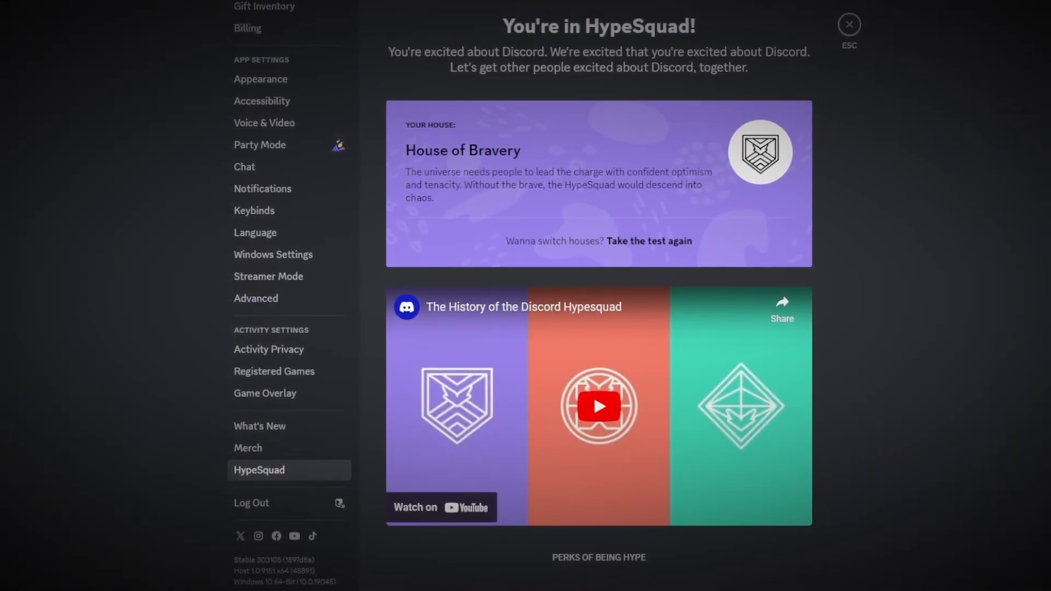
click(849, 24)
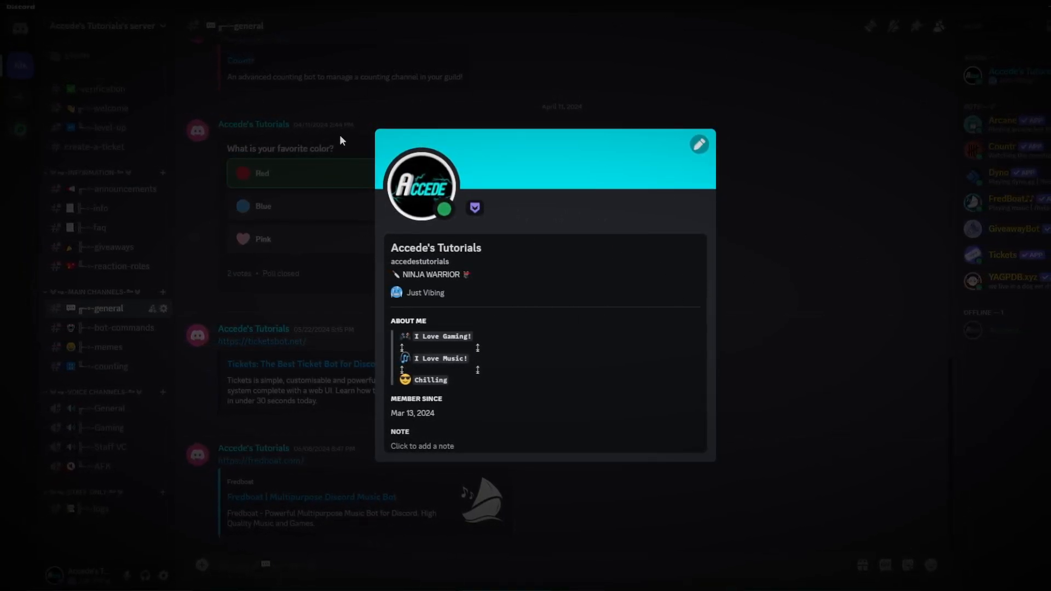
mouse_move(540, 218)
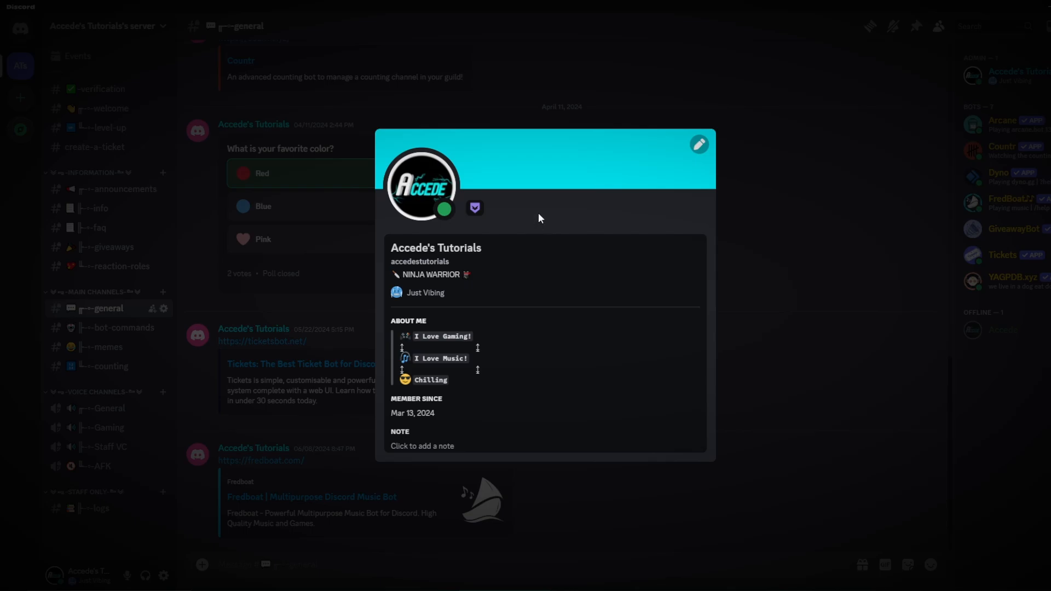
mouse_move(429, 368)
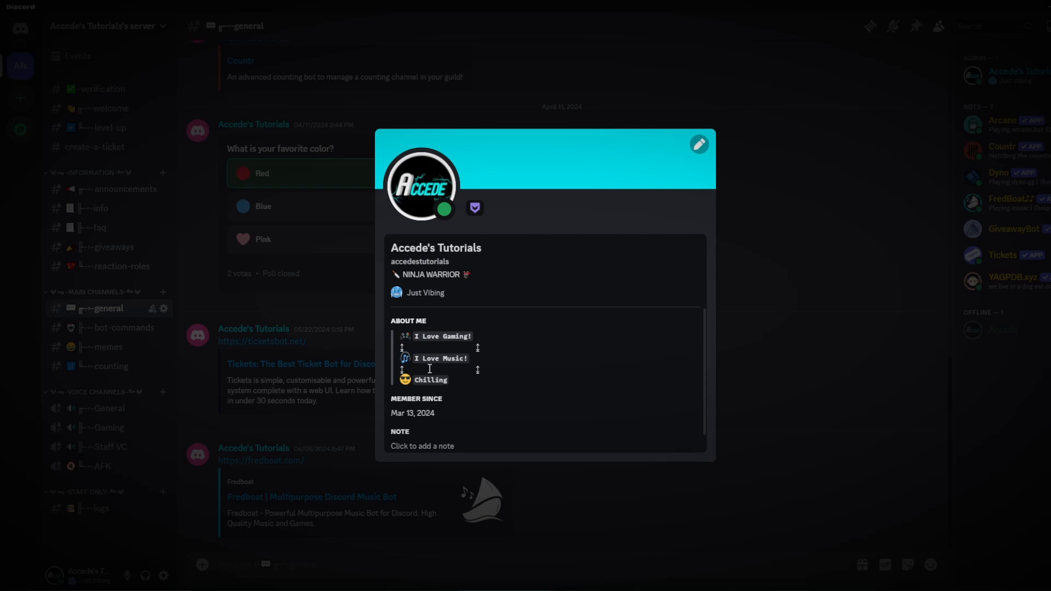
mouse_move(444, 336)
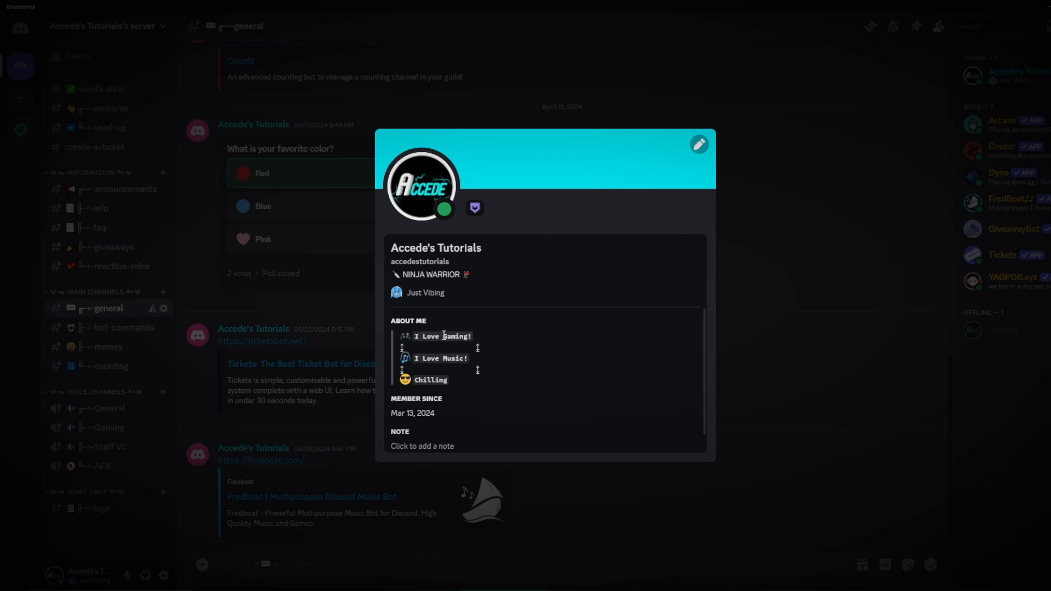
mouse_move(496, 410)
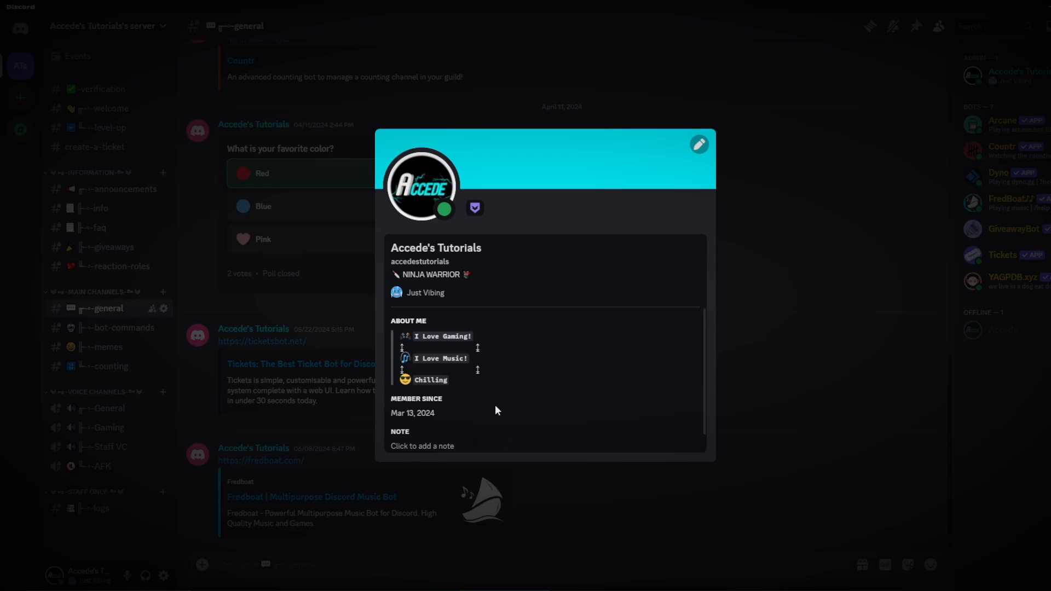
mouse_move(534, 297)
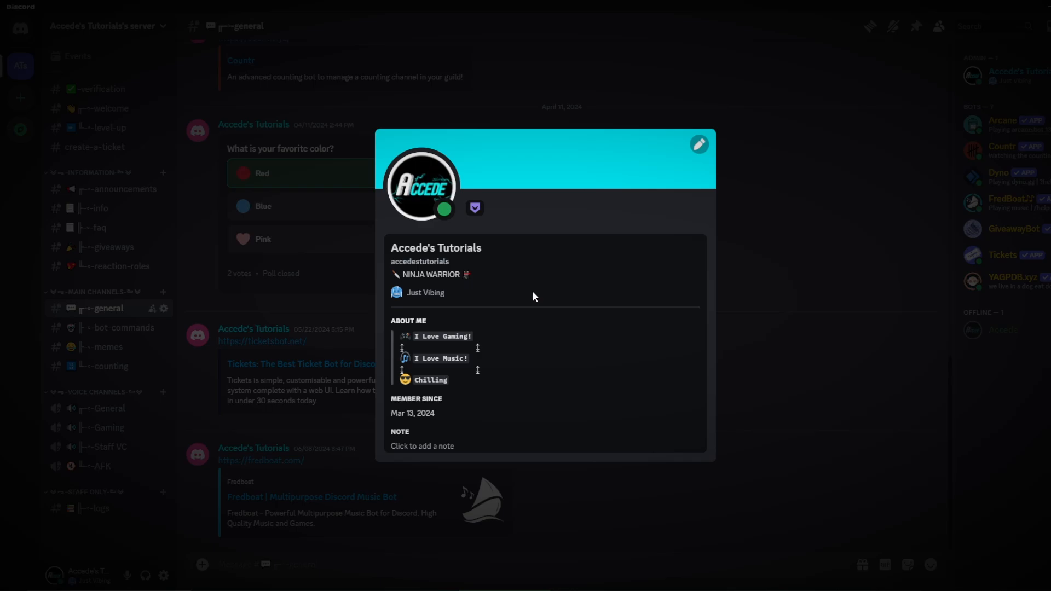
mouse_move(790, 260)
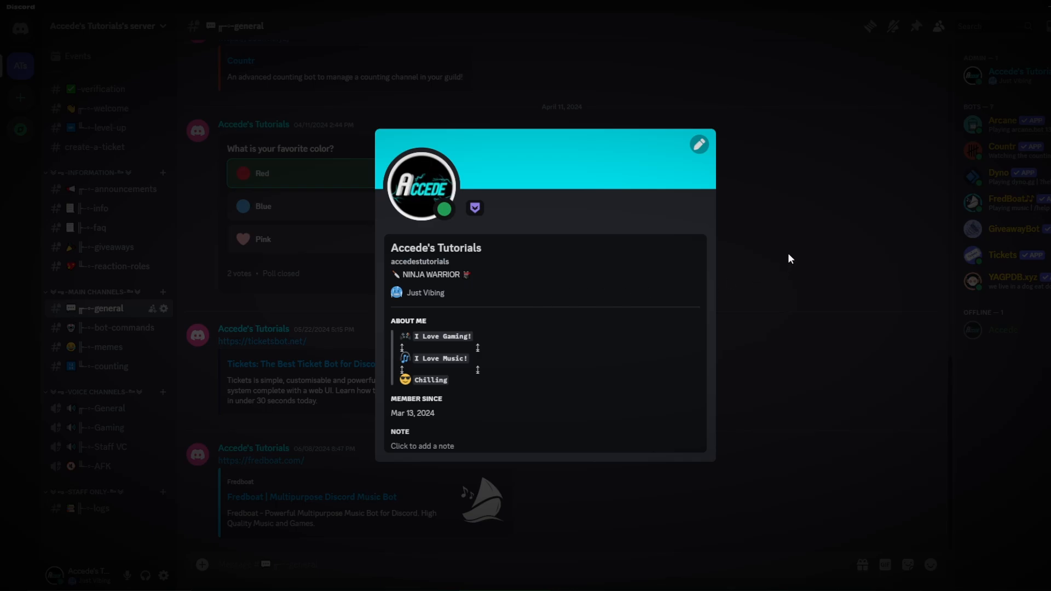
Add Calculator as a custom game under Registered Games and begin renaming it.
click(699, 144)
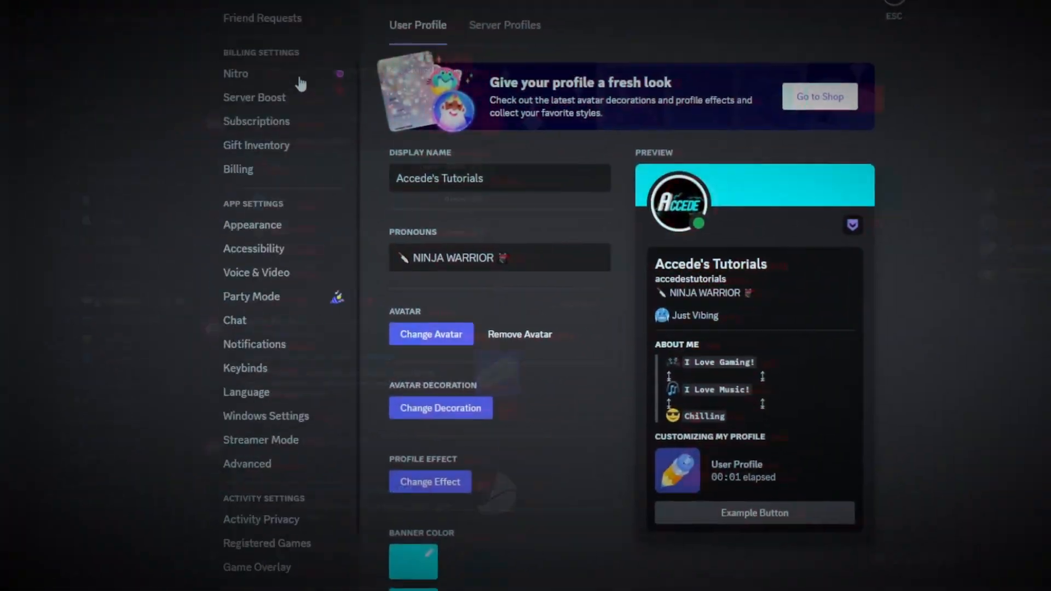
scroll(down, 3)
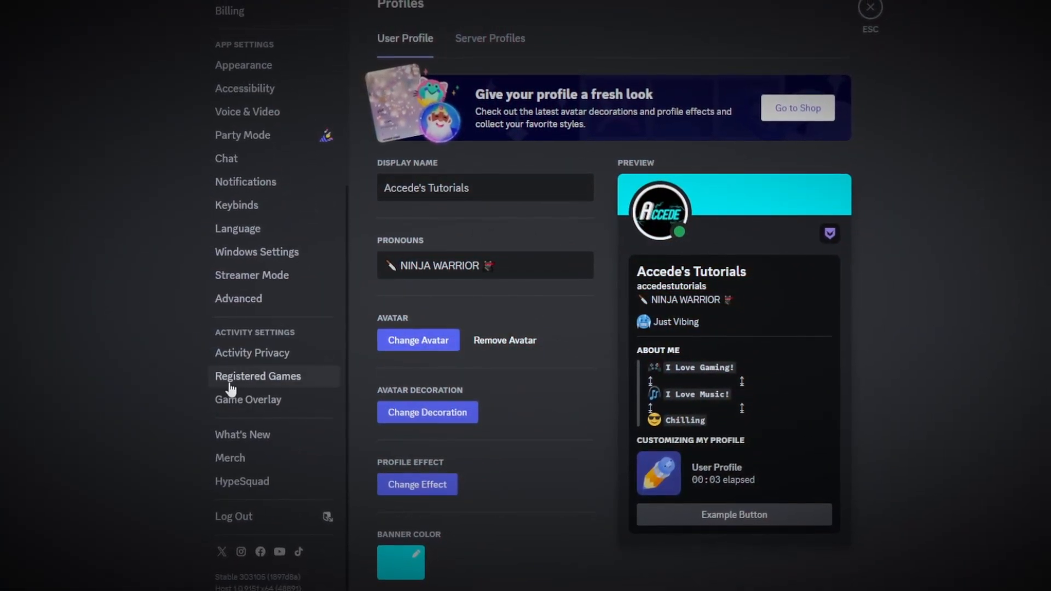
click(257, 376)
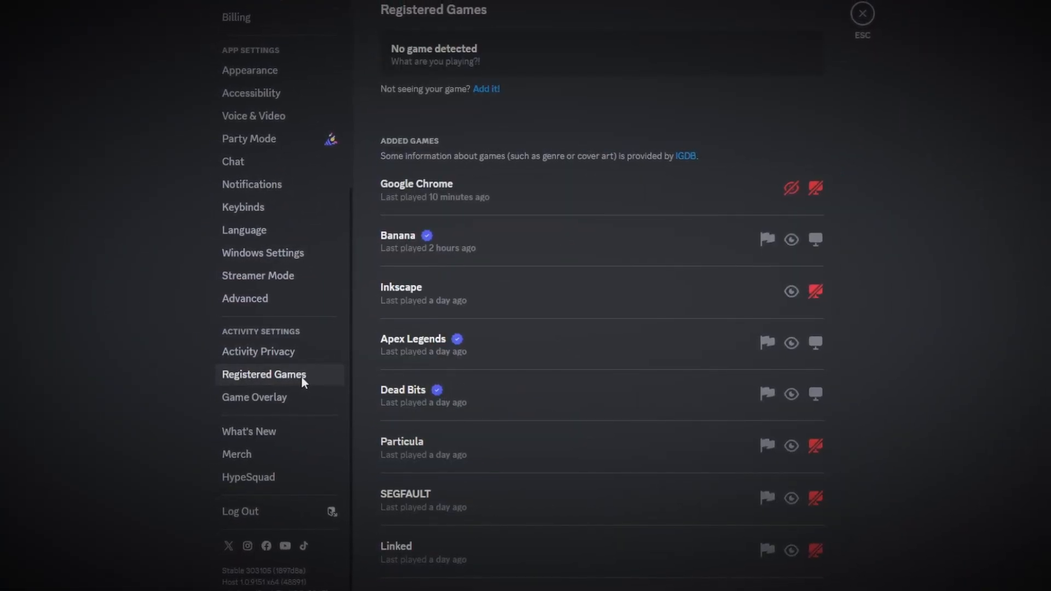
scroll(down, 3)
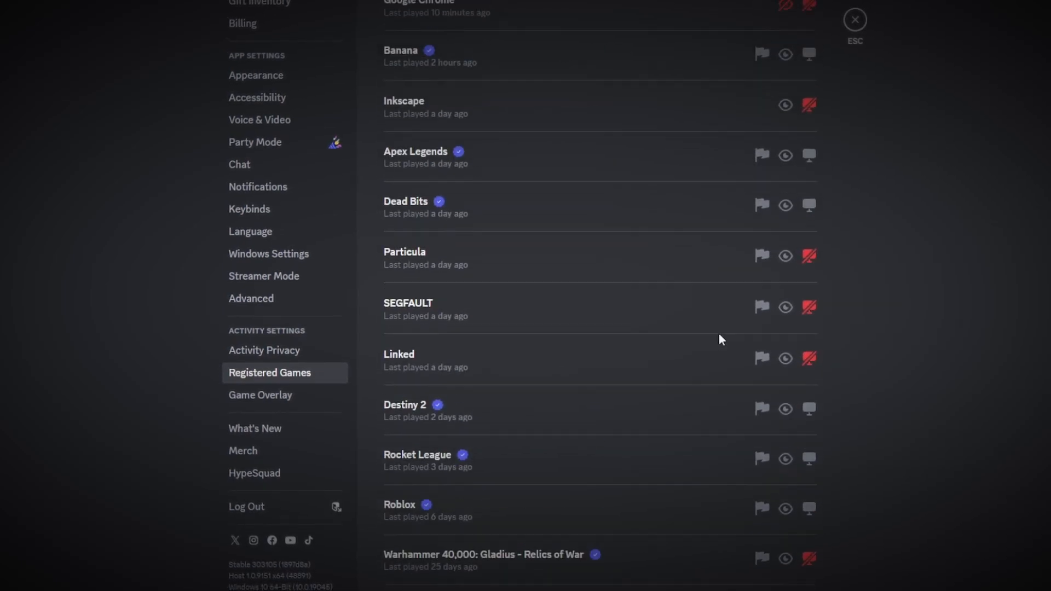
scroll(up, 3)
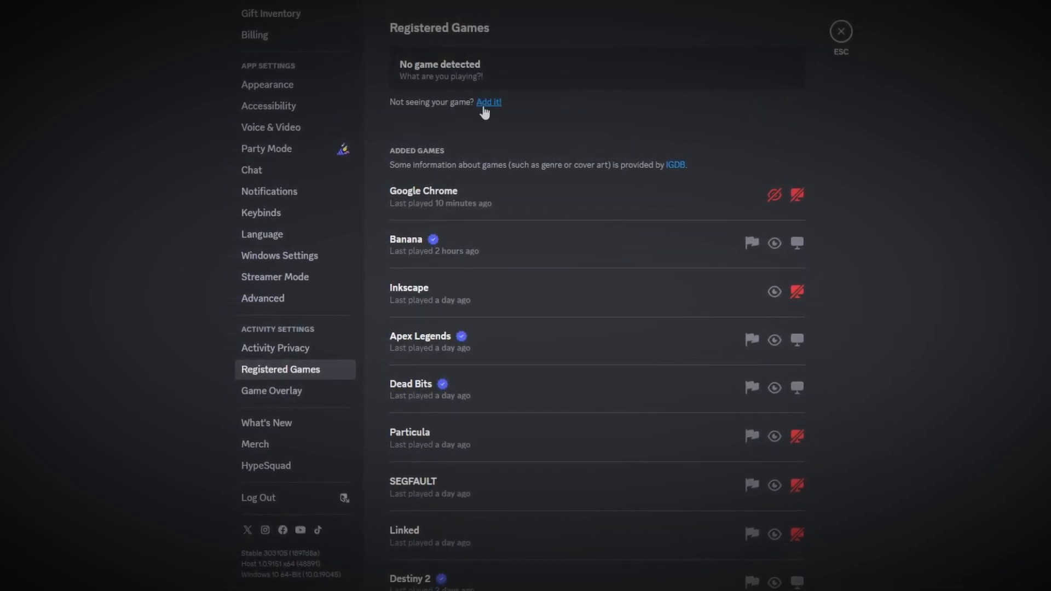
click(488, 102)
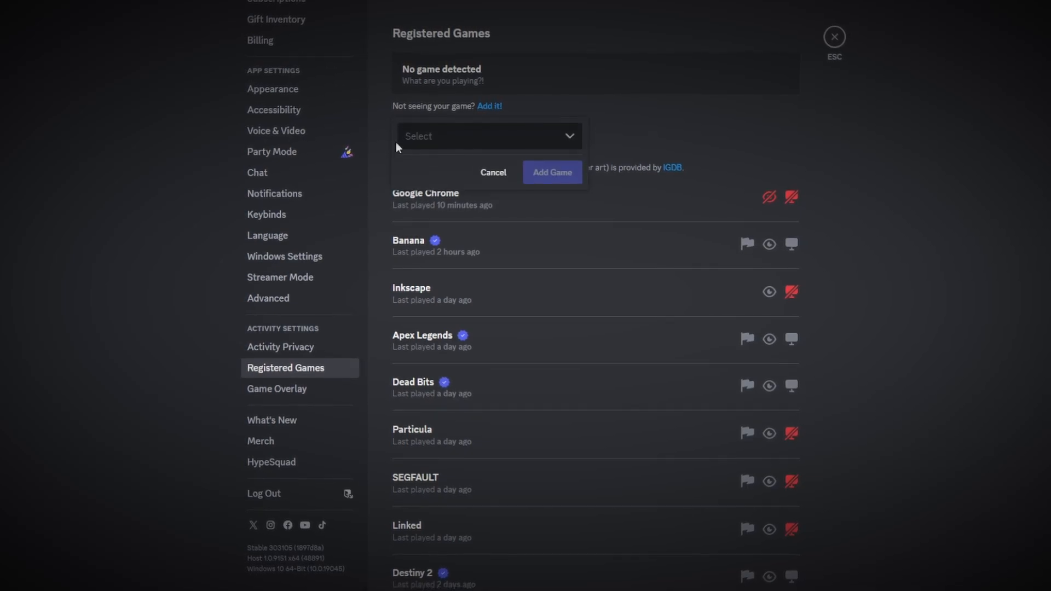
text(Calculator)
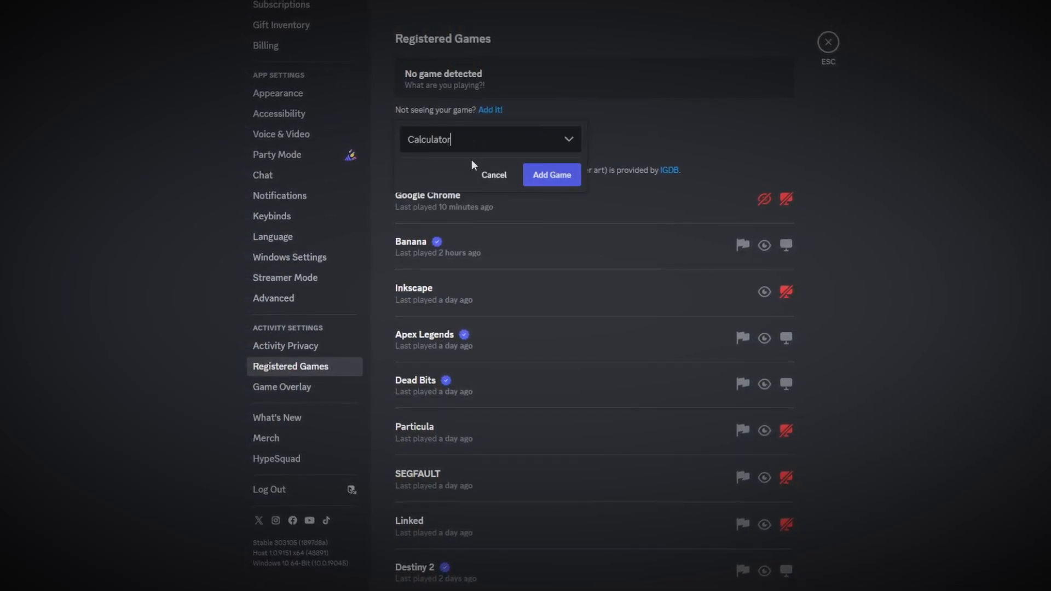
click(551, 174)
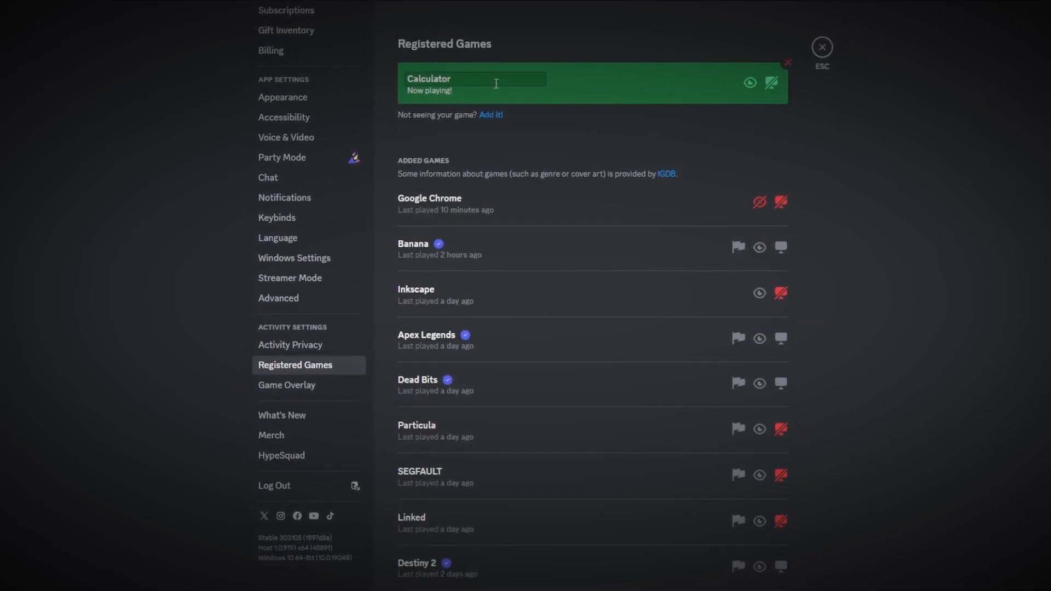
mouse_move(843, 107)
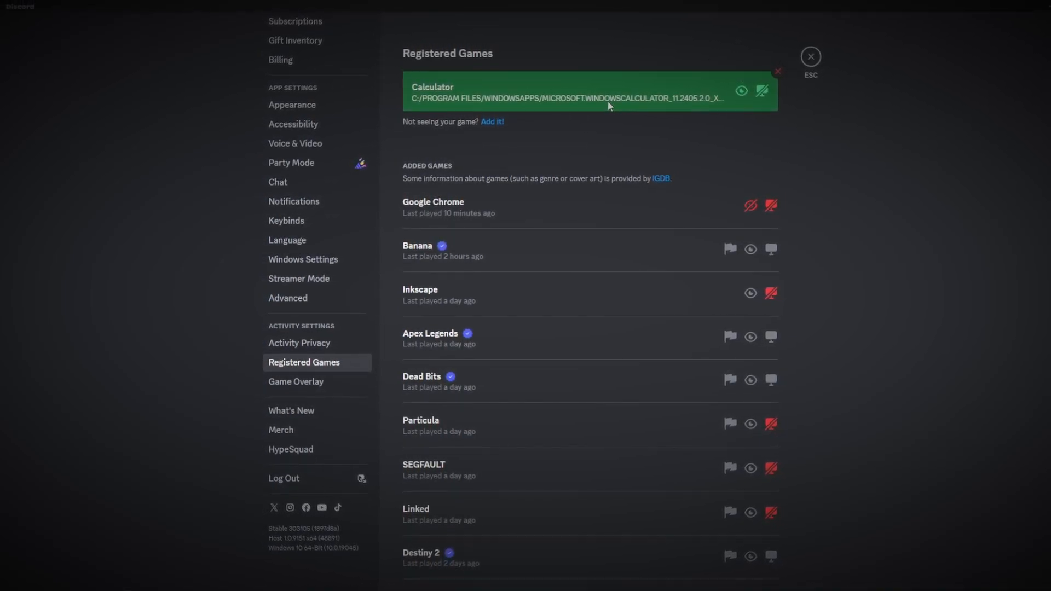
click(433, 87)
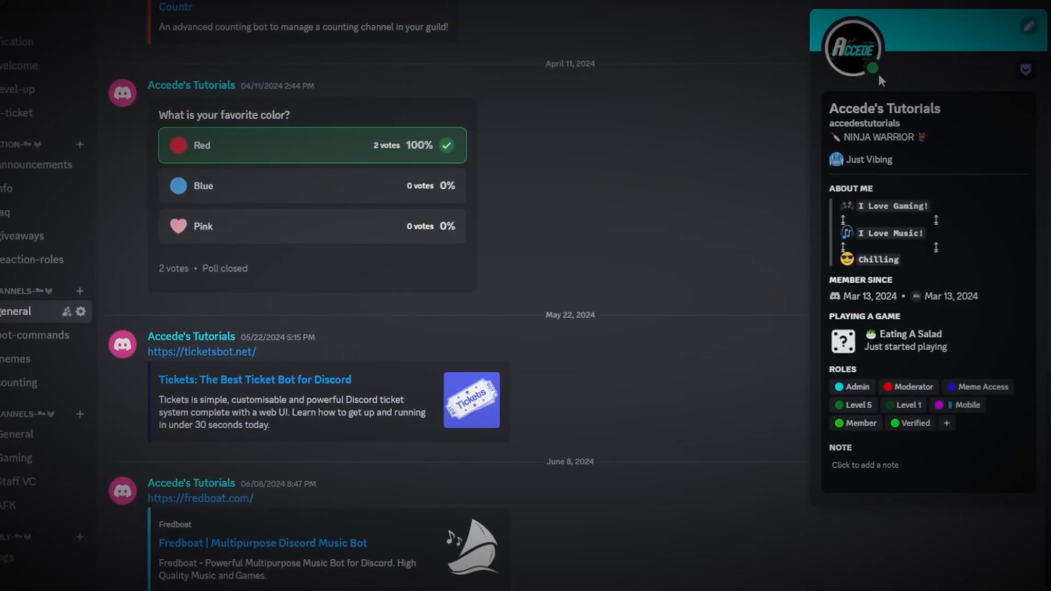
Check the full profile's Activity showing 'Eating A Salad' being played.
scroll(down, 3)
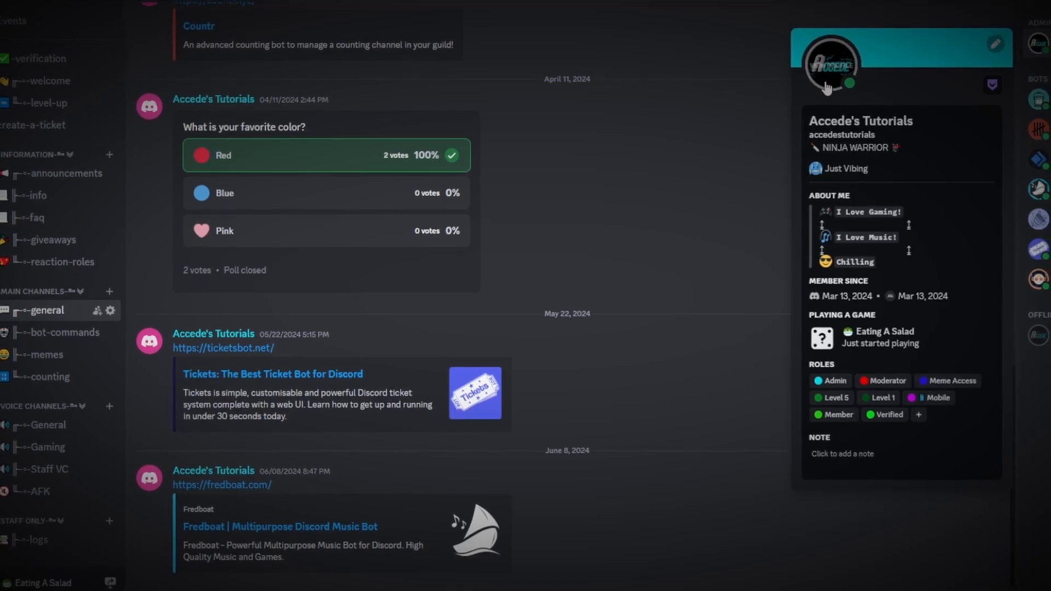
click(831, 64)
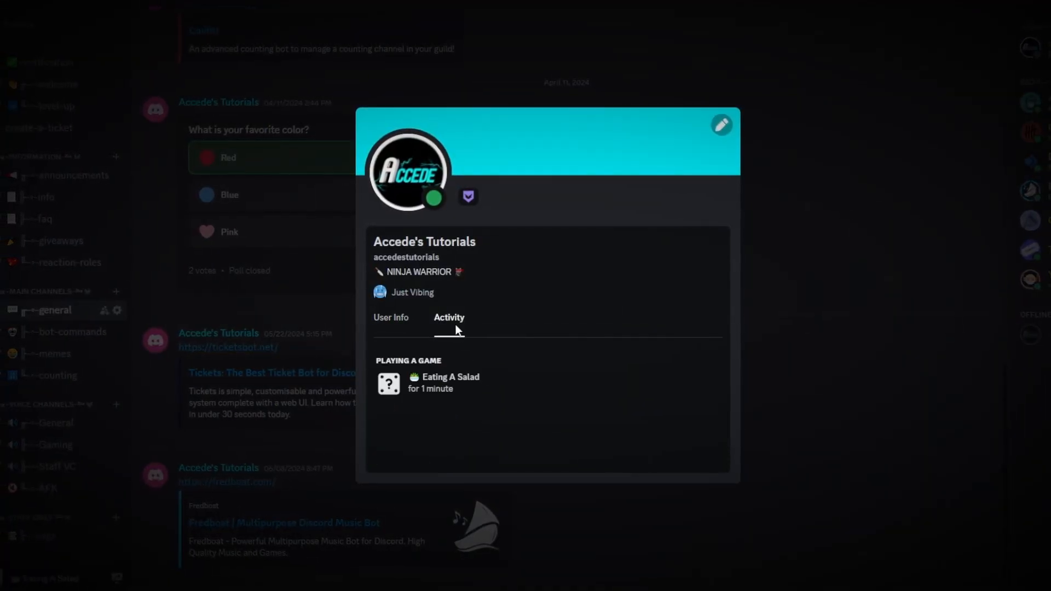
click(393, 317)
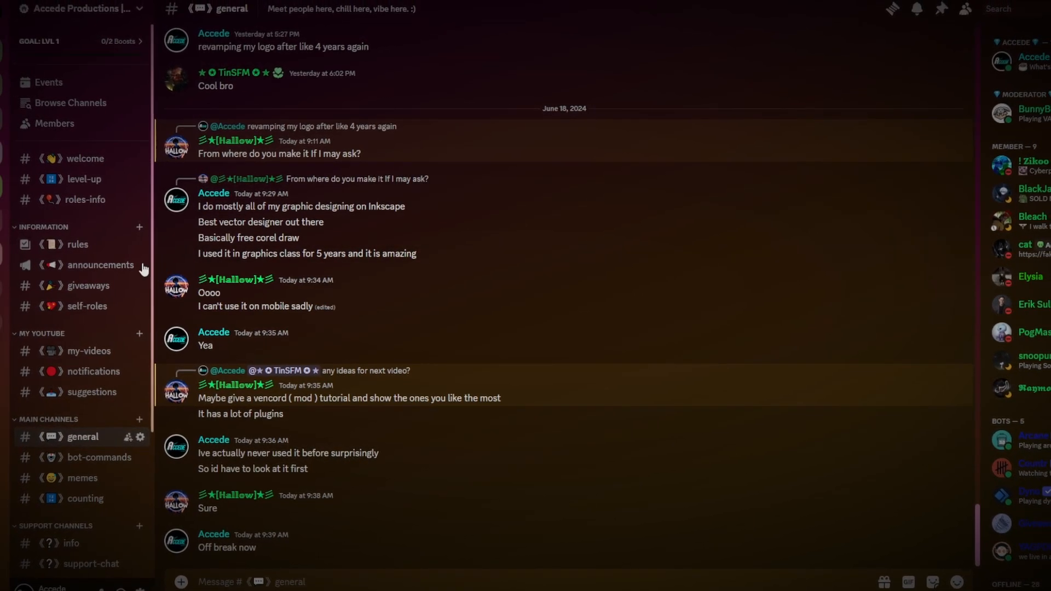
click(85, 285)
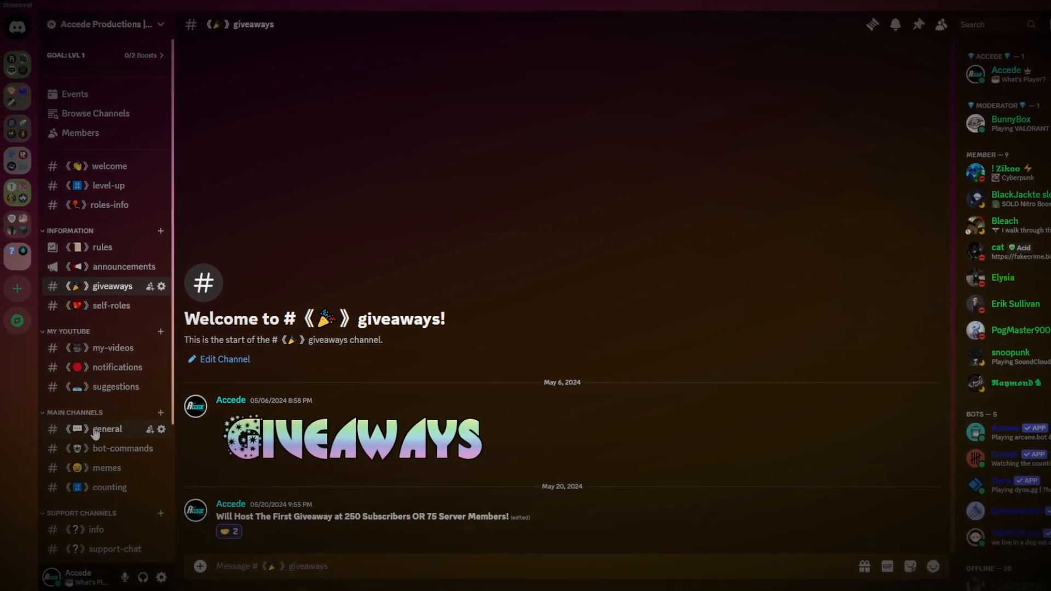
click(108, 428)
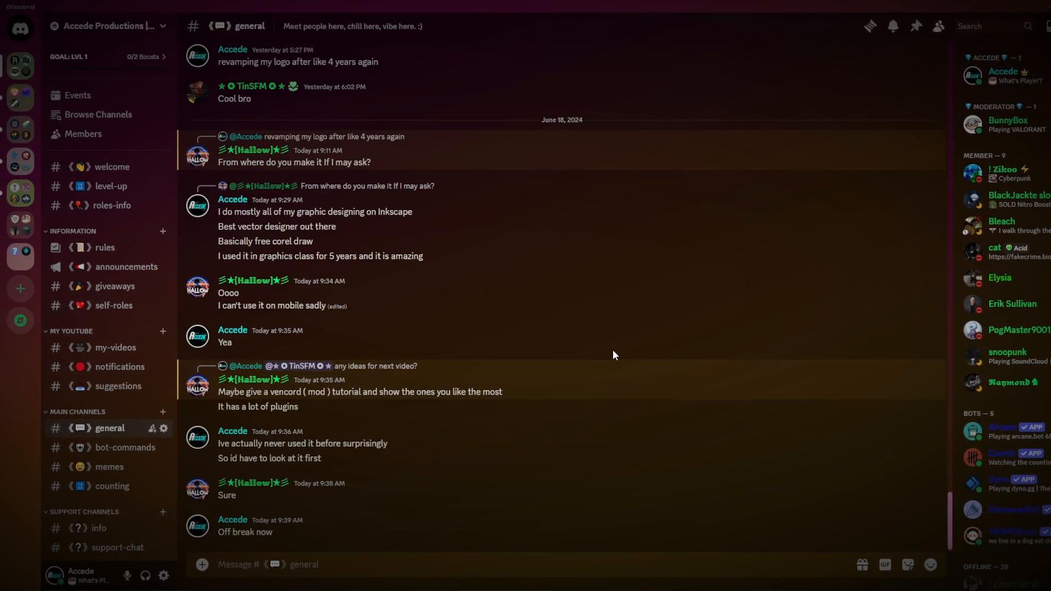
mouse_move(228, 293)
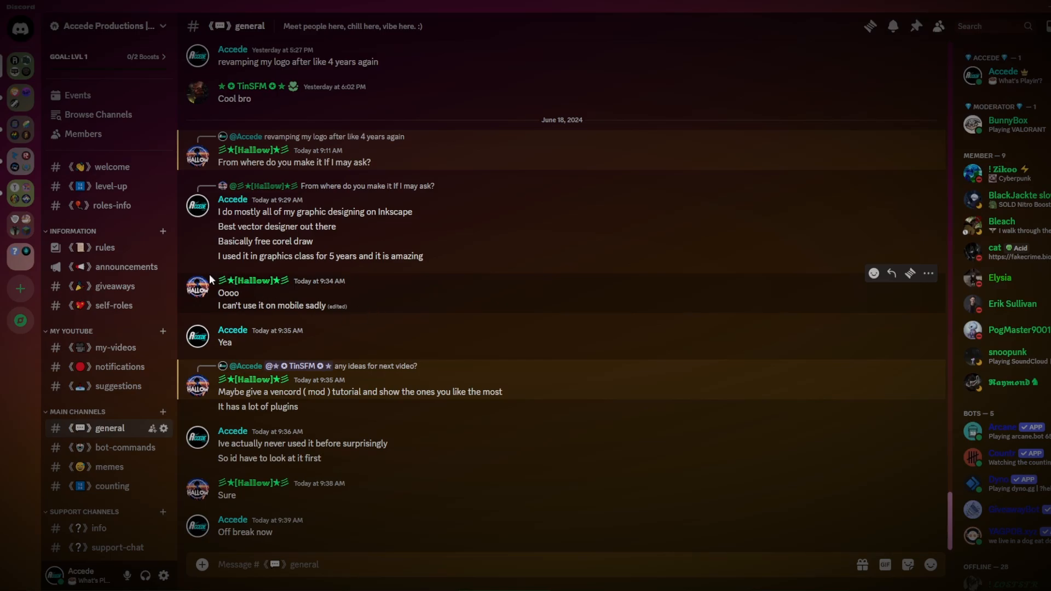
mouse_move(283, 298)
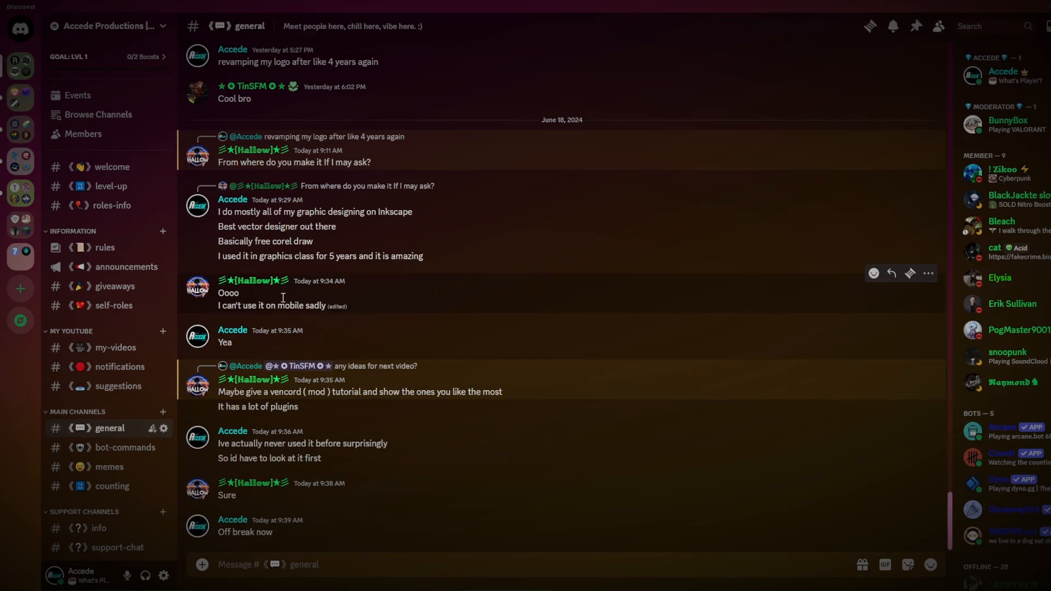
mouse_move(327, 304)
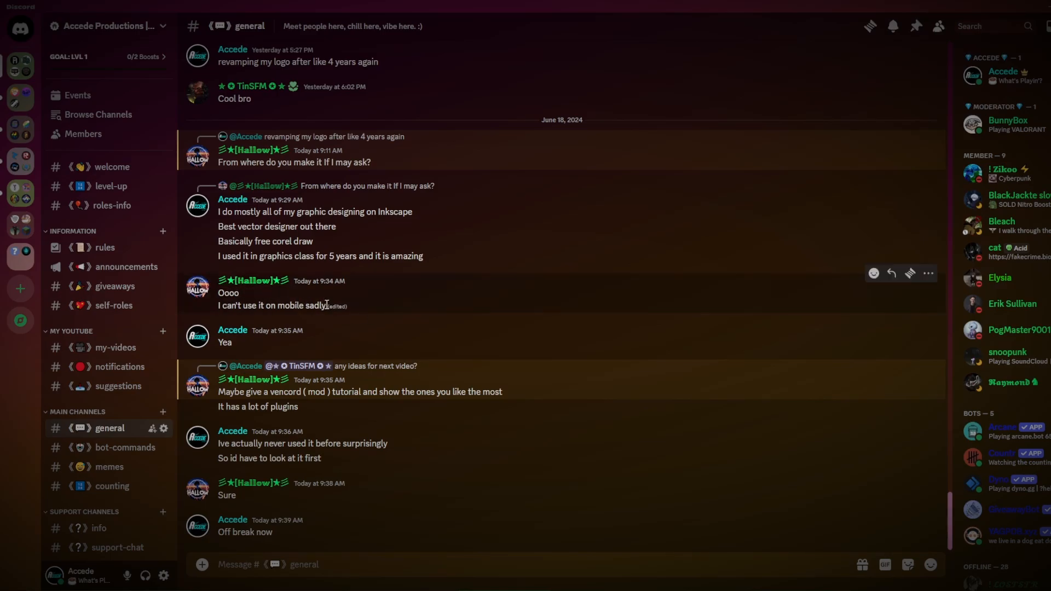
mouse_move(427, 323)
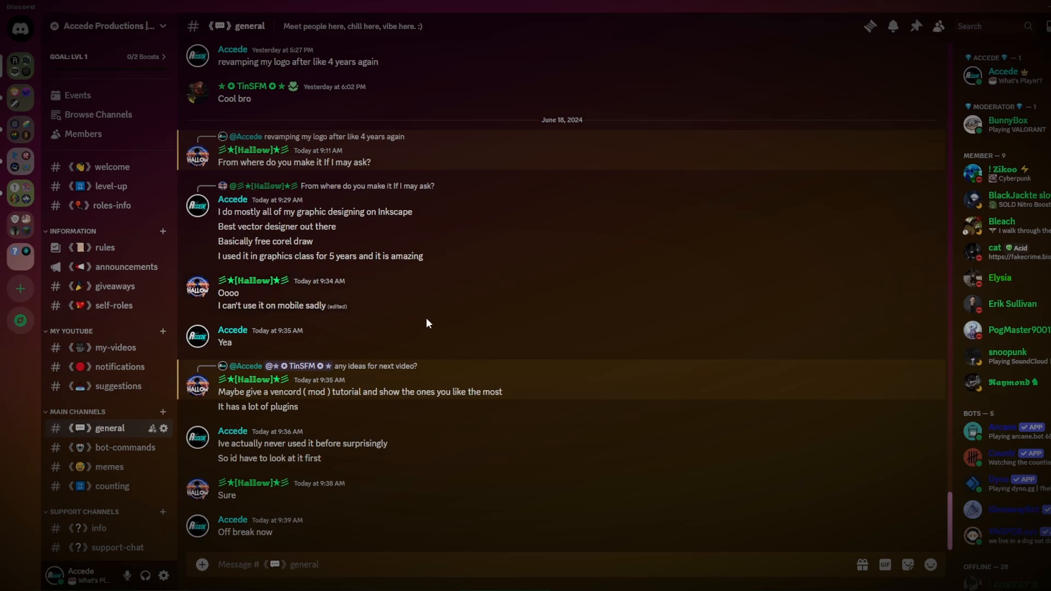